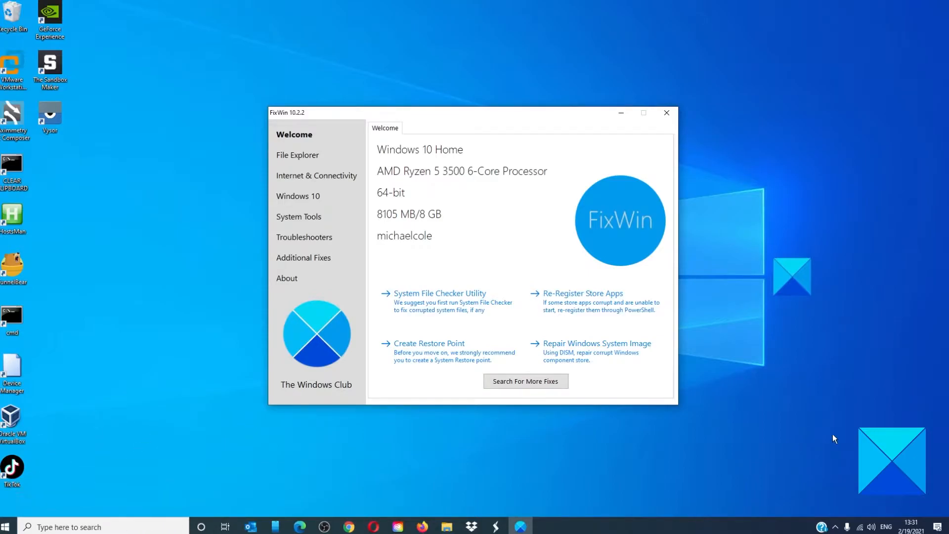
# Show the File Explorer fixes and review them down to the corrupted Recycle Bin reset
pyautogui.click(297, 155)
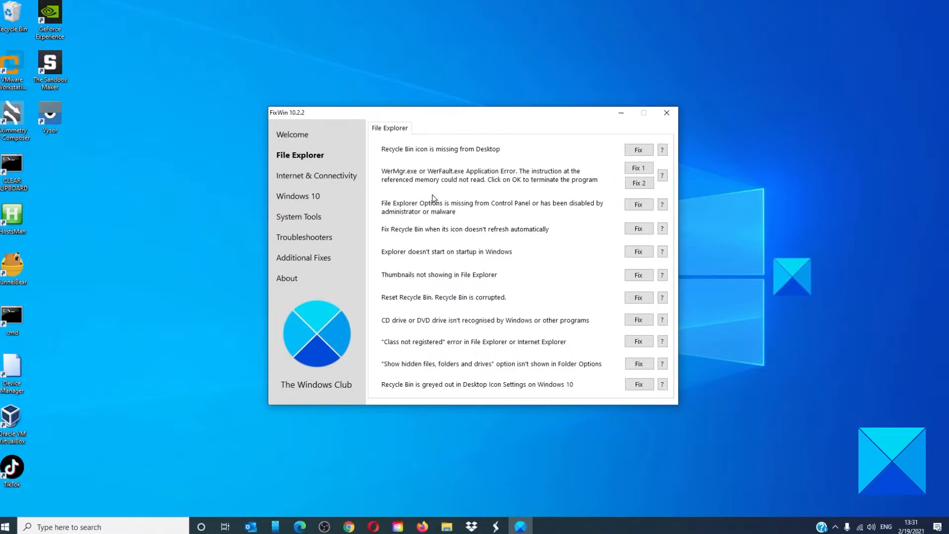
pyautogui.moveTo(400, 153)
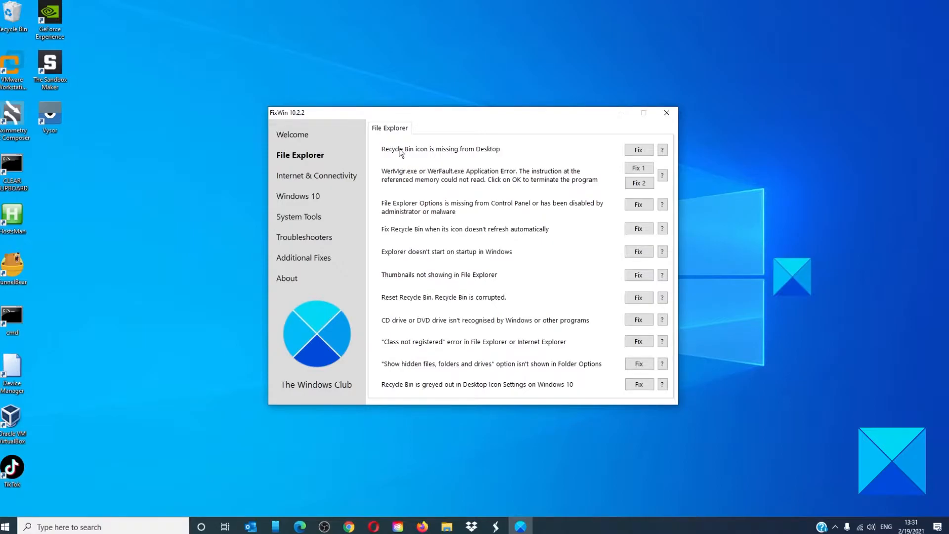
pyautogui.moveTo(430, 156)
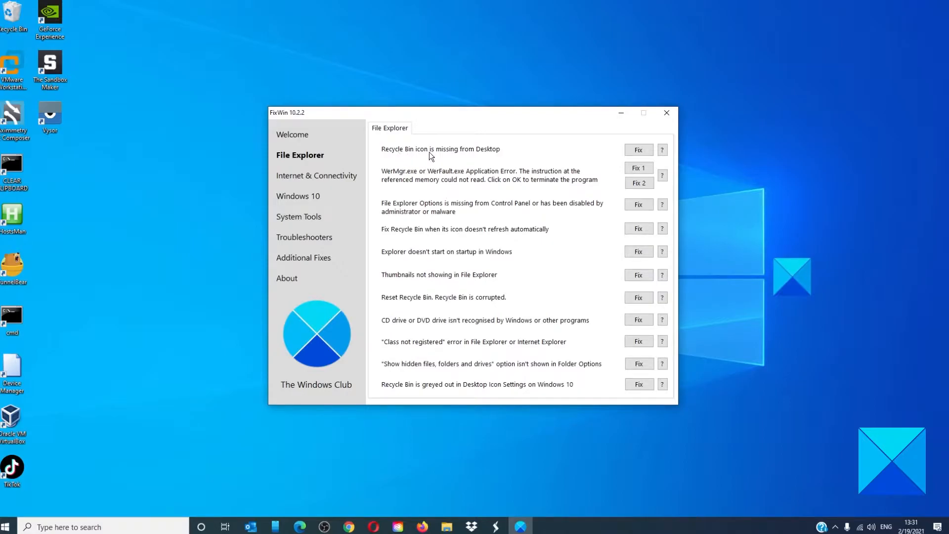
pyautogui.moveTo(596, 182)
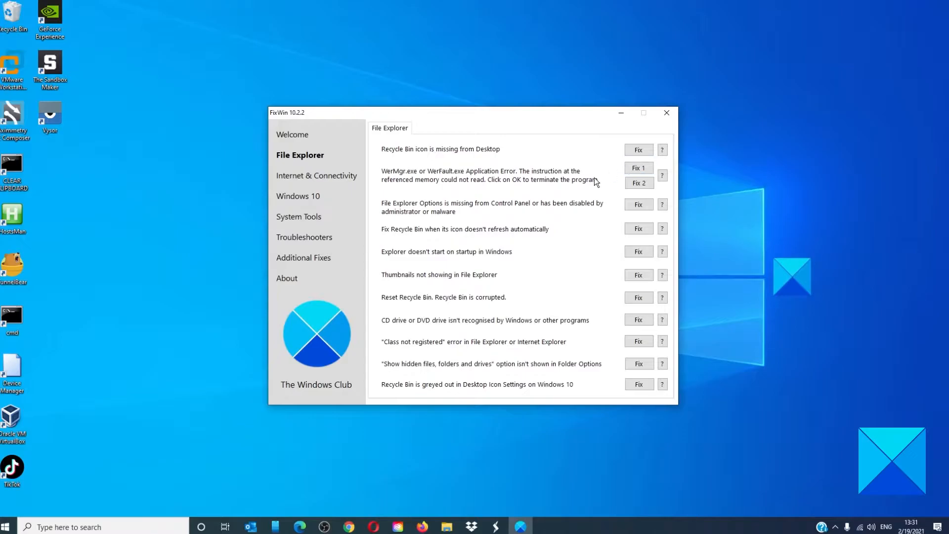
pyautogui.moveTo(390, 180)
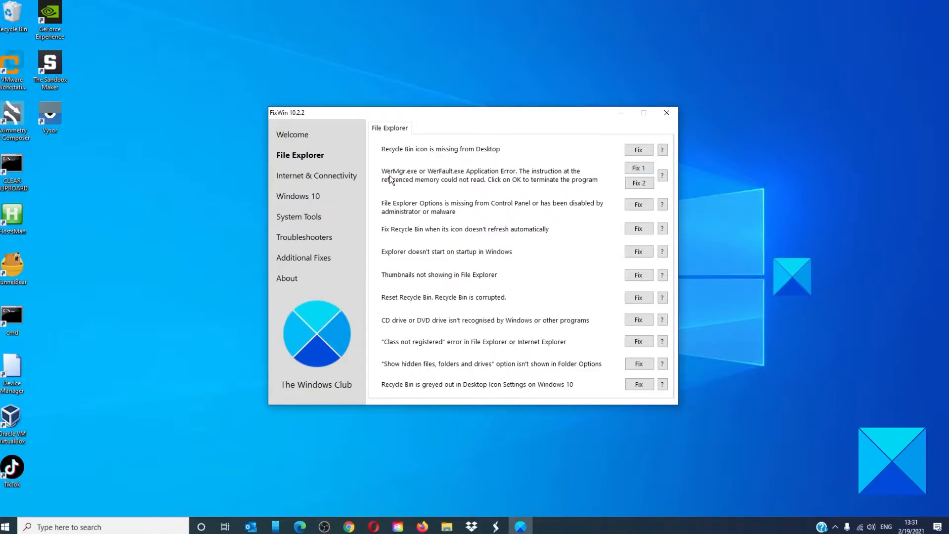
pyautogui.moveTo(415, 179)
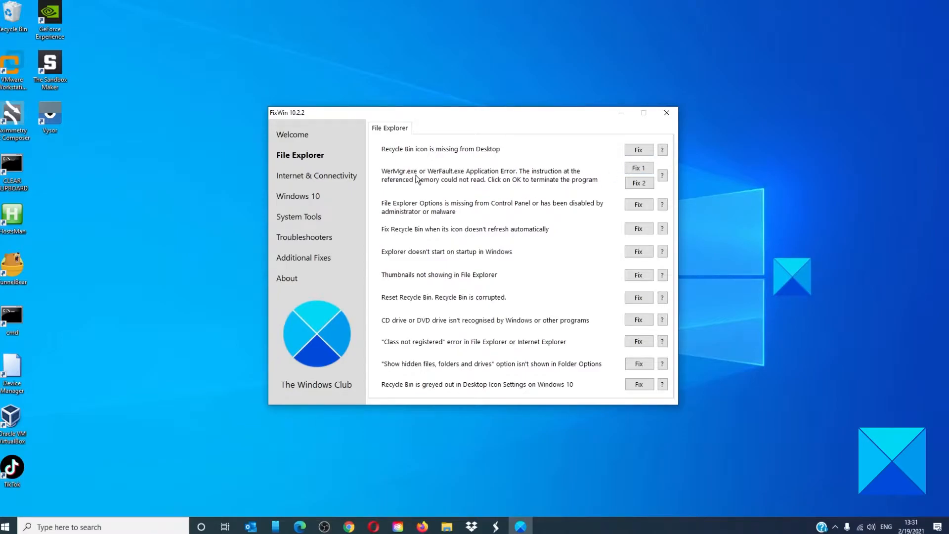
pyautogui.moveTo(455, 178)
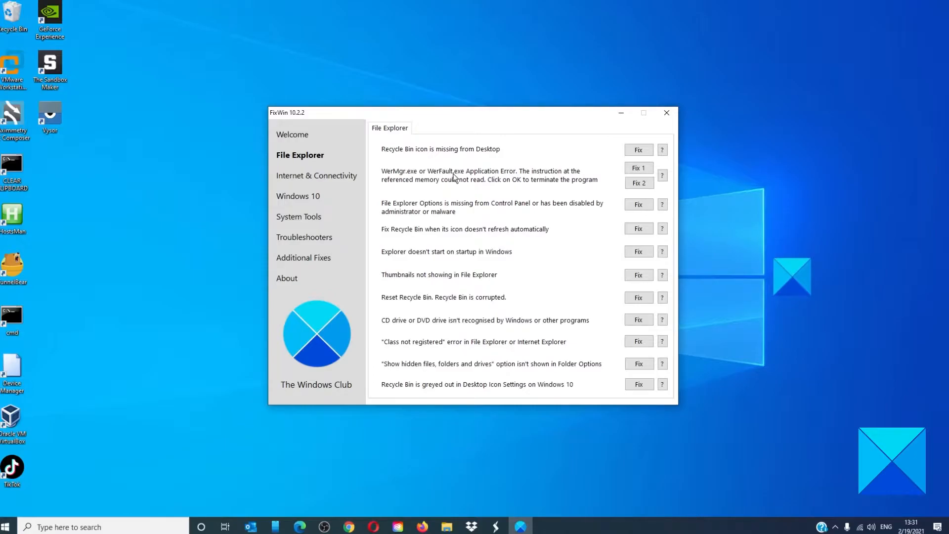
pyautogui.moveTo(493, 179)
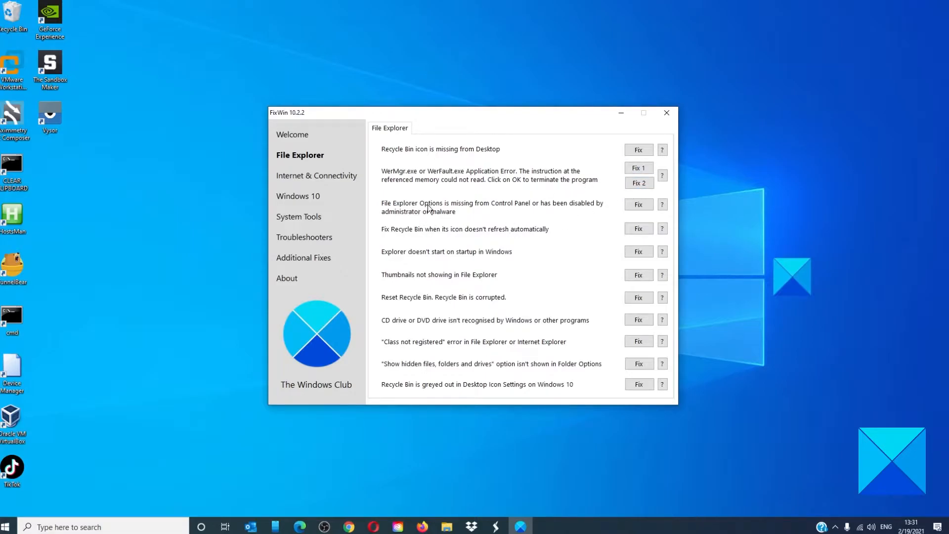
pyautogui.moveTo(536, 211)
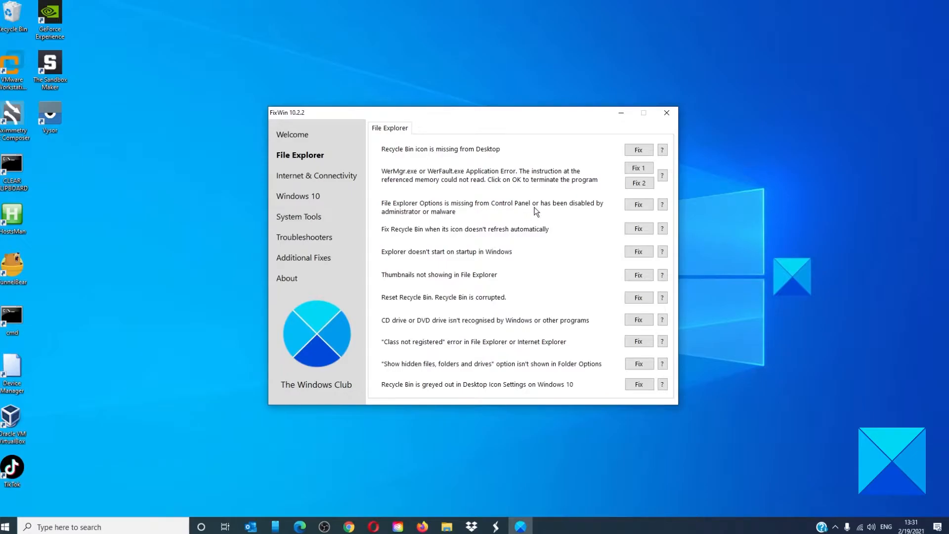
pyautogui.moveTo(589, 208)
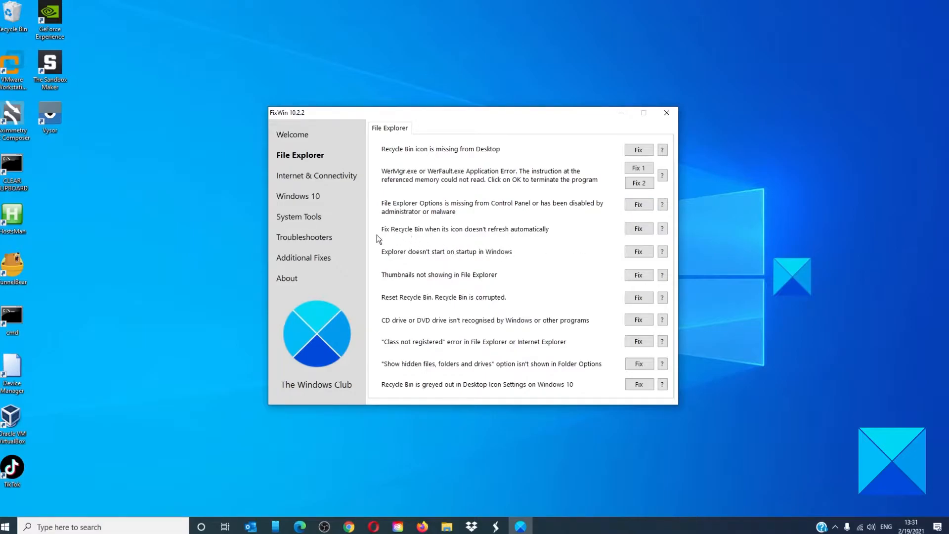
pyautogui.moveTo(435, 237)
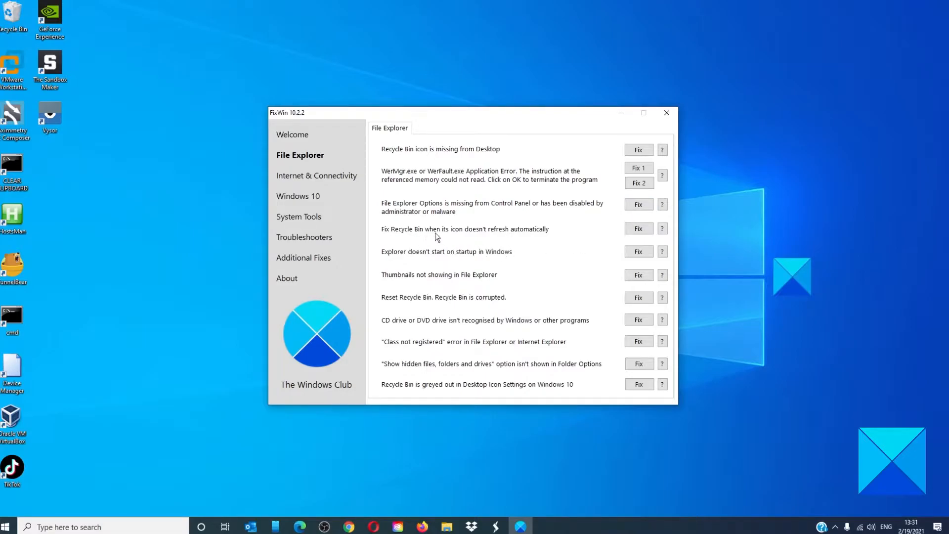
pyautogui.moveTo(560, 234)
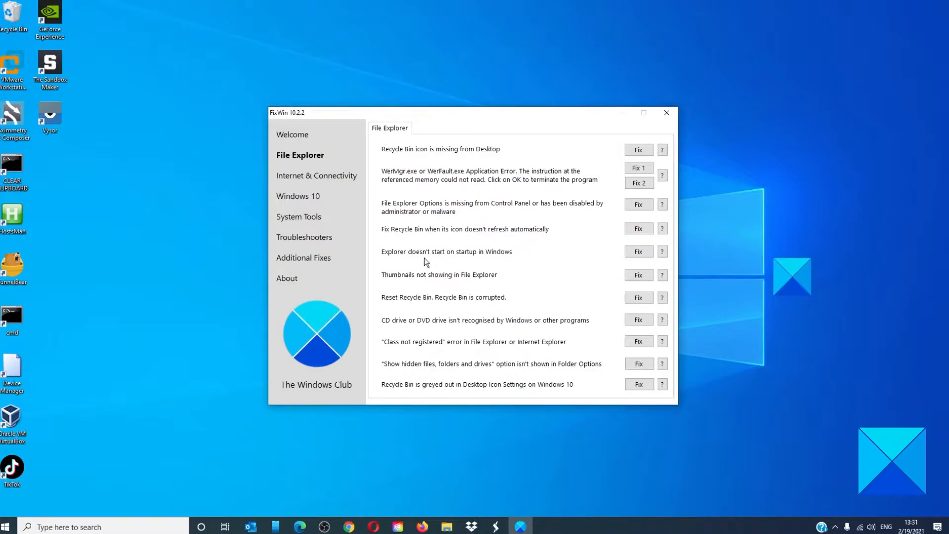
pyautogui.moveTo(405, 286)
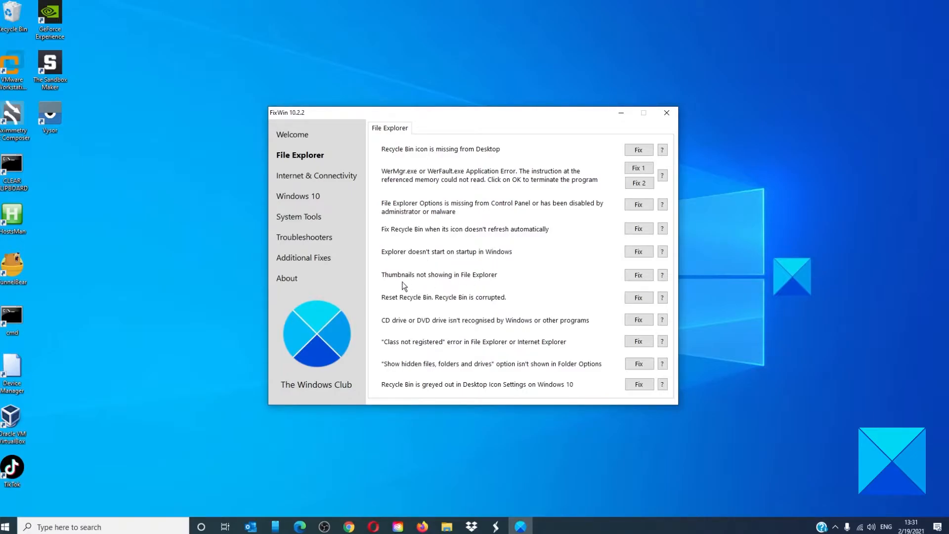
pyautogui.click(638, 275)
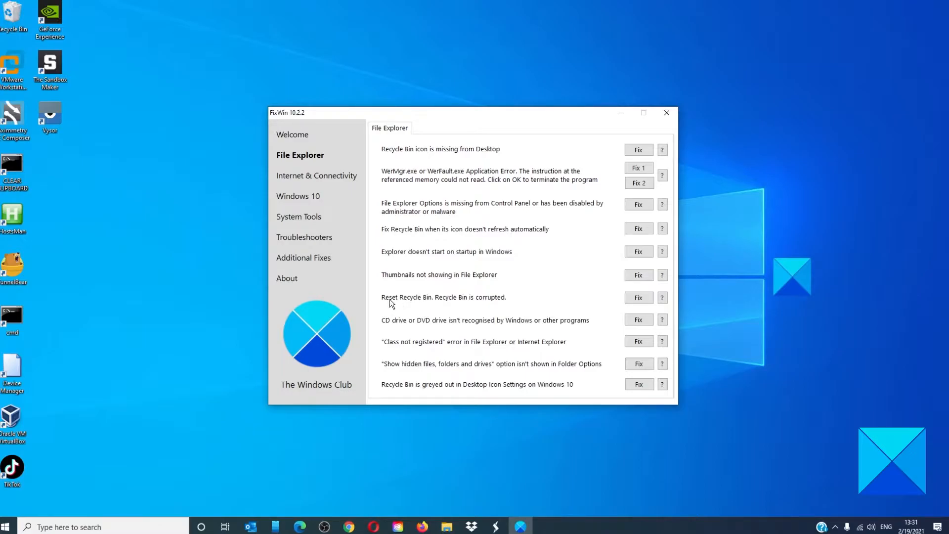
pyautogui.moveTo(426, 306)
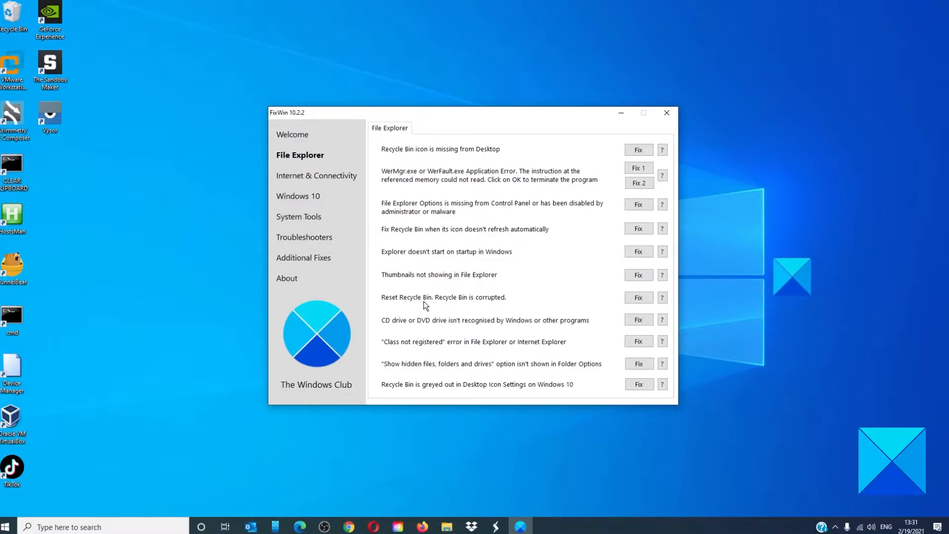
pyautogui.moveTo(566, 302)
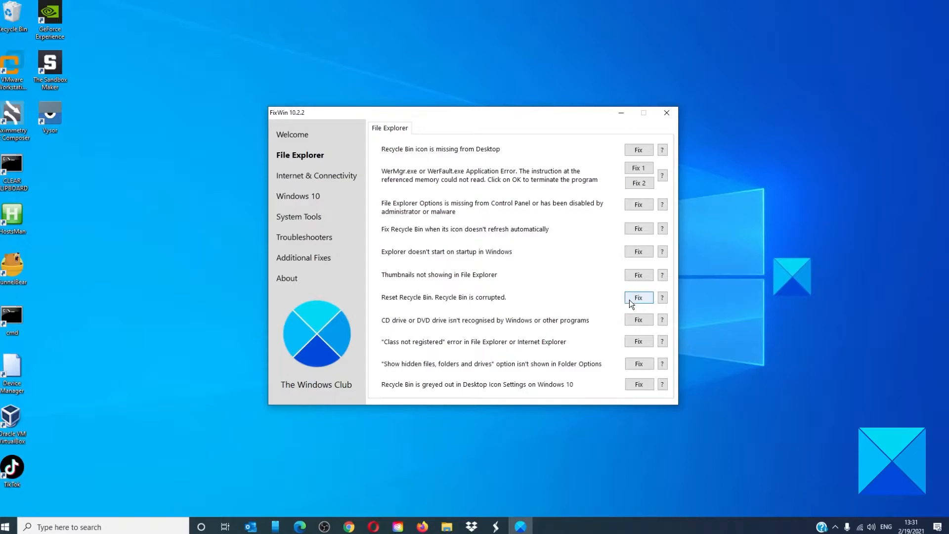
pyautogui.moveTo(464, 326)
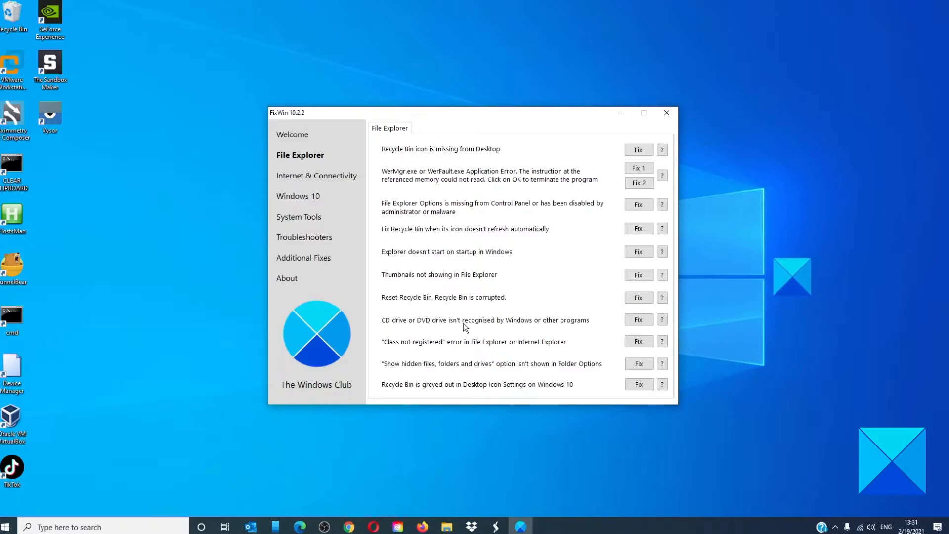
pyautogui.moveTo(507, 329)
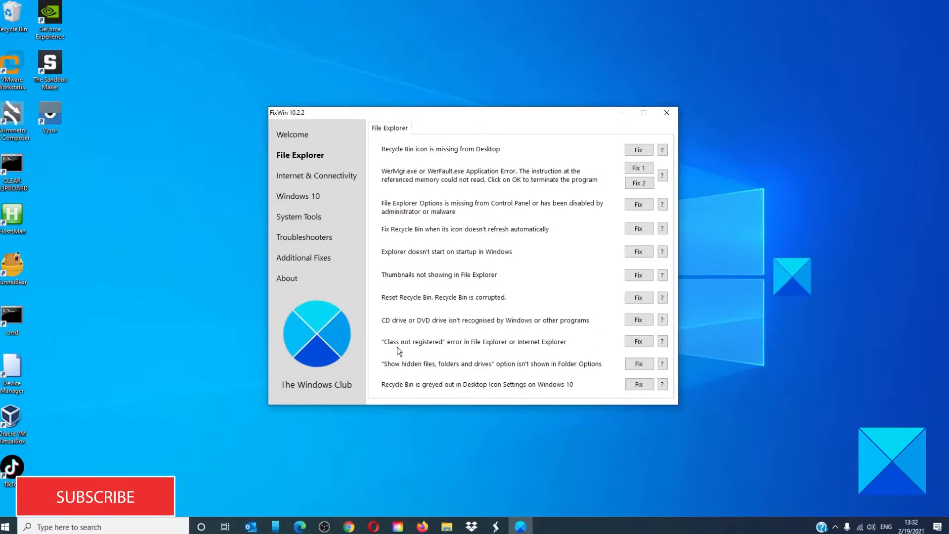
pyautogui.moveTo(493, 346)
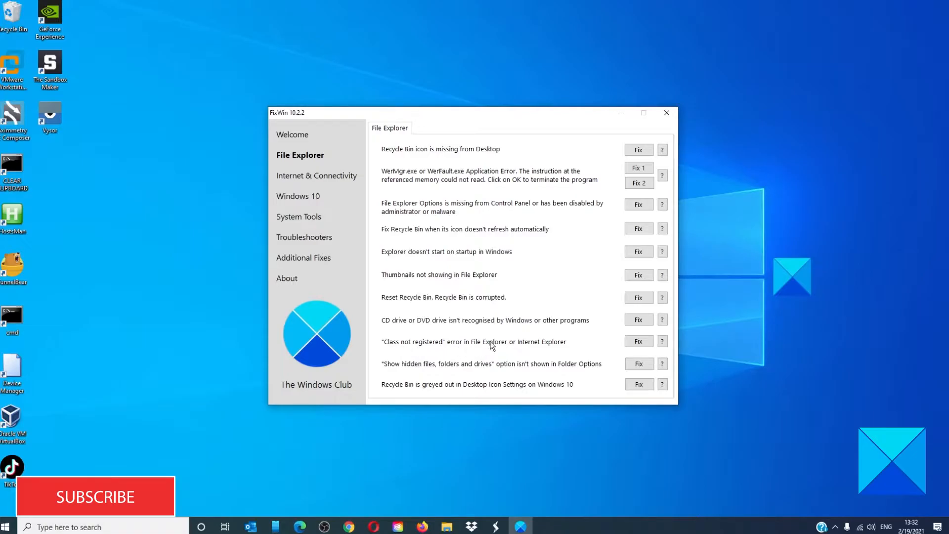
pyautogui.moveTo(612, 349)
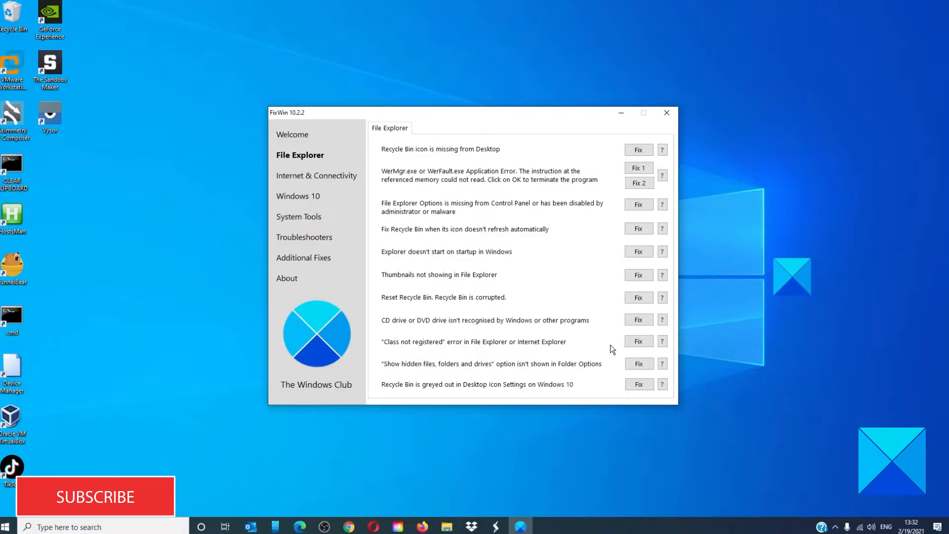
pyautogui.moveTo(433, 370)
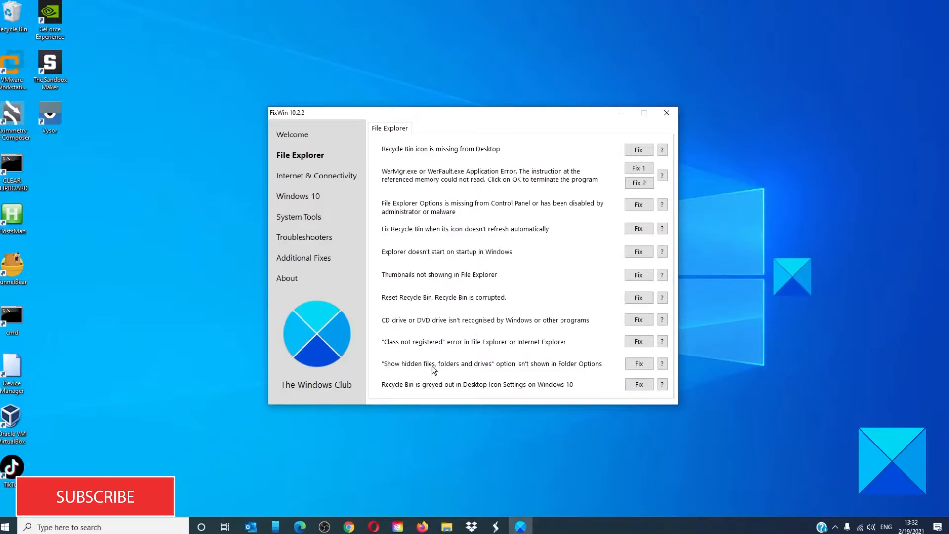
pyautogui.moveTo(547, 374)
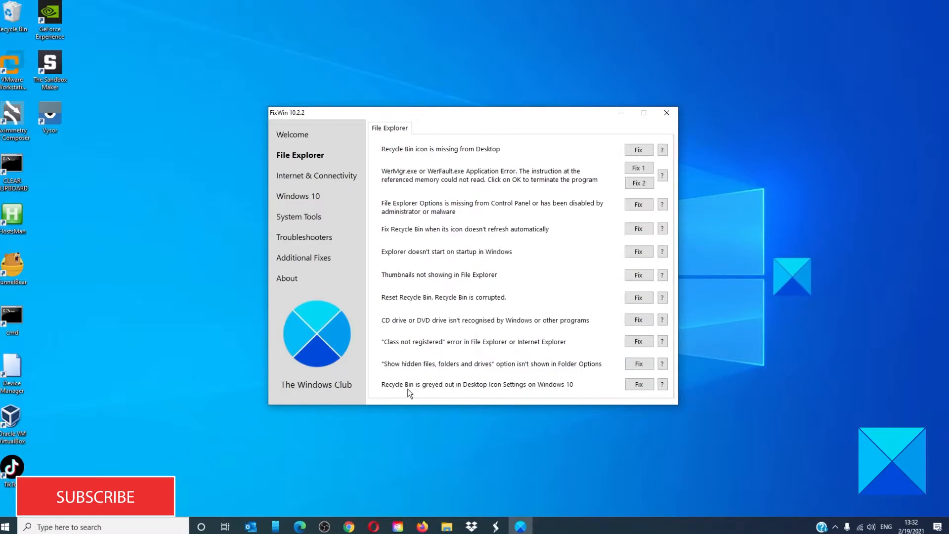
pyautogui.moveTo(398, 393)
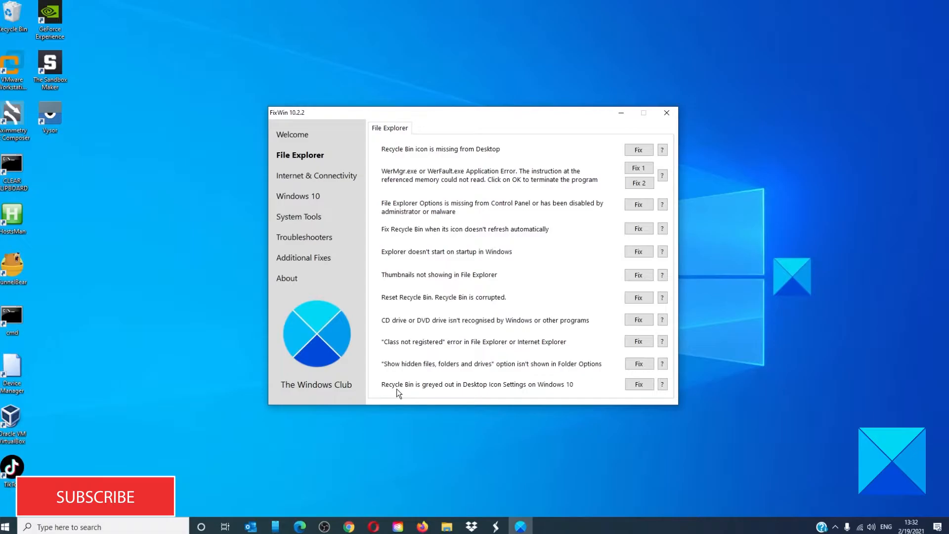
pyautogui.moveTo(511, 390)
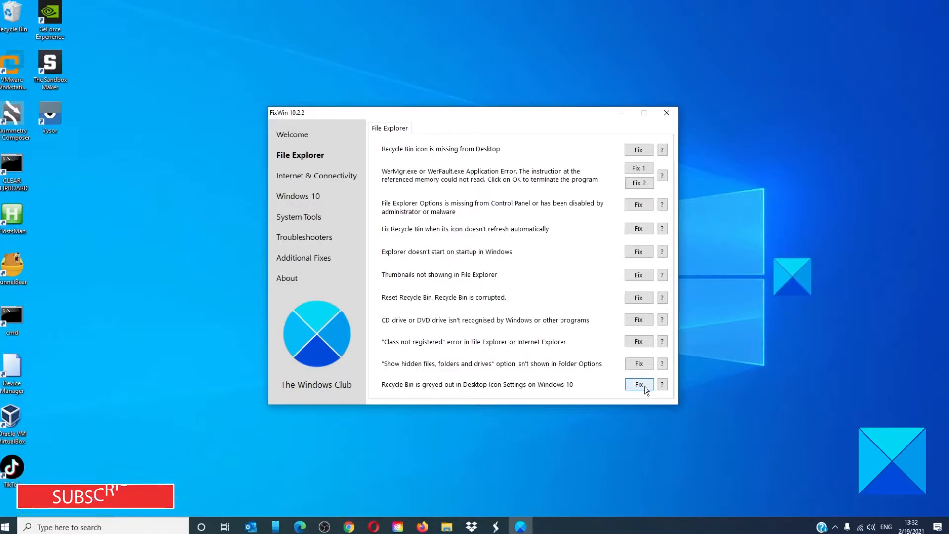
pyautogui.click(316, 176)
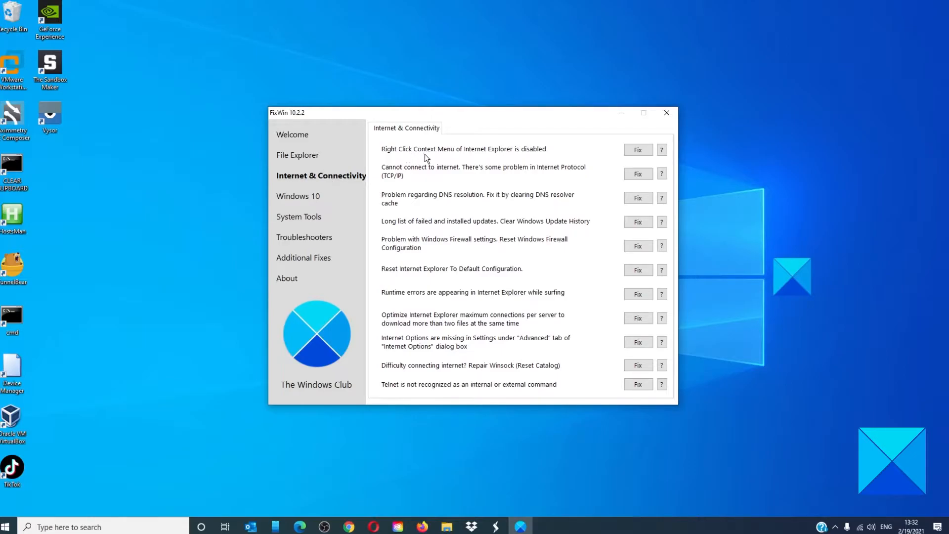
pyautogui.moveTo(507, 156)
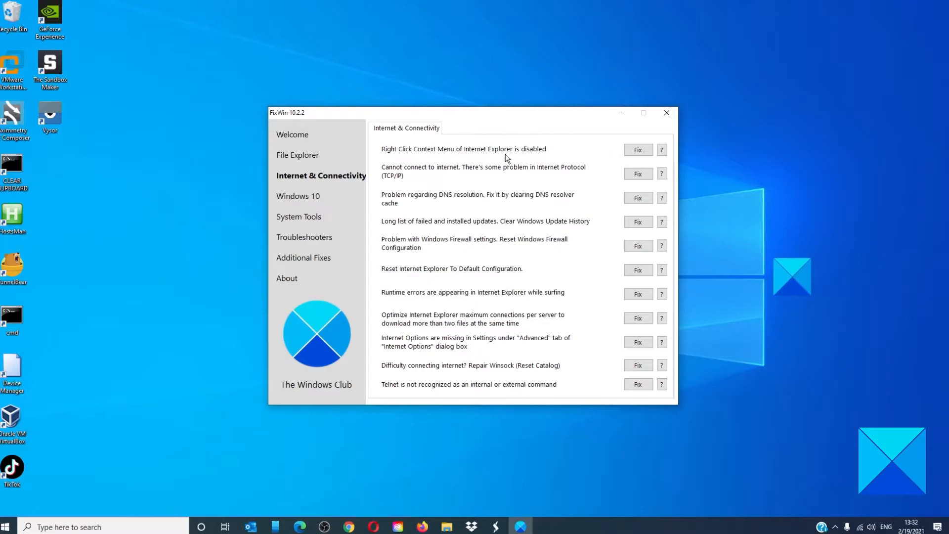
pyautogui.moveTo(492, 174)
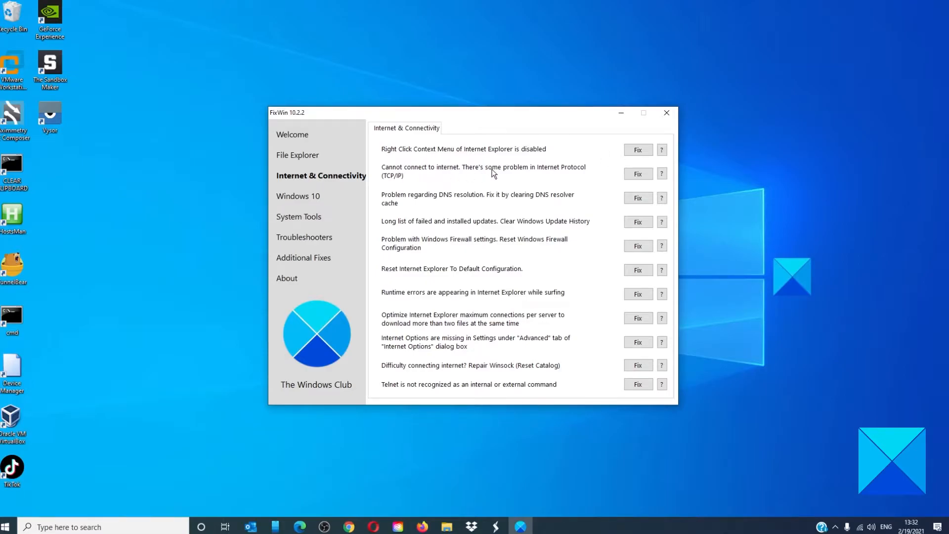
pyautogui.moveTo(572, 178)
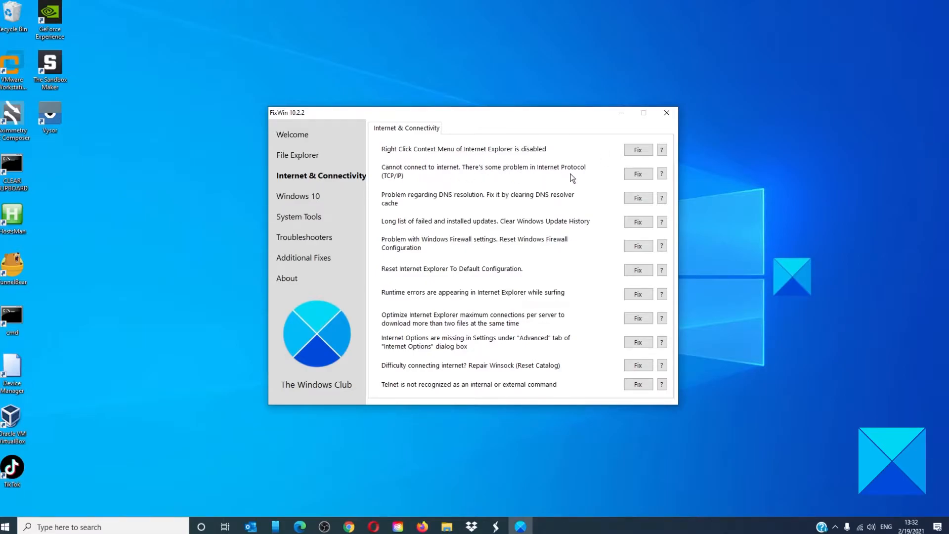
pyautogui.moveTo(472, 204)
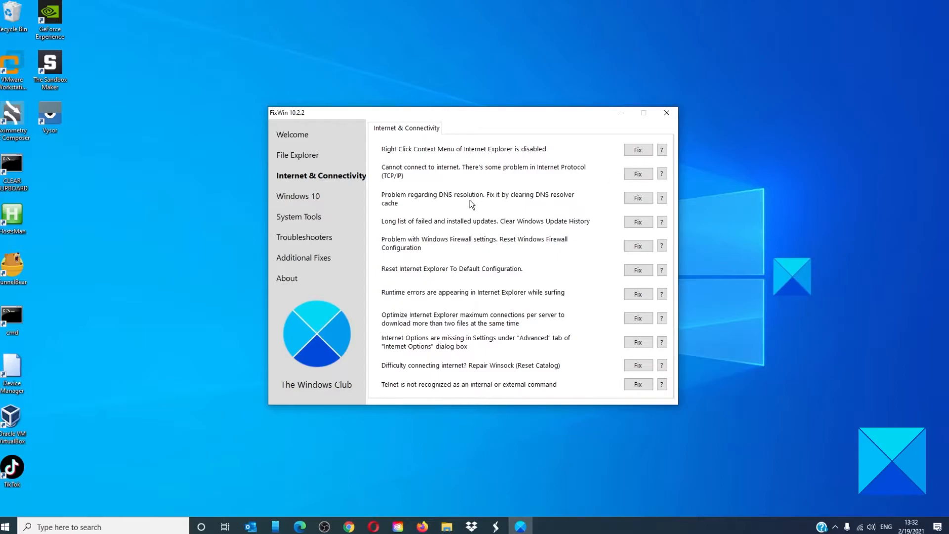
pyautogui.moveTo(469, 201)
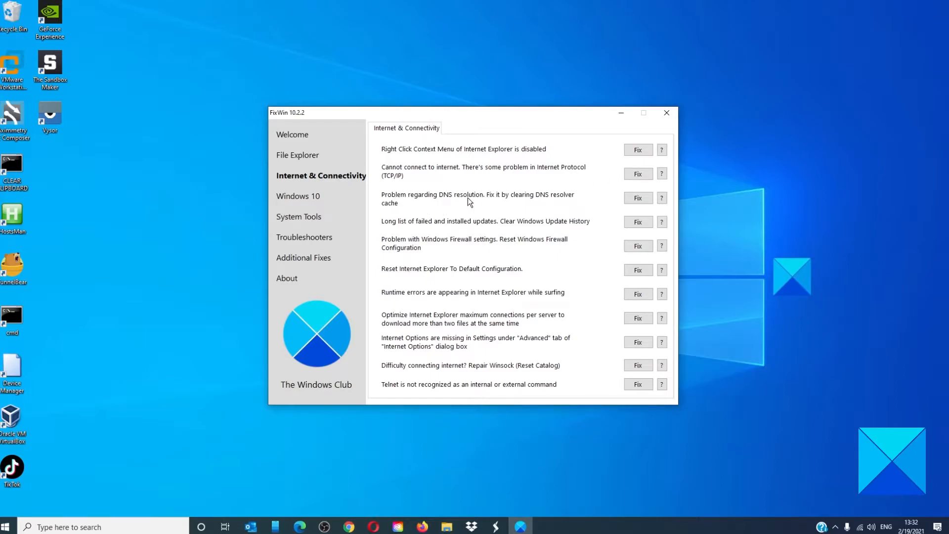
pyautogui.moveTo(551, 201)
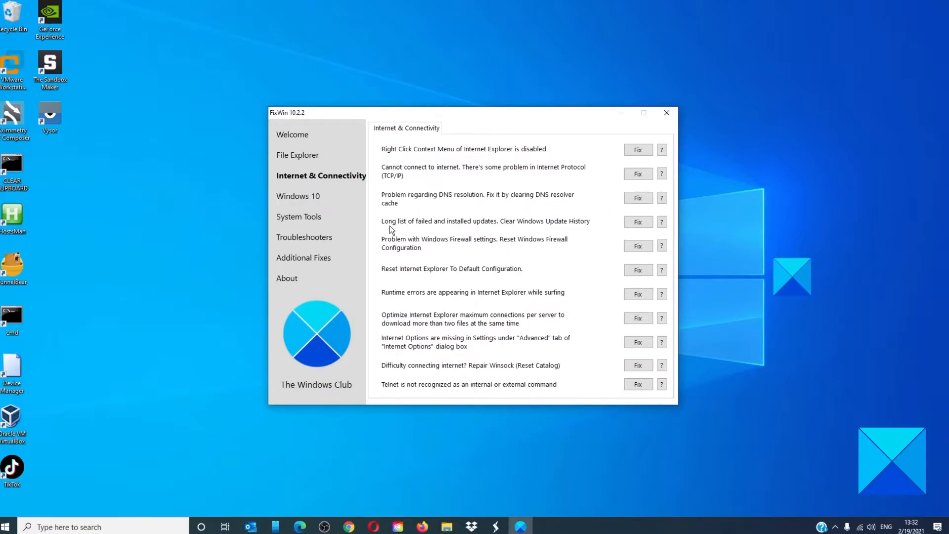
pyautogui.moveTo(484, 229)
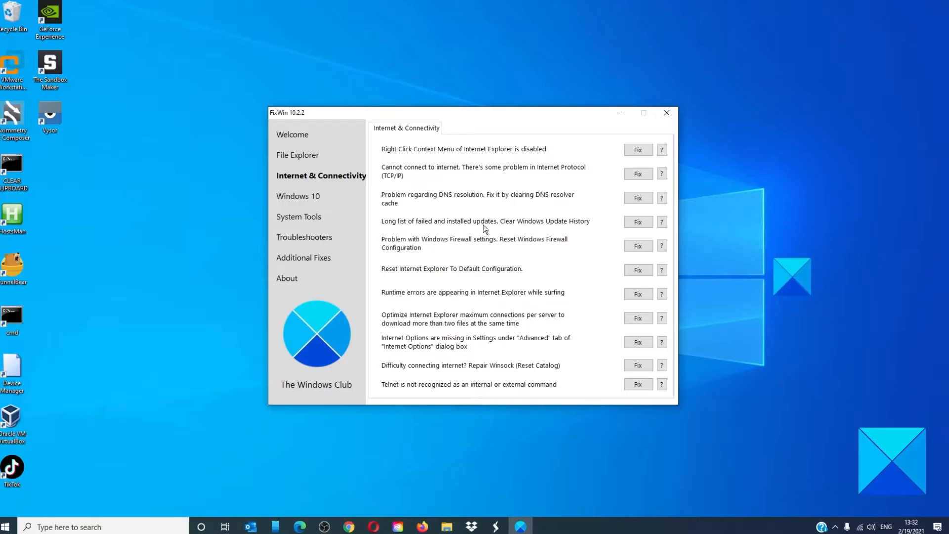
pyautogui.moveTo(511, 230)
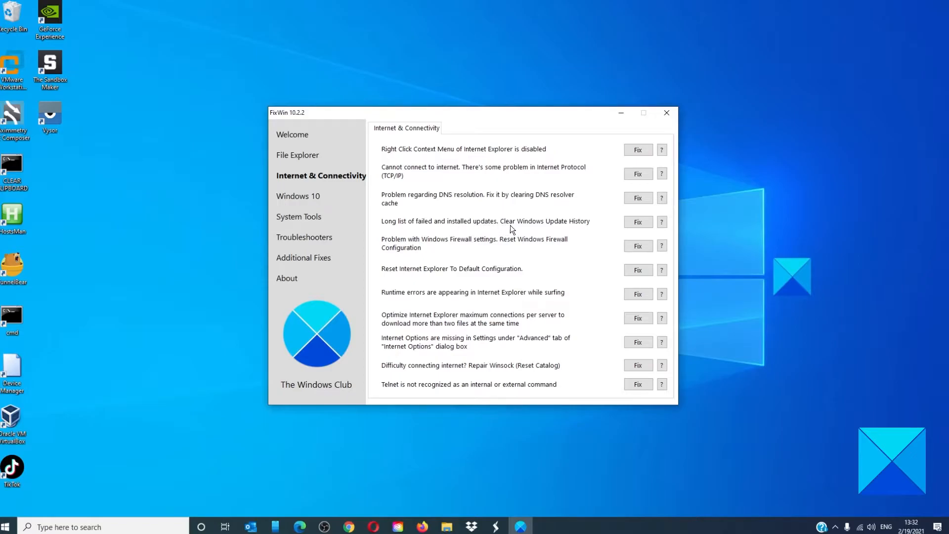
pyautogui.click(637, 221)
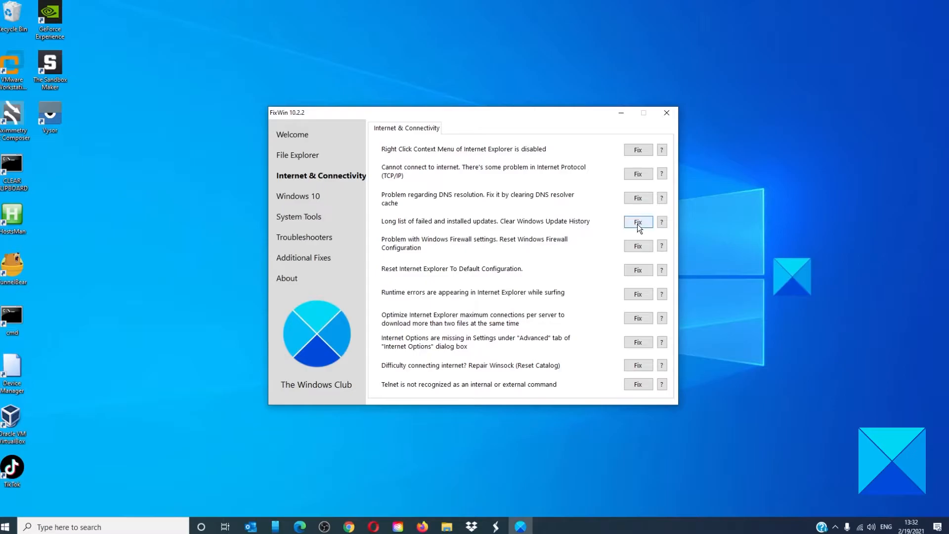
pyautogui.moveTo(465, 238)
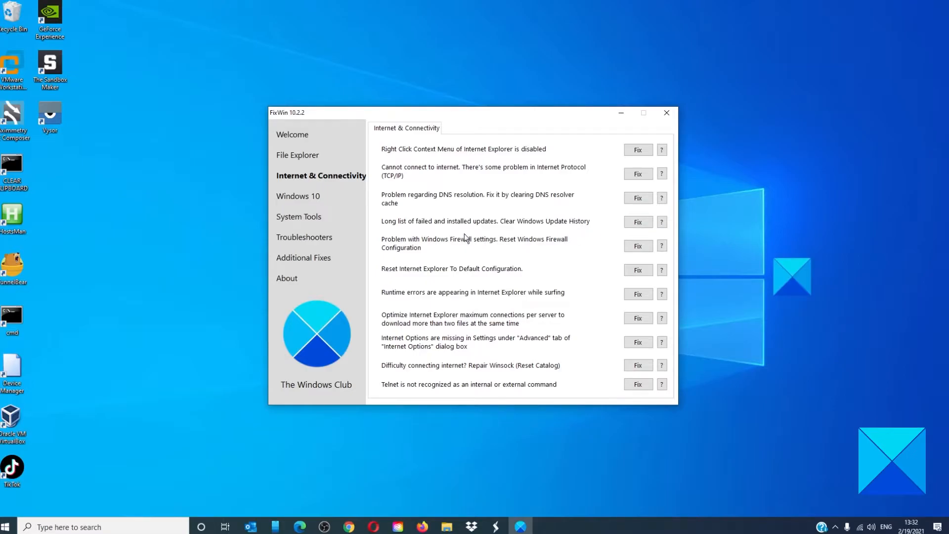
pyautogui.moveTo(457, 249)
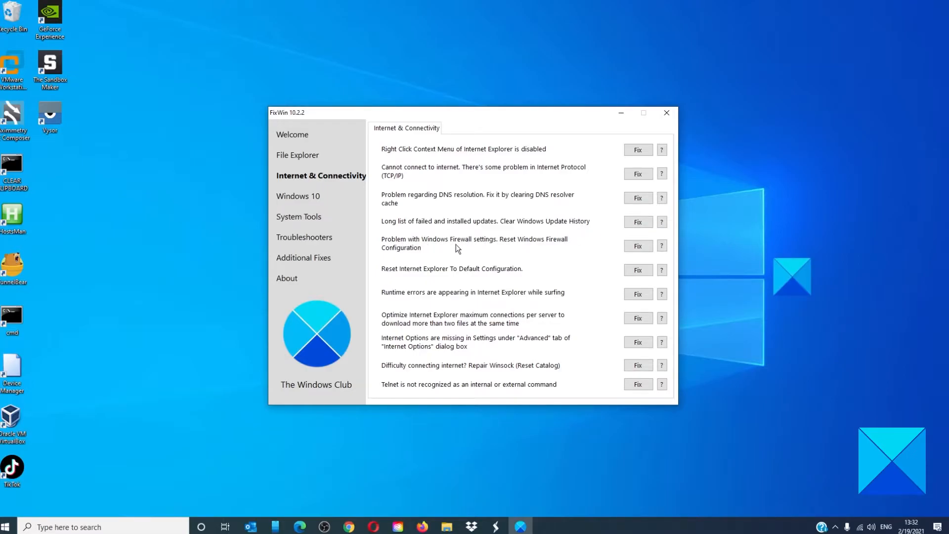
pyautogui.moveTo(426, 250)
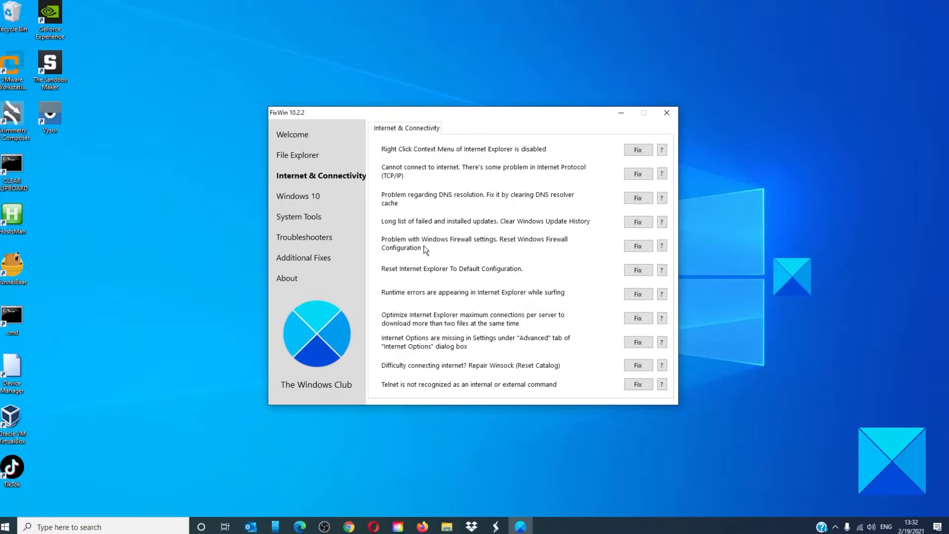
pyautogui.moveTo(416, 279)
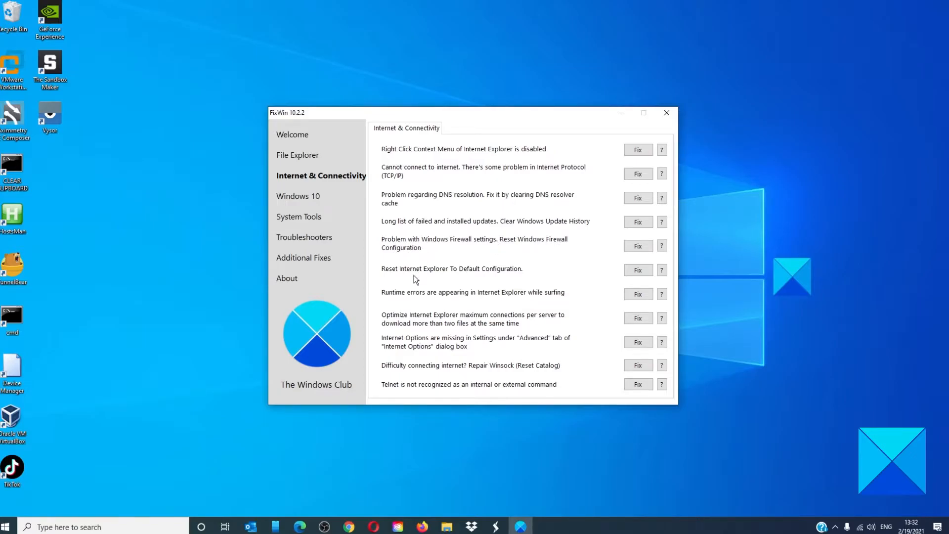
pyautogui.moveTo(428, 273)
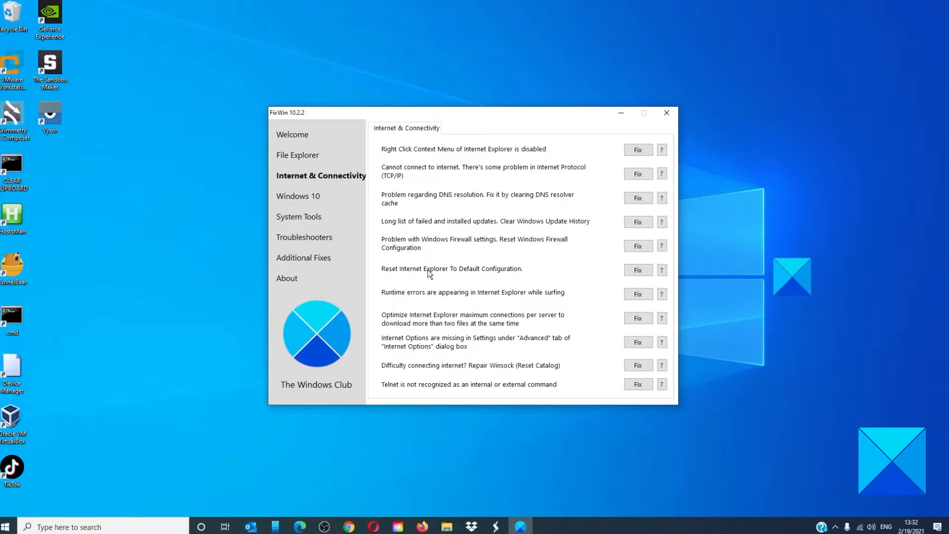
pyautogui.moveTo(525, 276)
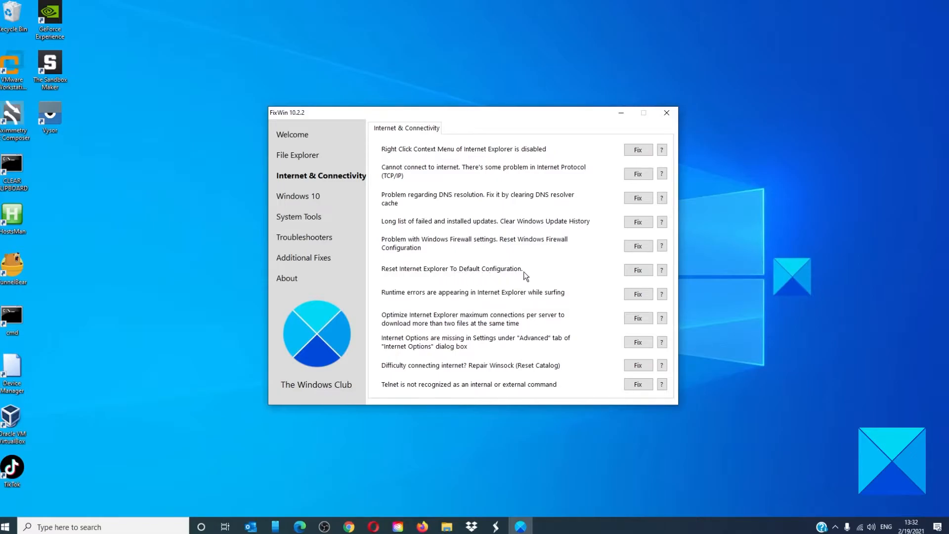
pyautogui.moveTo(528, 307)
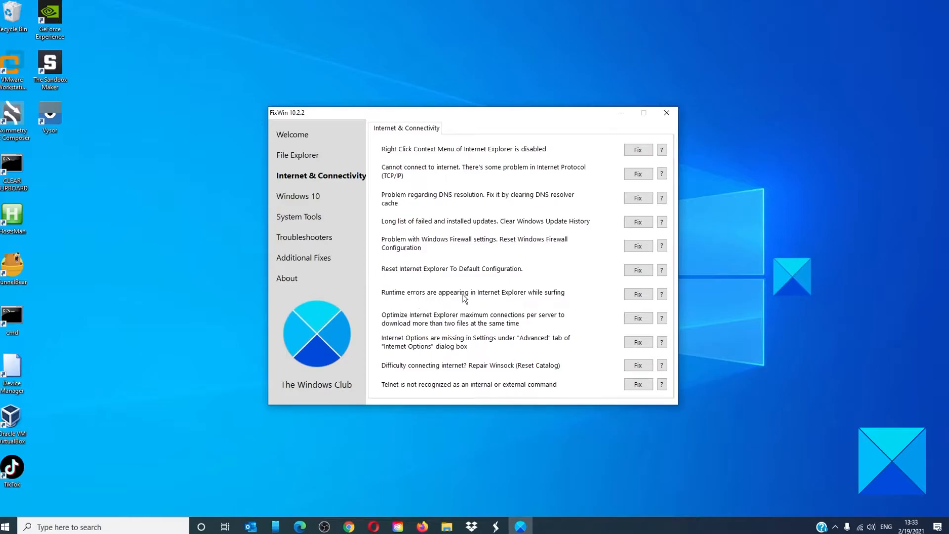
pyautogui.moveTo(585, 295)
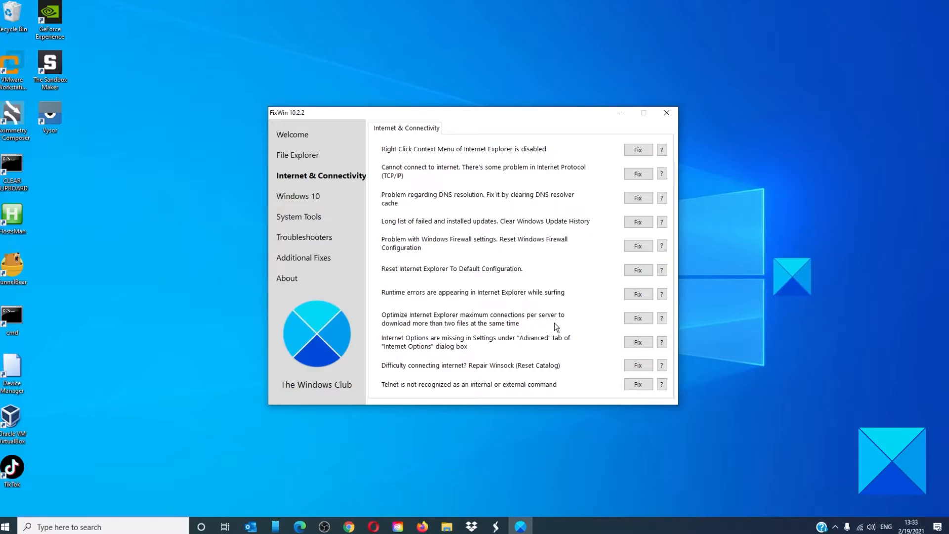
pyautogui.moveTo(563, 364)
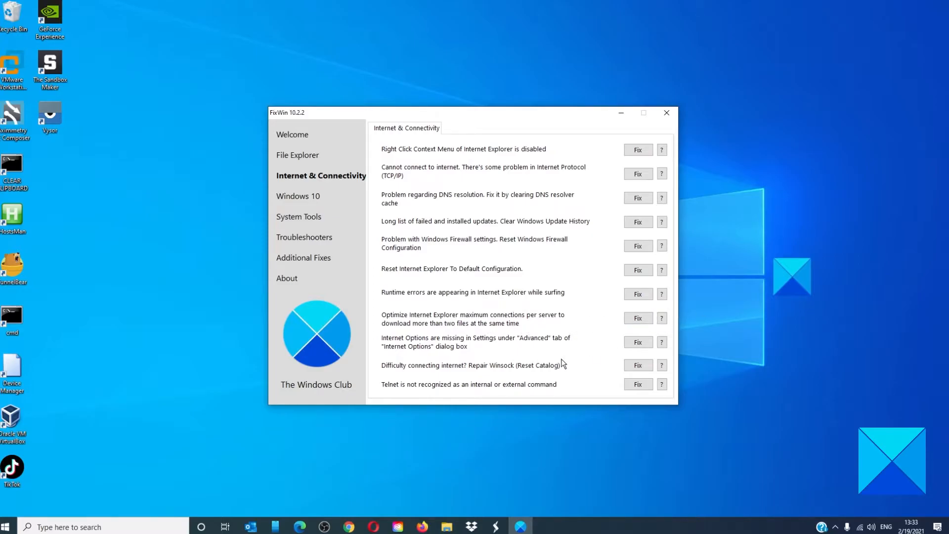
pyautogui.moveTo(473, 345)
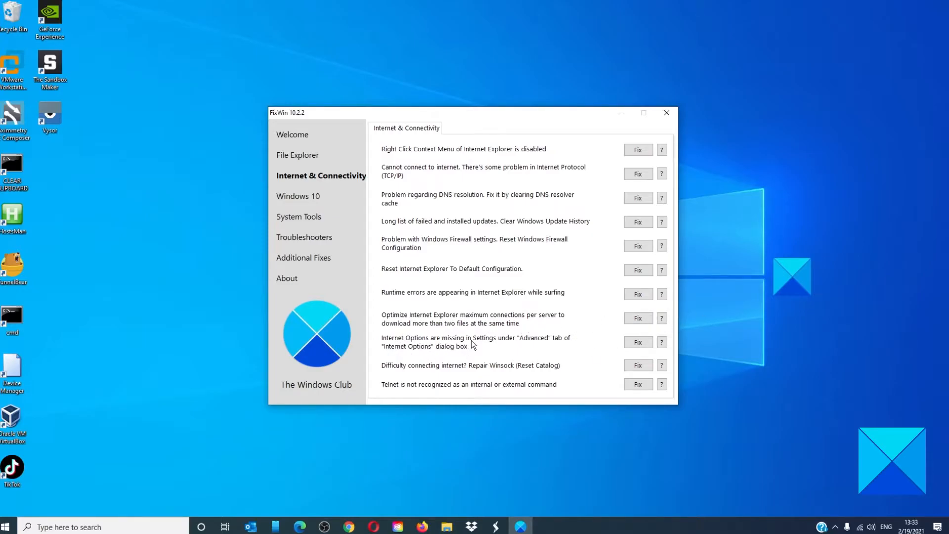
pyautogui.moveTo(516, 346)
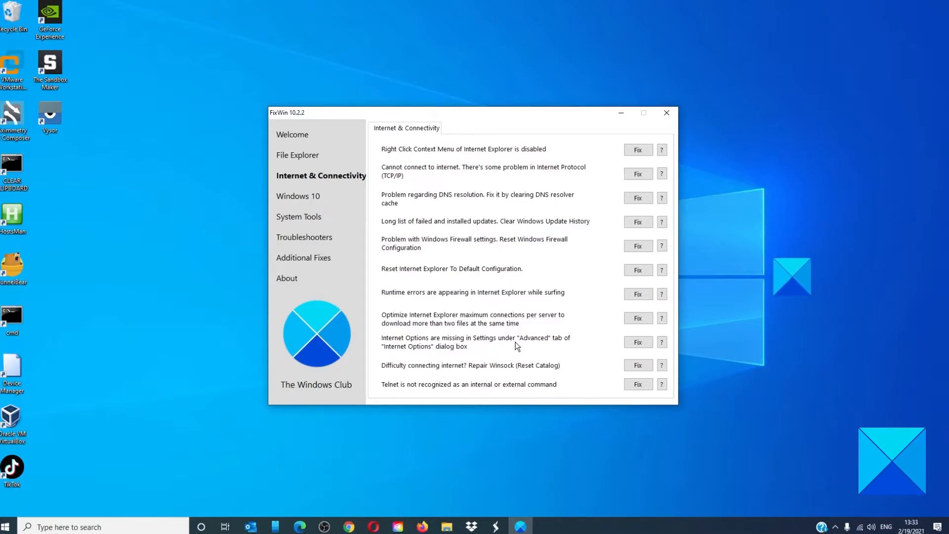
pyautogui.moveTo(442, 352)
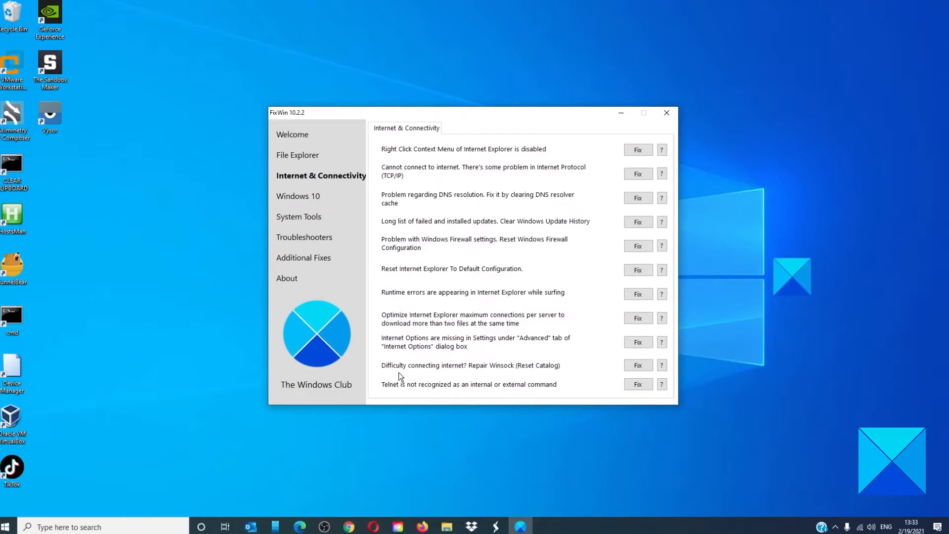
pyautogui.moveTo(442, 371)
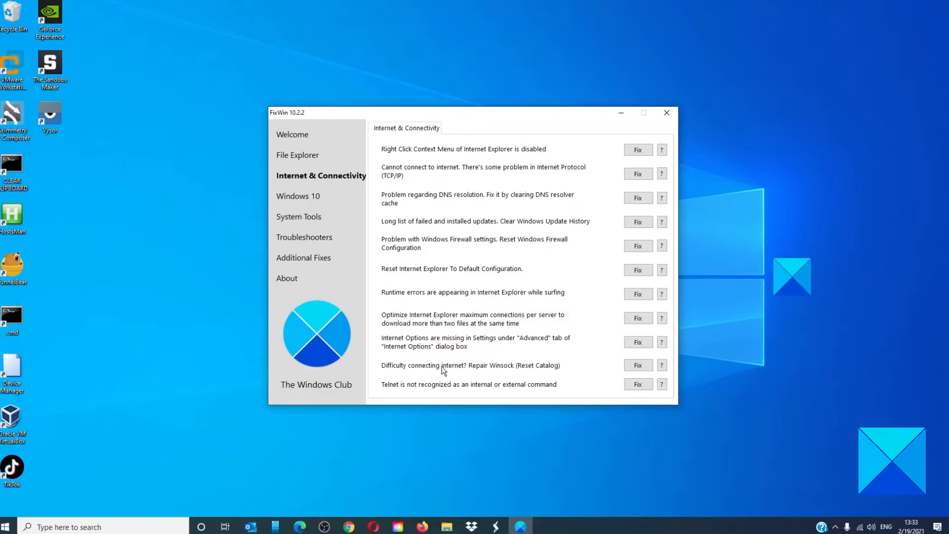
pyautogui.moveTo(476, 370)
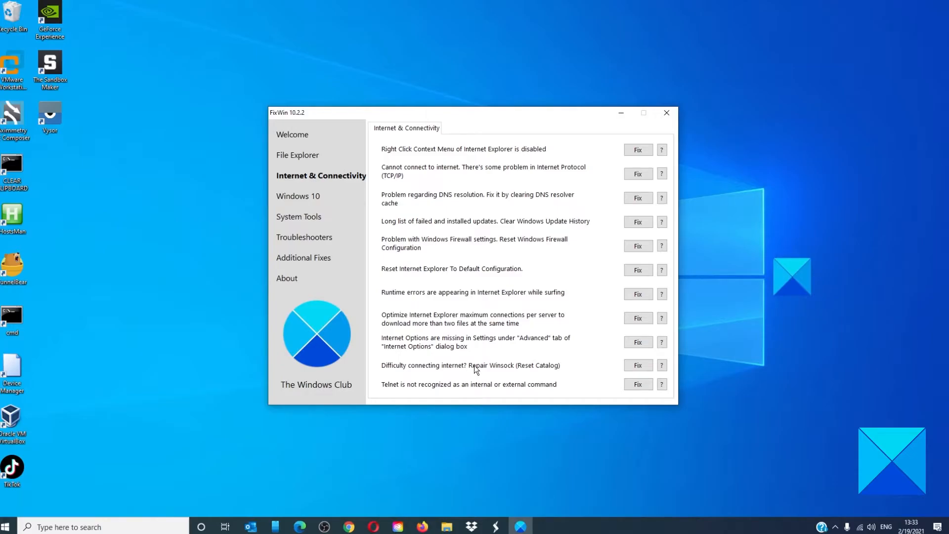
pyautogui.moveTo(543, 371)
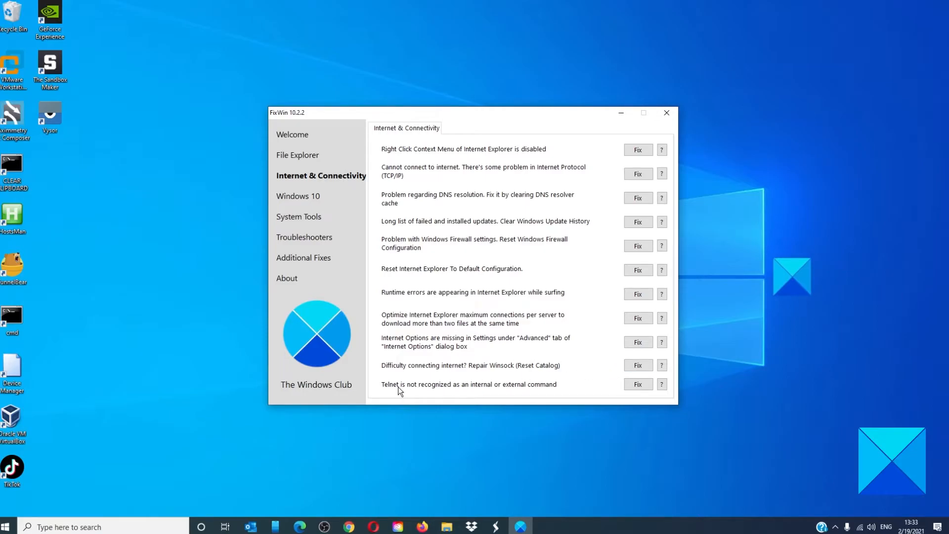
pyautogui.moveTo(499, 389)
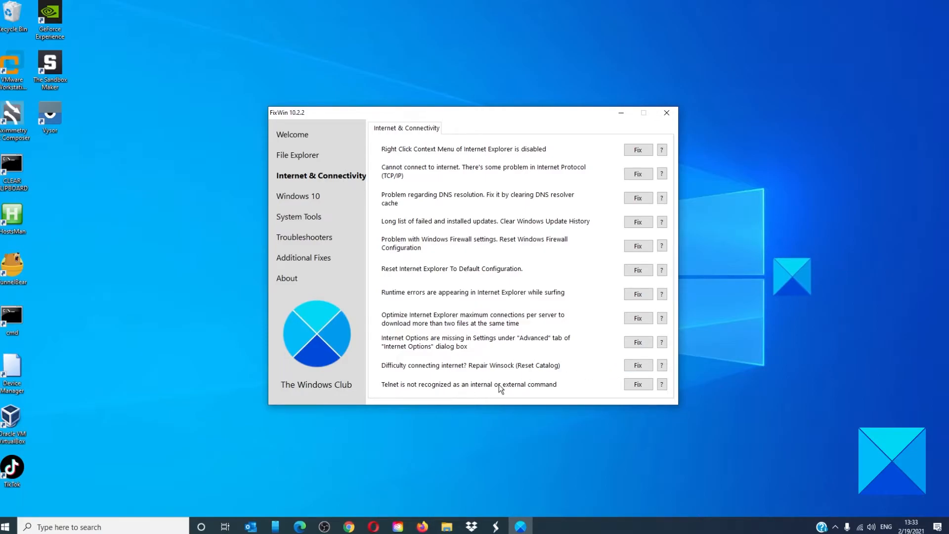
pyautogui.moveTo(575, 391)
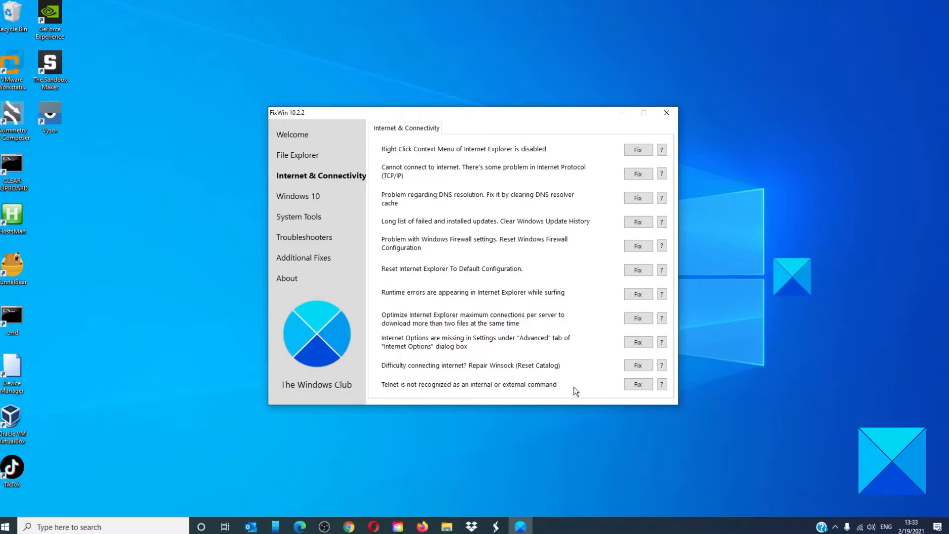
pyautogui.moveTo(296, 208)
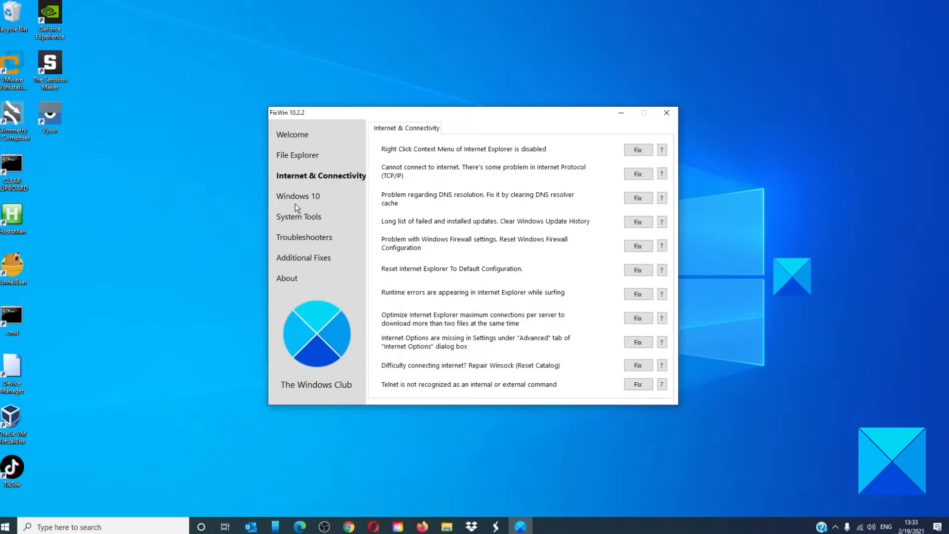
# Show the Windows 10 fixes, including DISM repair, Settings reset and OneDrive disabling
pyautogui.click(298, 195)
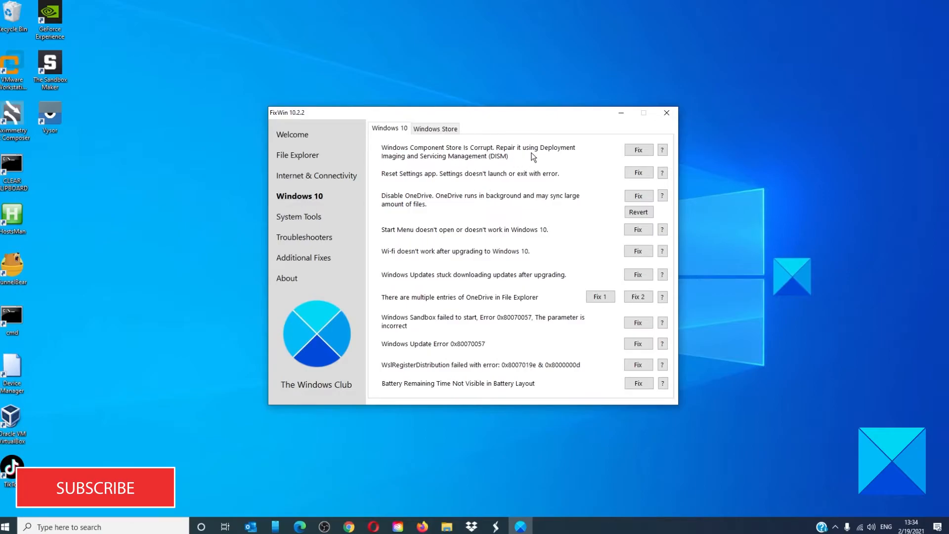
pyautogui.moveTo(378, 180)
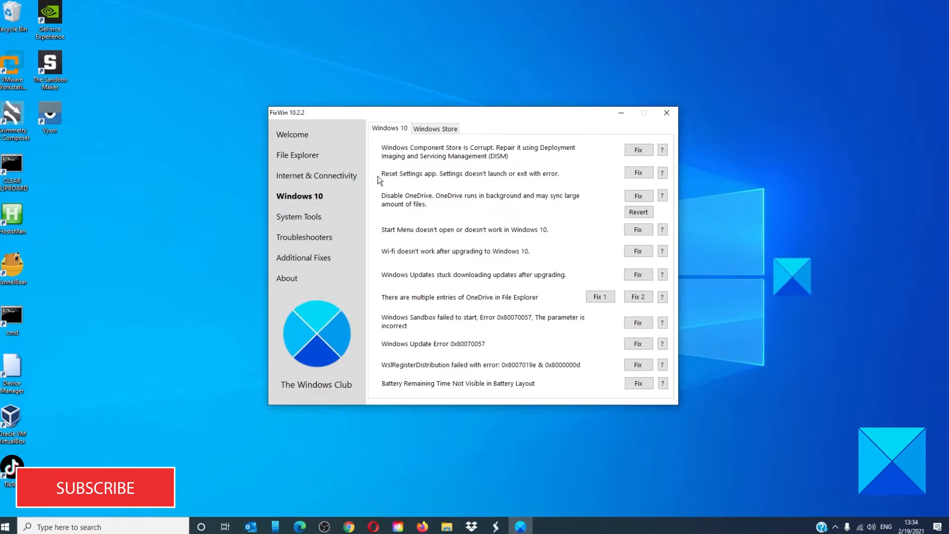
pyautogui.moveTo(501, 162)
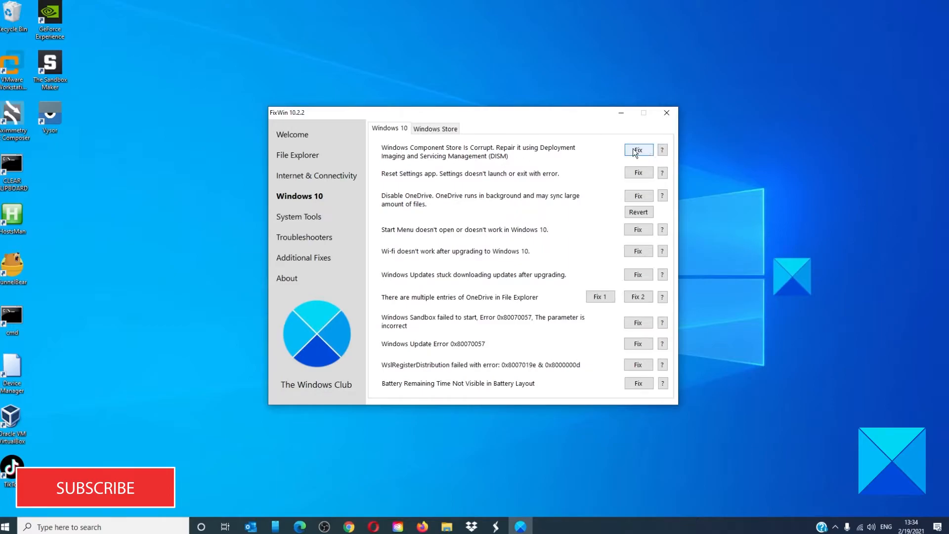
pyautogui.moveTo(449, 178)
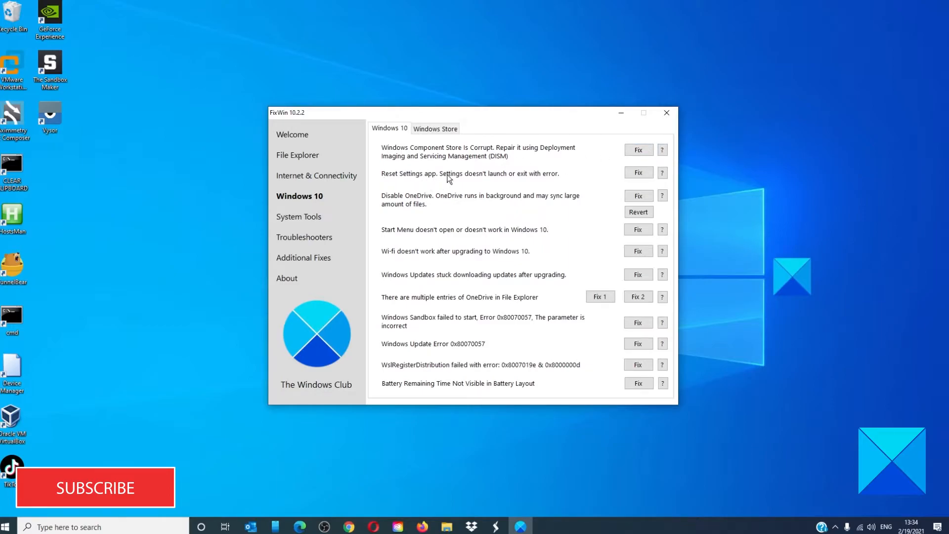
pyautogui.moveTo(534, 180)
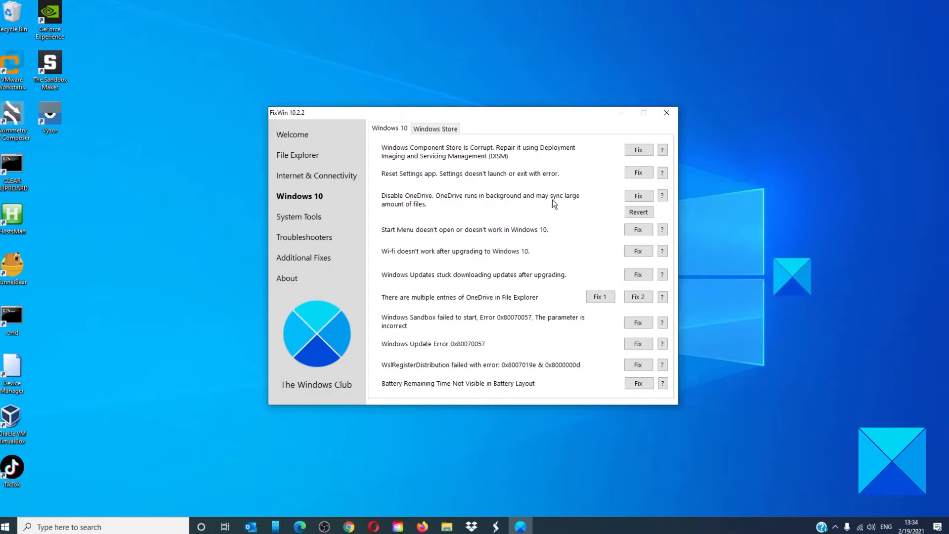
pyautogui.moveTo(448, 219)
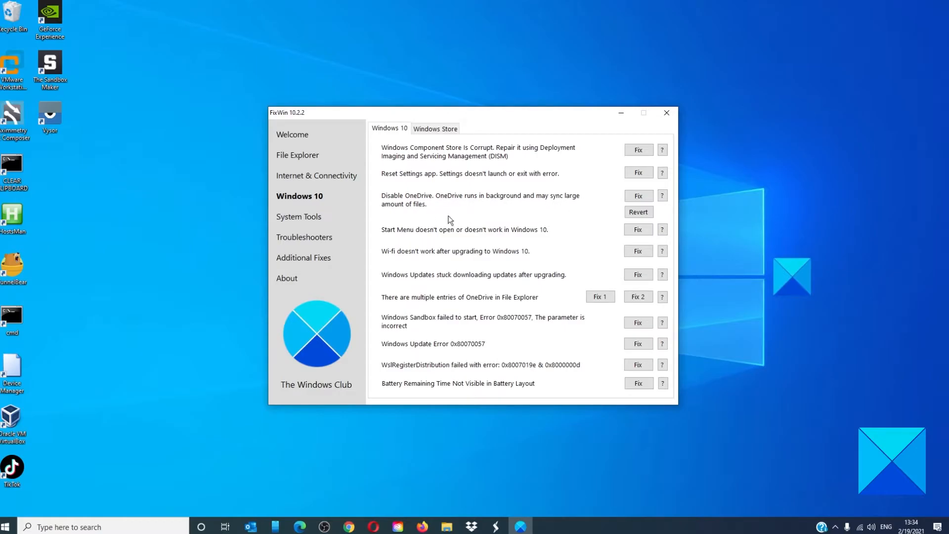
pyautogui.moveTo(639, 212)
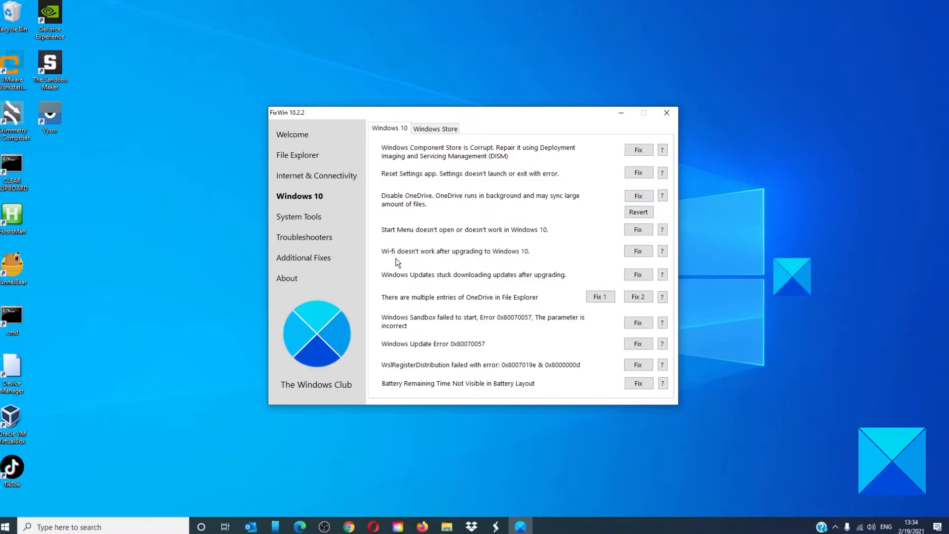
pyautogui.moveTo(522, 238)
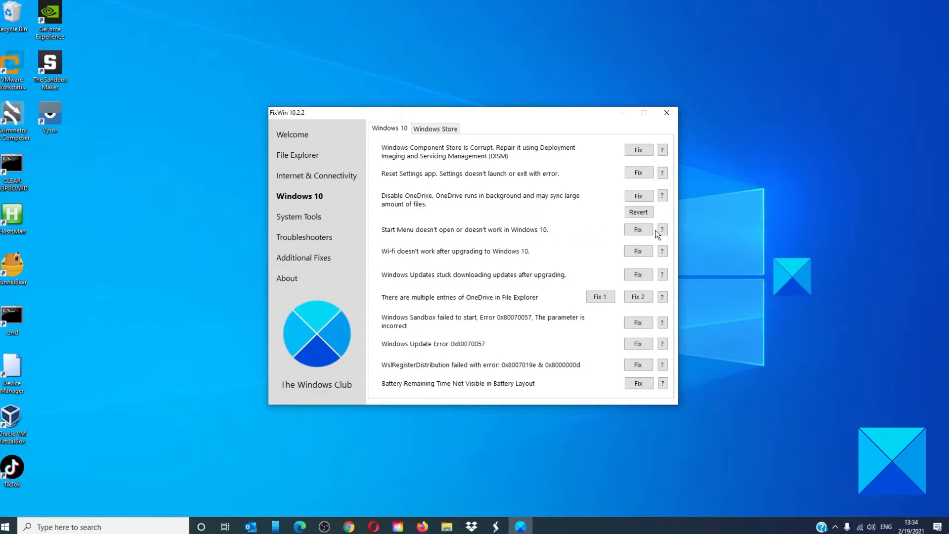
pyautogui.moveTo(394, 256)
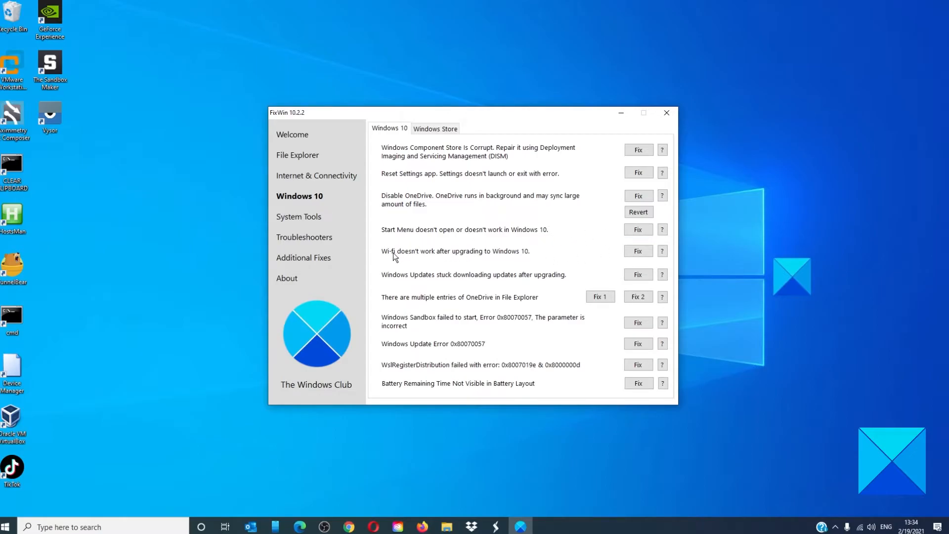
pyautogui.moveTo(464, 258)
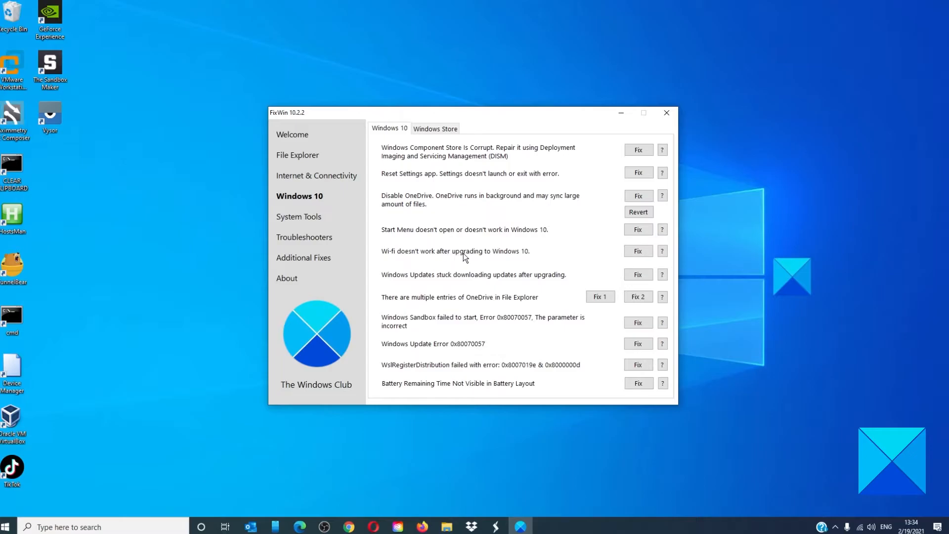
pyautogui.moveTo(626, 262)
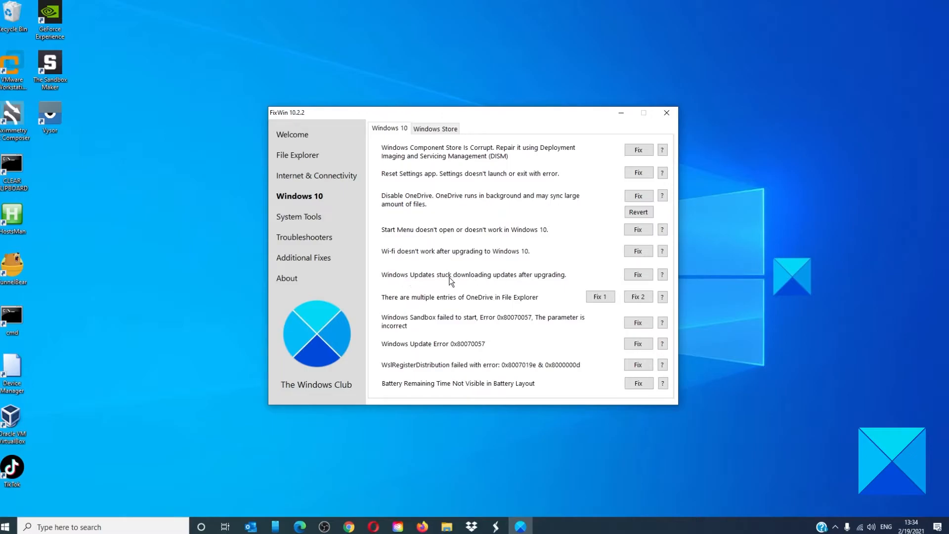
pyautogui.moveTo(560, 282)
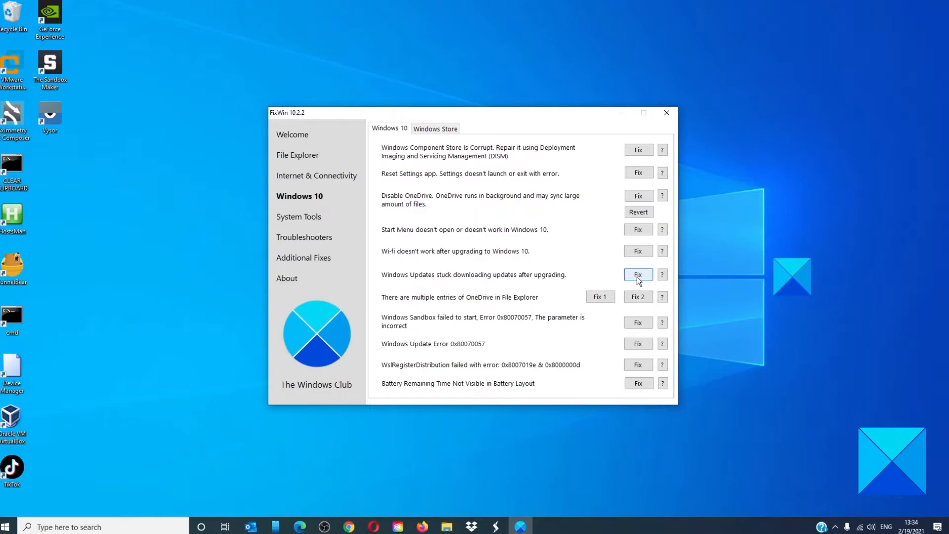
pyautogui.moveTo(429, 303)
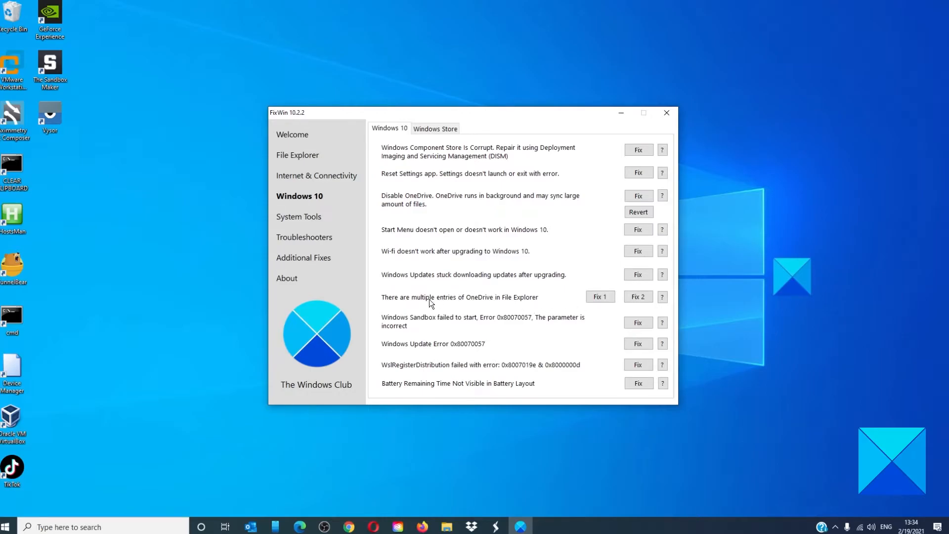
pyautogui.moveTo(500, 303)
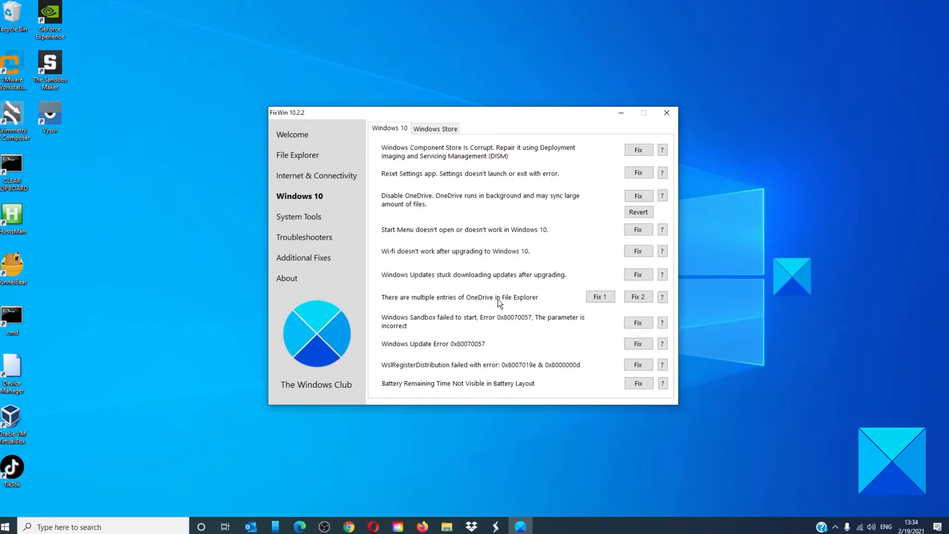
pyautogui.moveTo(550, 307)
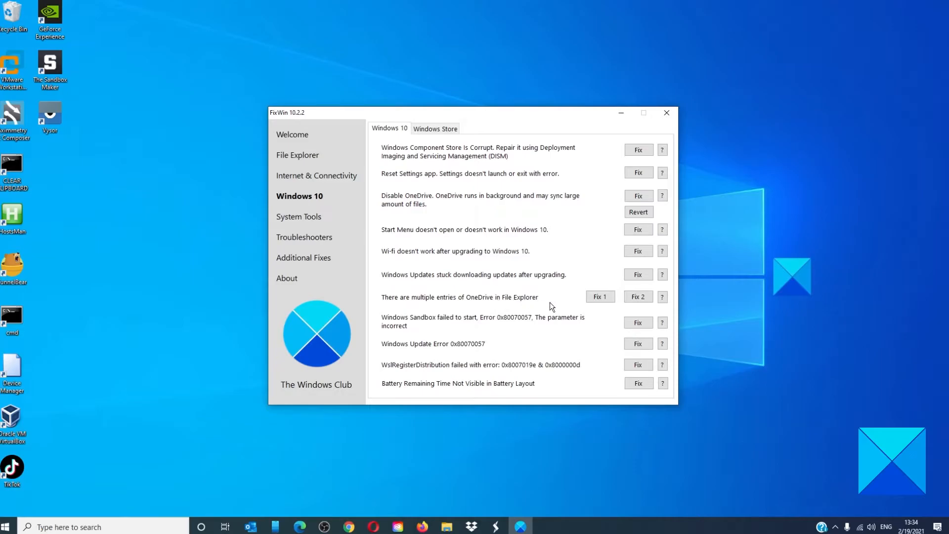
pyautogui.moveTo(631, 308)
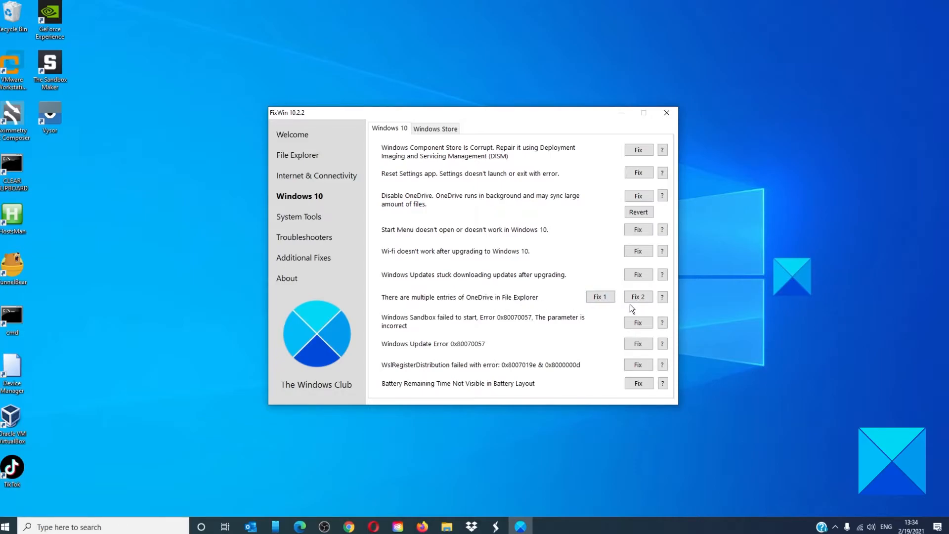
pyautogui.moveTo(624, 302)
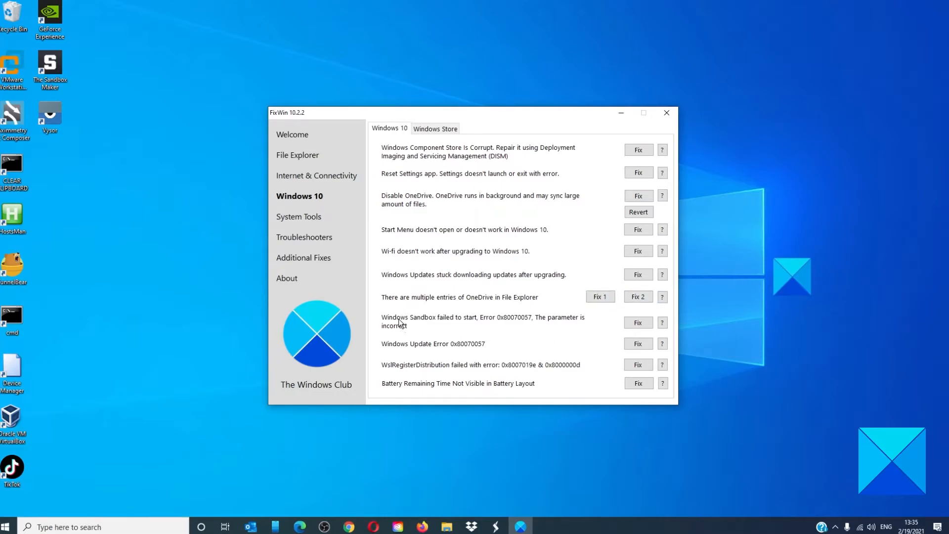
pyautogui.moveTo(483, 325)
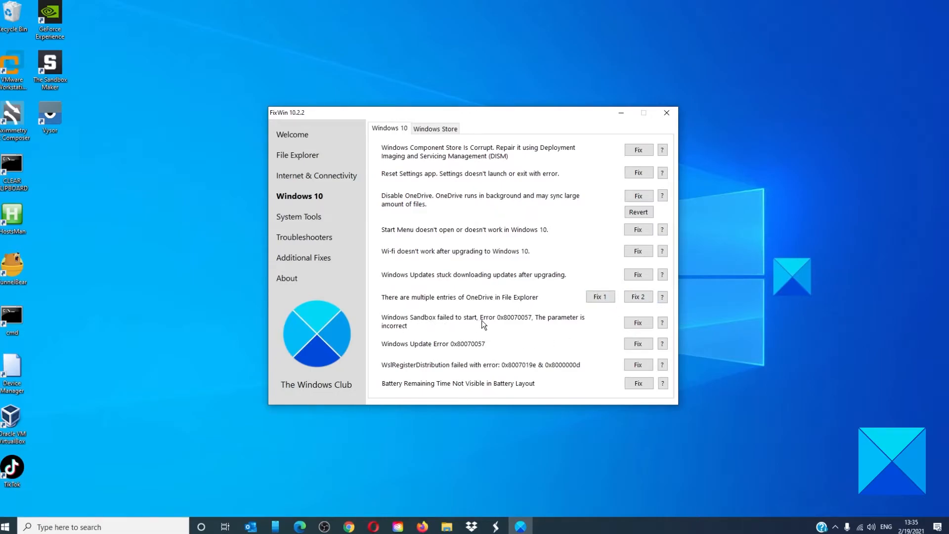
pyautogui.moveTo(509, 322)
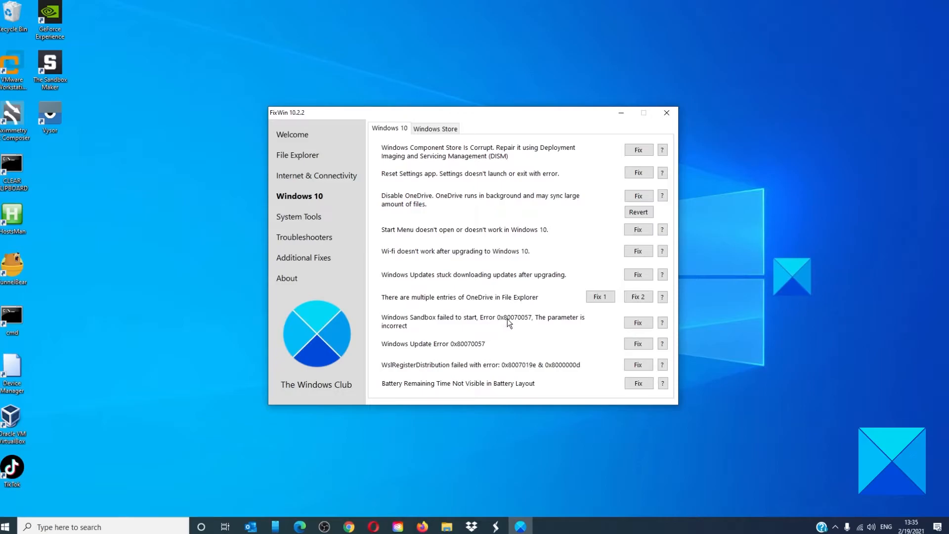
pyautogui.moveTo(533, 323)
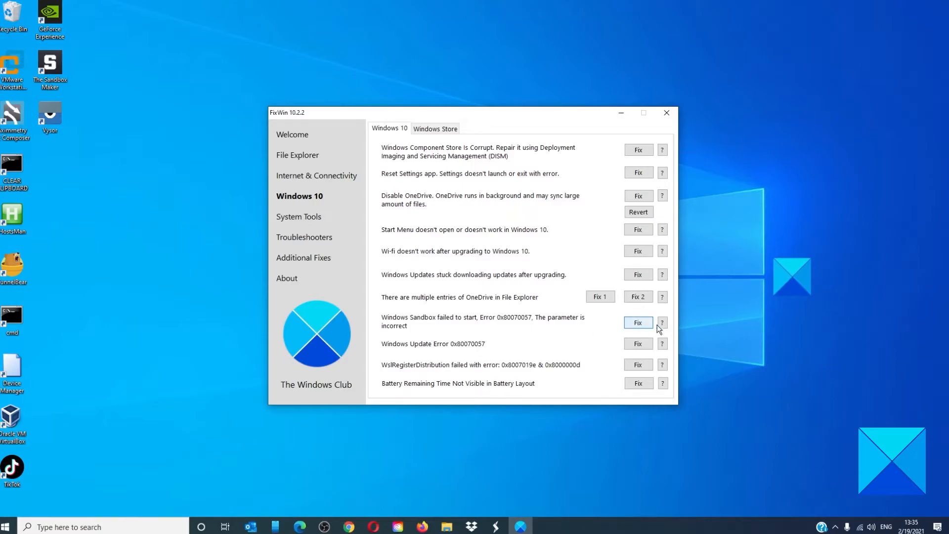
pyautogui.moveTo(461, 351)
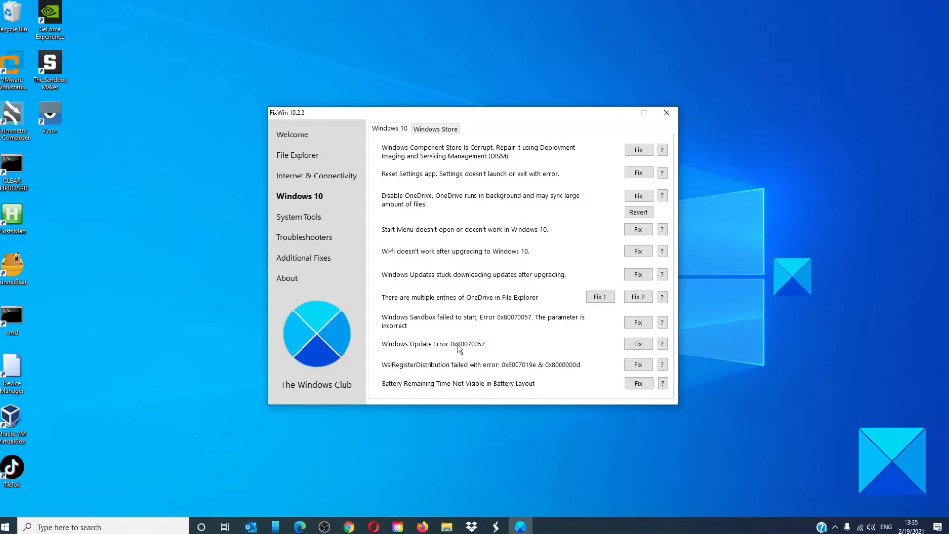
pyautogui.moveTo(543, 352)
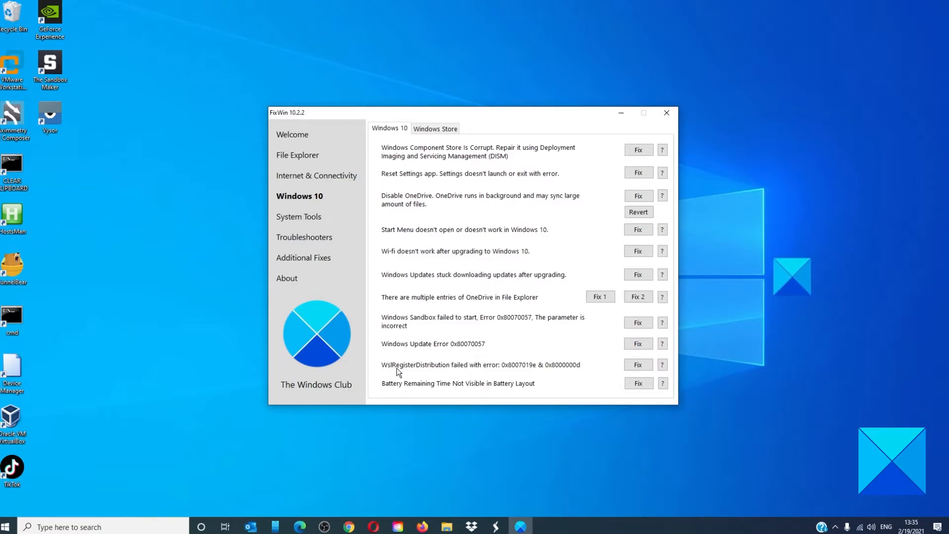
pyautogui.moveTo(490, 372)
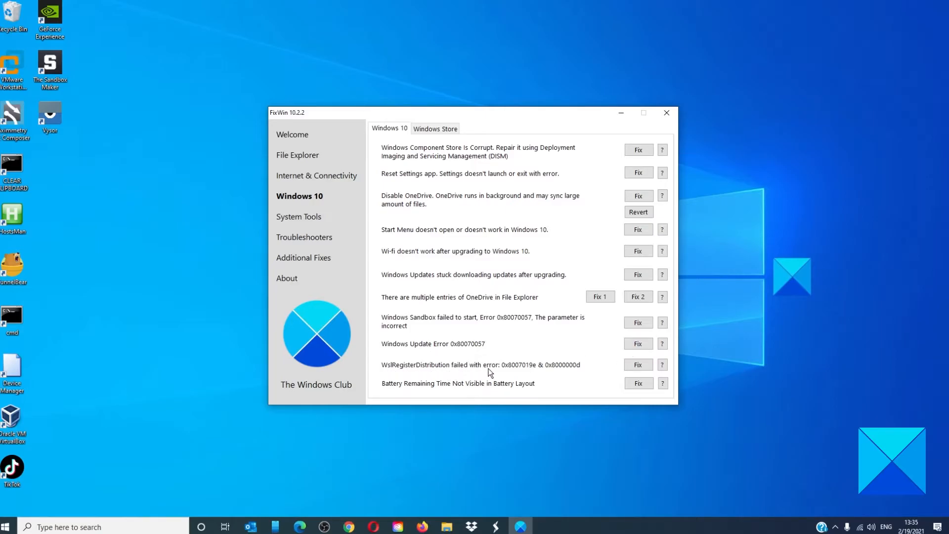
pyautogui.moveTo(512, 372)
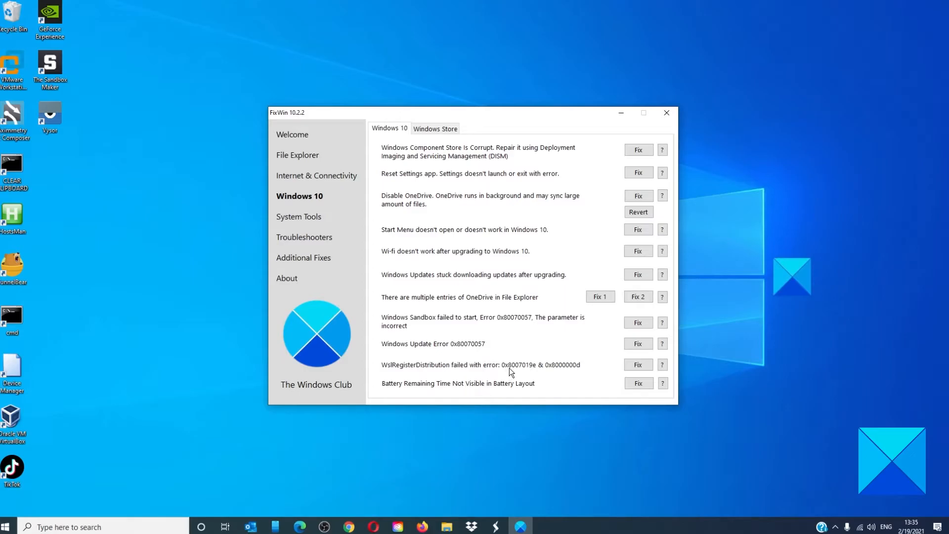
pyautogui.moveTo(537, 372)
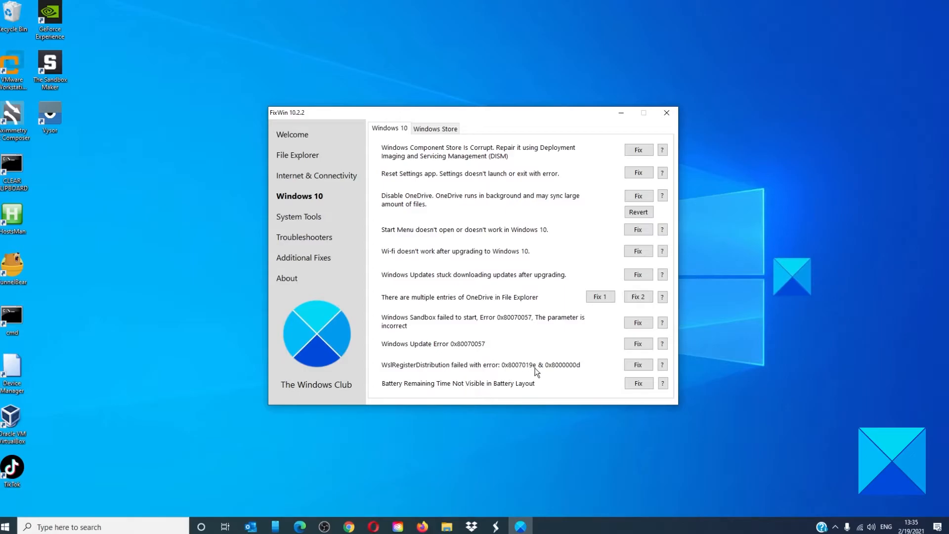
pyautogui.moveTo(557, 370)
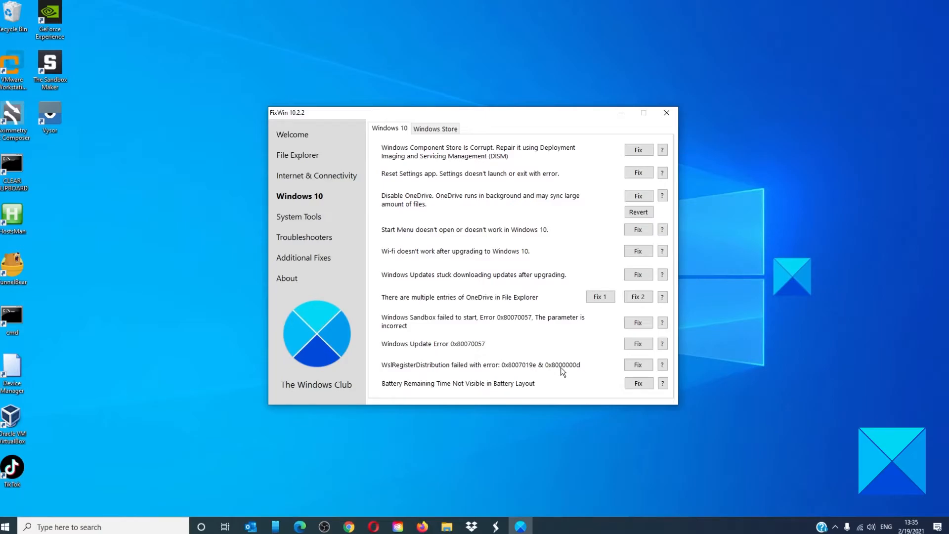
pyautogui.moveTo(573, 370)
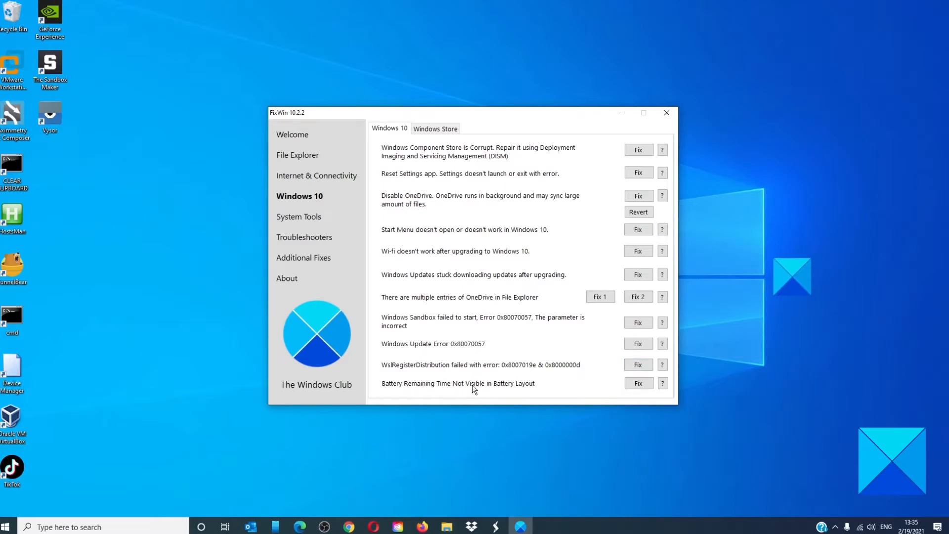
pyautogui.moveTo(578, 389)
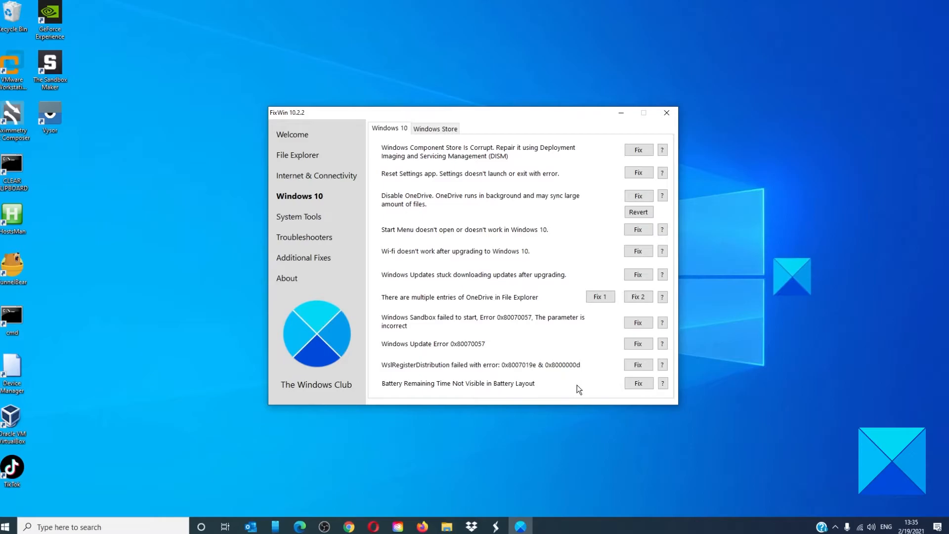
pyautogui.moveTo(610, 388)
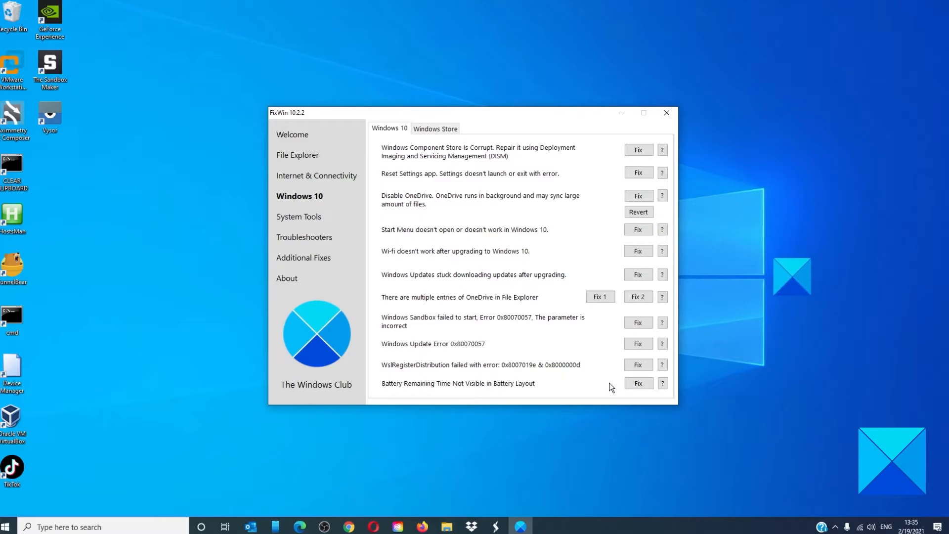
# Show the Windows Store fixes, including the one for apps not installed from the Store
pyautogui.click(435, 128)
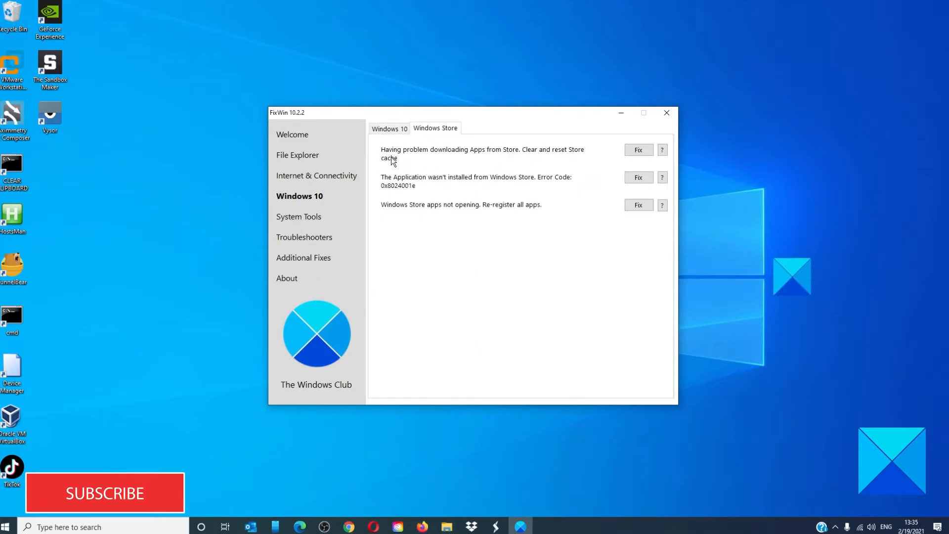
pyautogui.moveTo(582, 160)
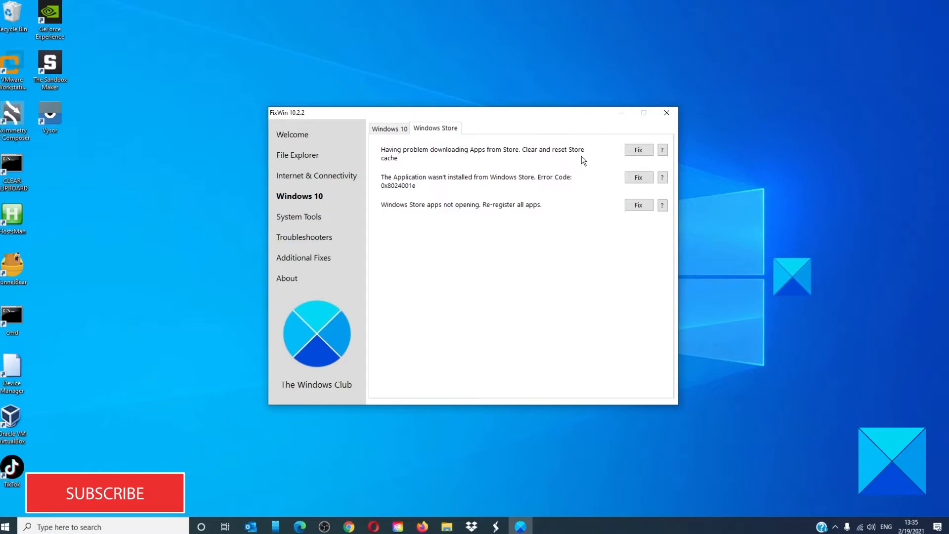
pyautogui.moveTo(399, 192)
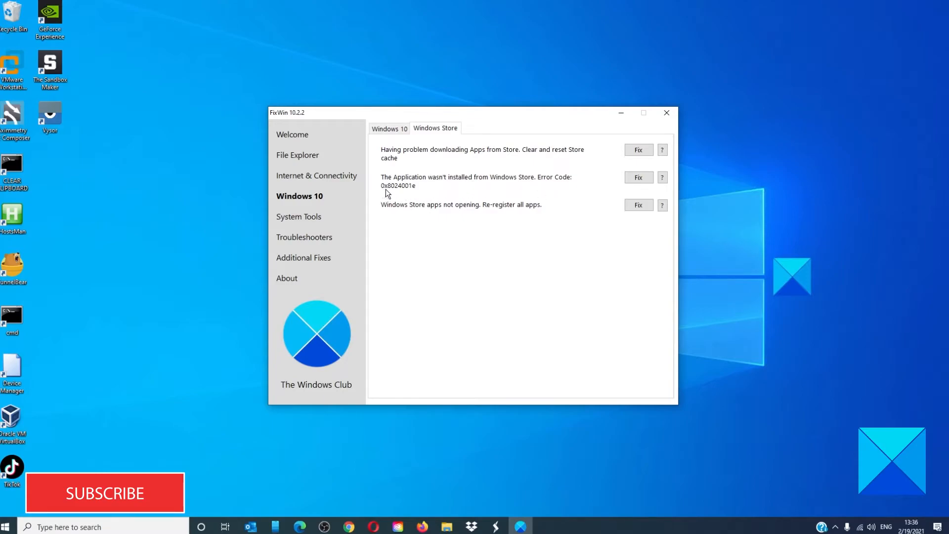
pyautogui.moveTo(421, 194)
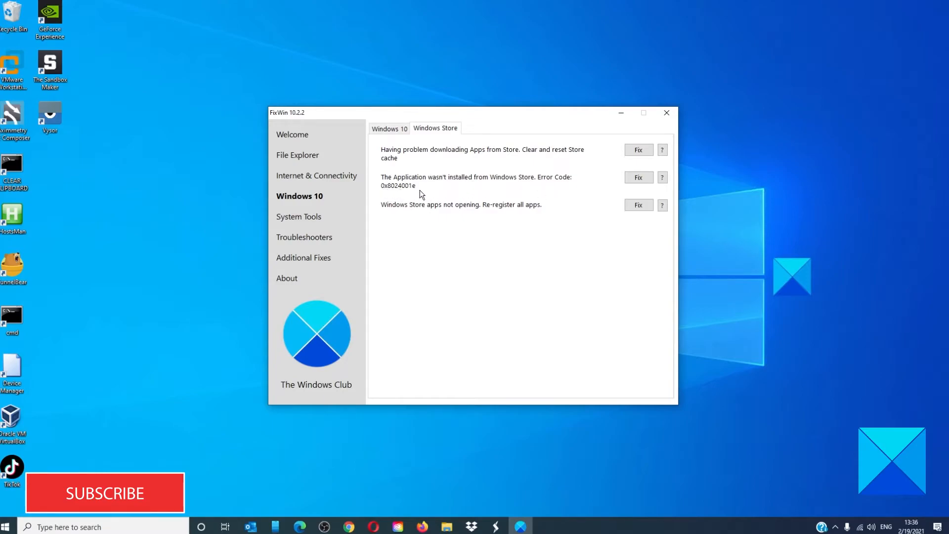
pyautogui.moveTo(484, 210)
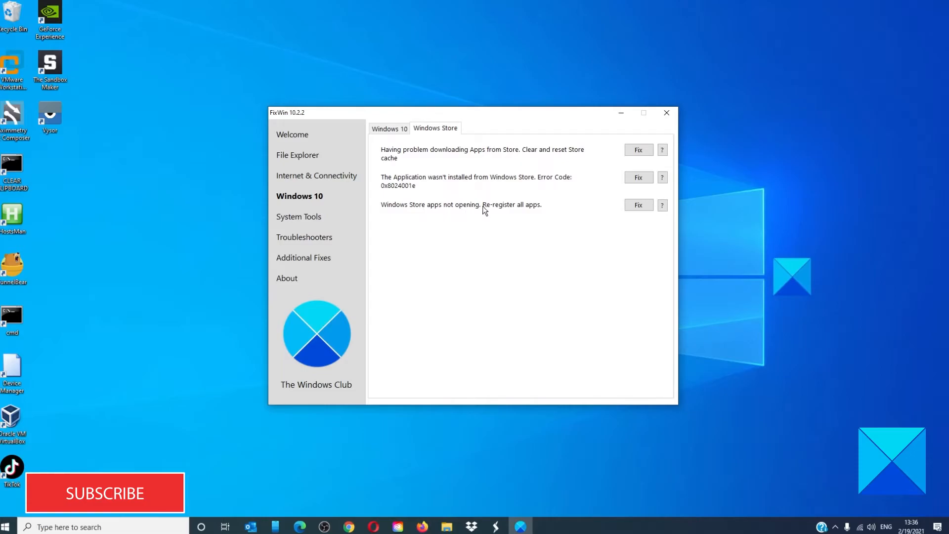
pyautogui.moveTo(297, 216)
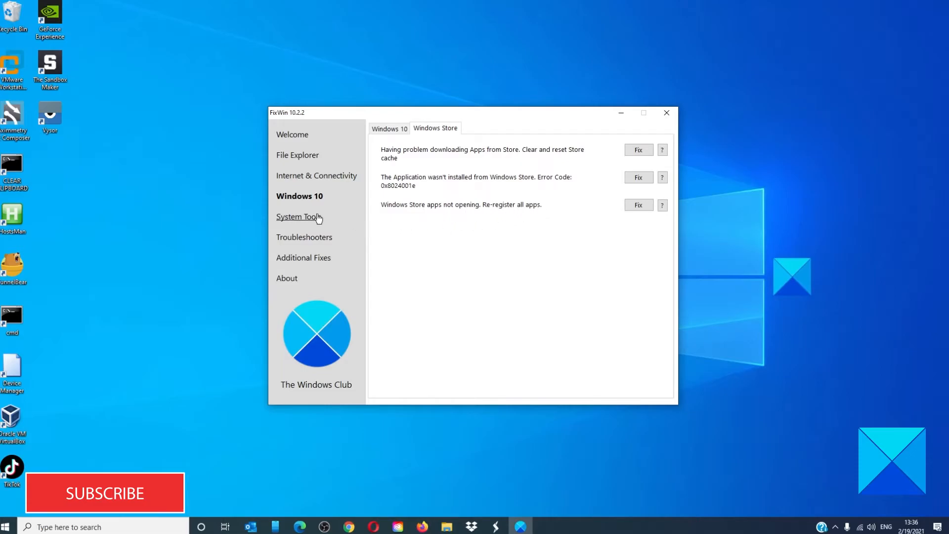
pyautogui.click(297, 217)
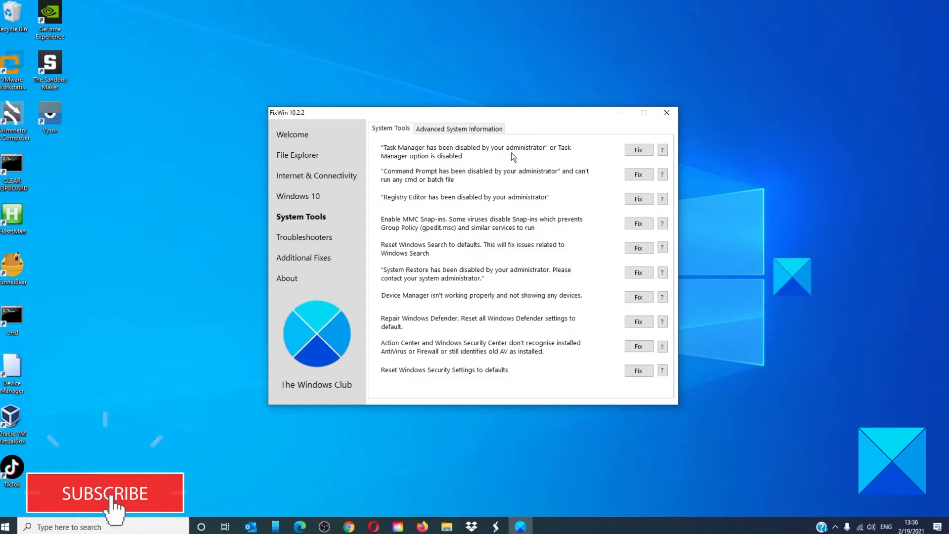
pyautogui.moveTo(409, 165)
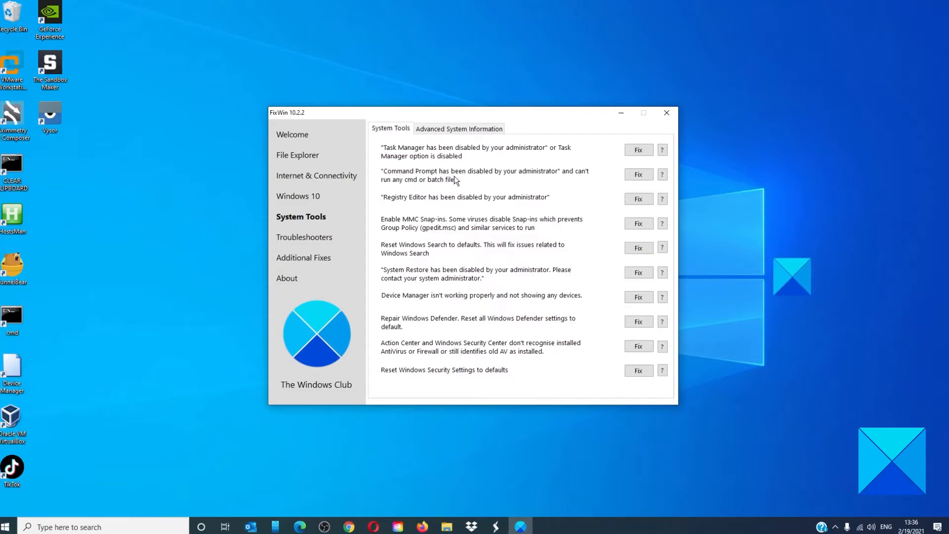
pyautogui.moveTo(420, 196)
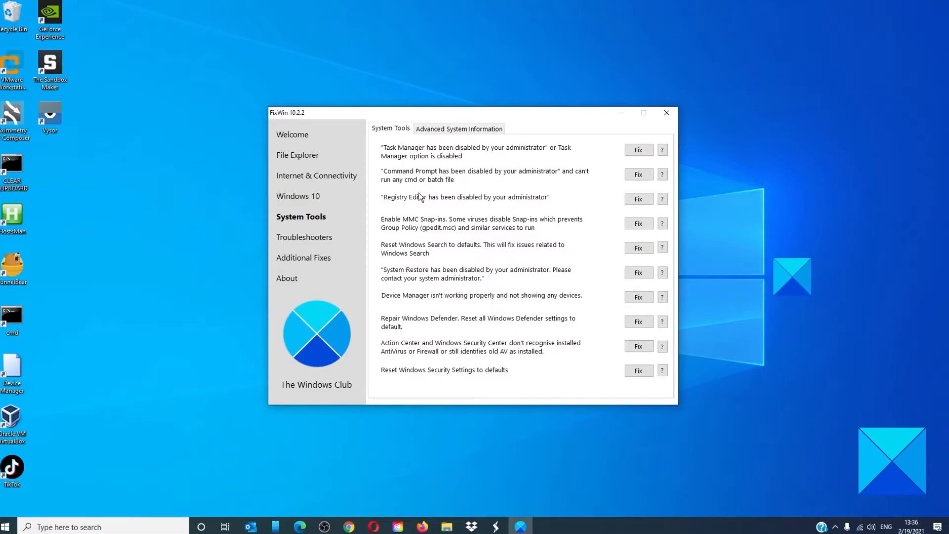
pyautogui.moveTo(442, 188)
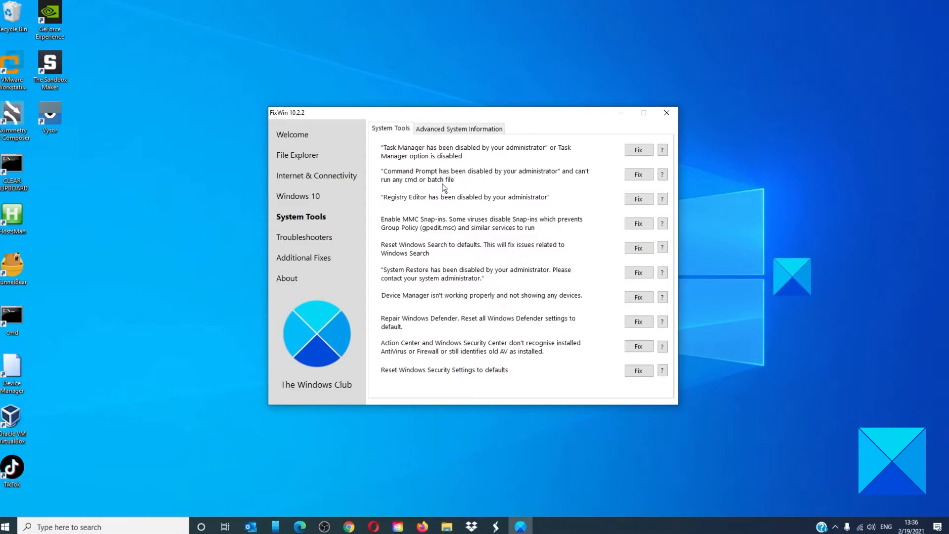
pyautogui.moveTo(451, 208)
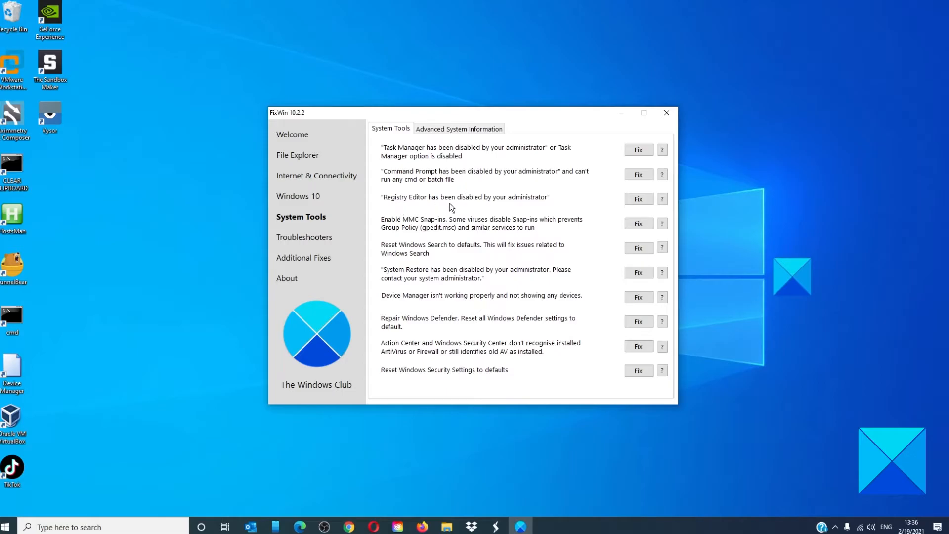
pyautogui.moveTo(467, 223)
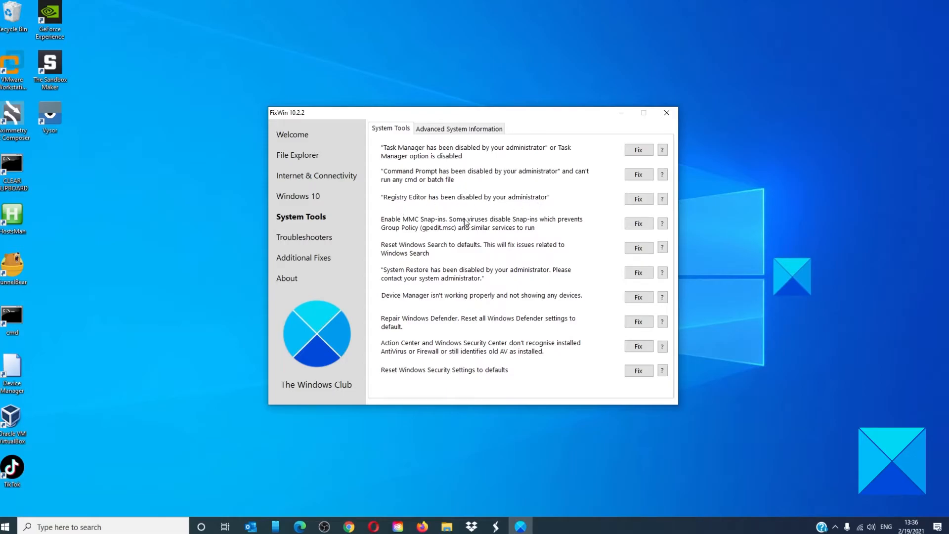
pyautogui.moveTo(431, 227)
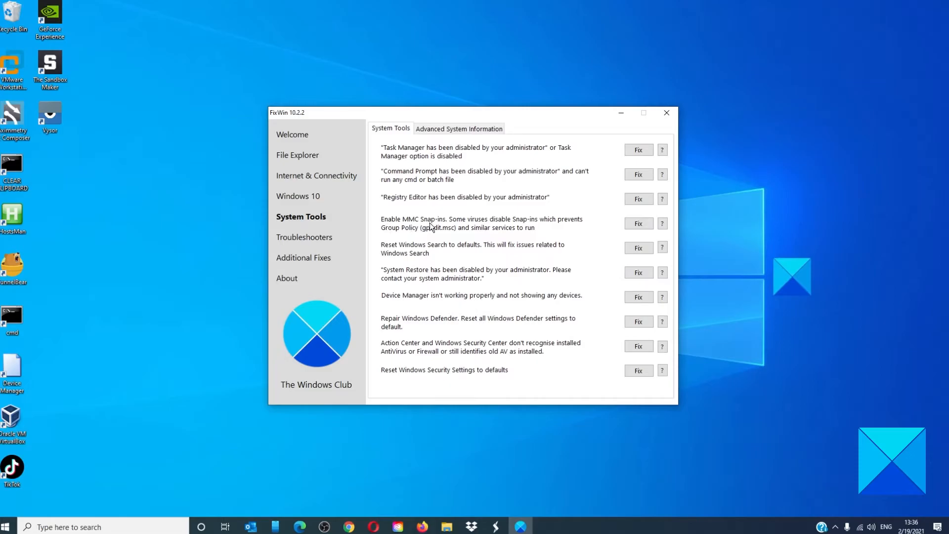
pyautogui.moveTo(516, 225)
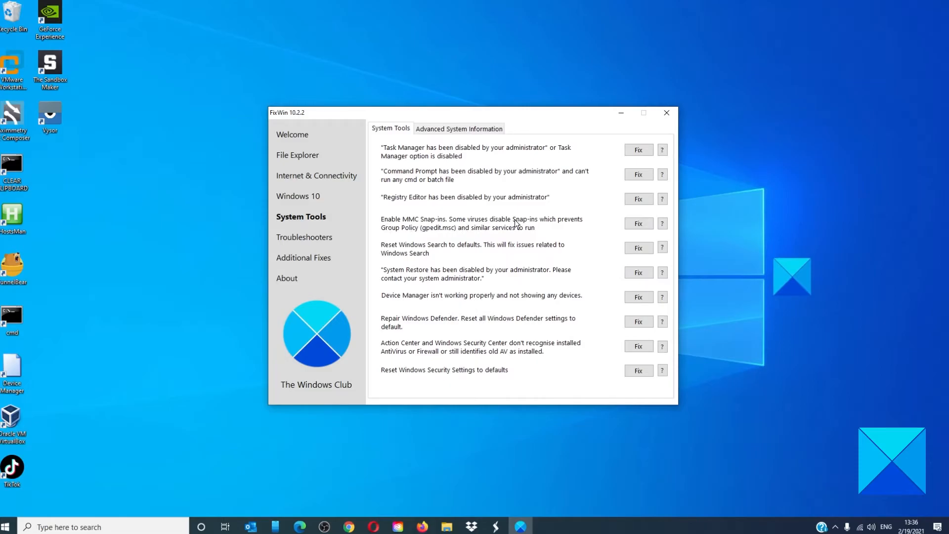
pyautogui.moveTo(403, 237)
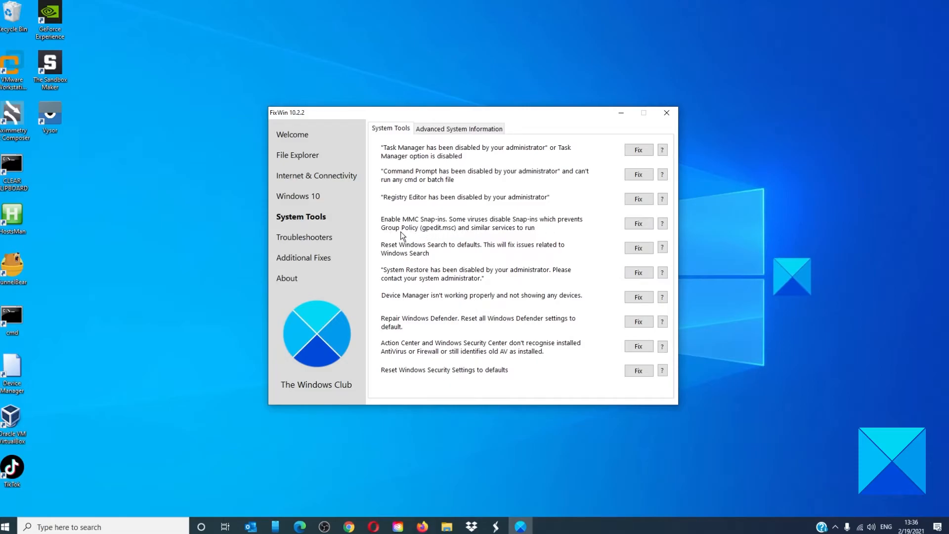
pyautogui.moveTo(496, 235)
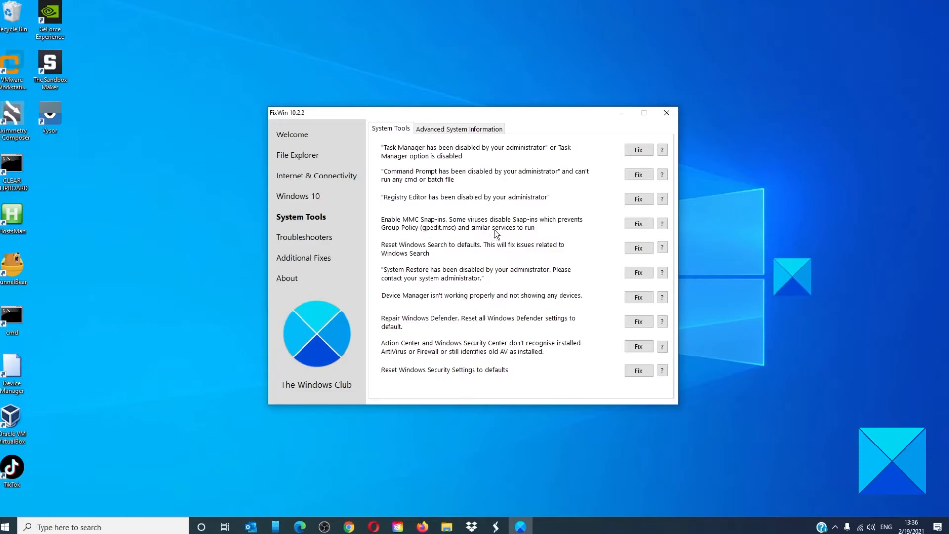
pyautogui.moveTo(655, 233)
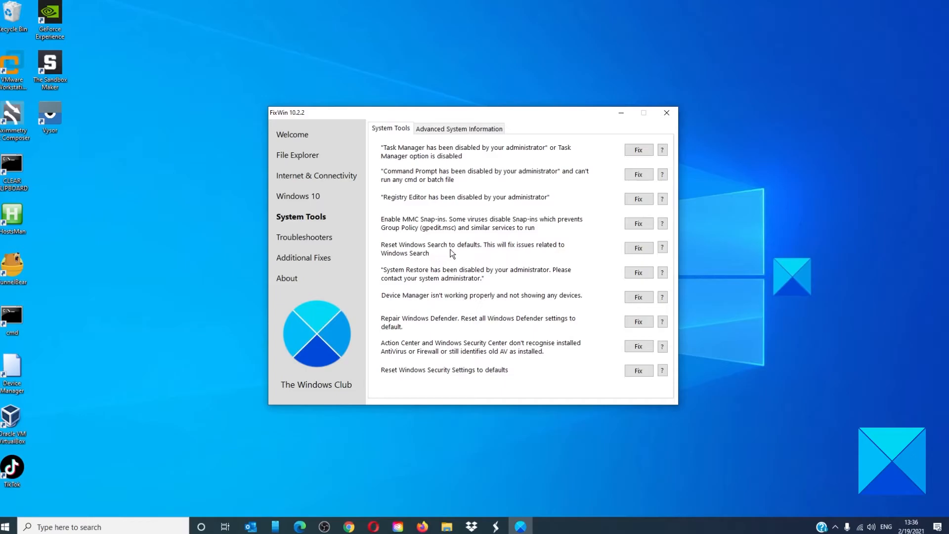
pyautogui.moveTo(430, 264)
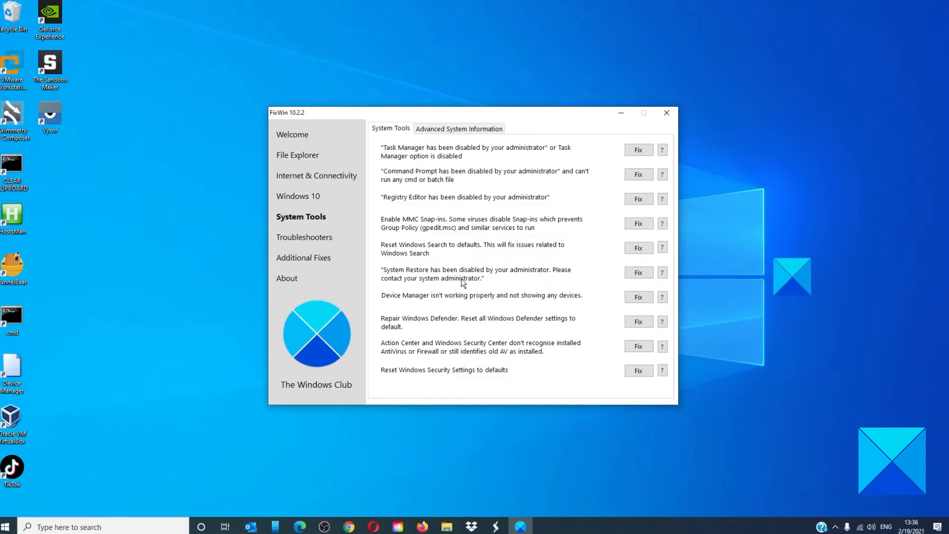
pyautogui.moveTo(453, 308)
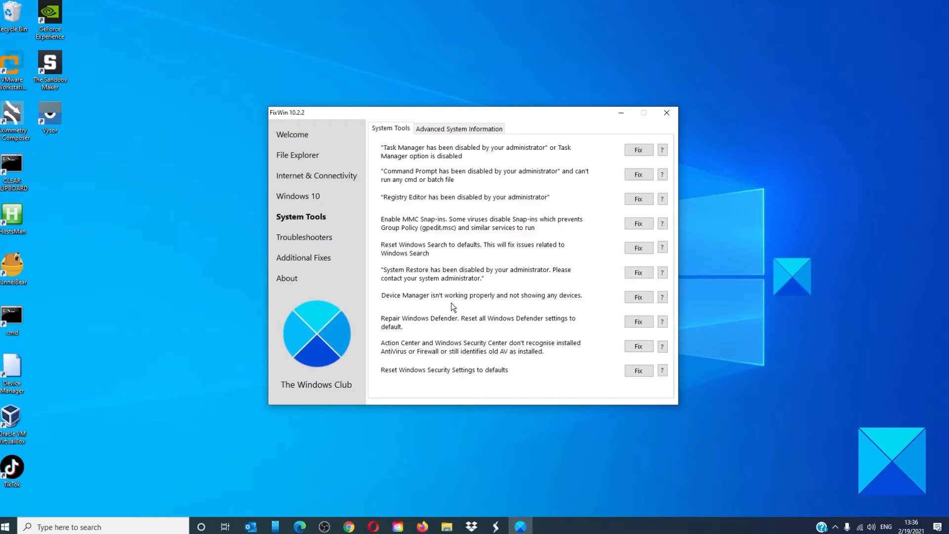
pyautogui.moveTo(459, 304)
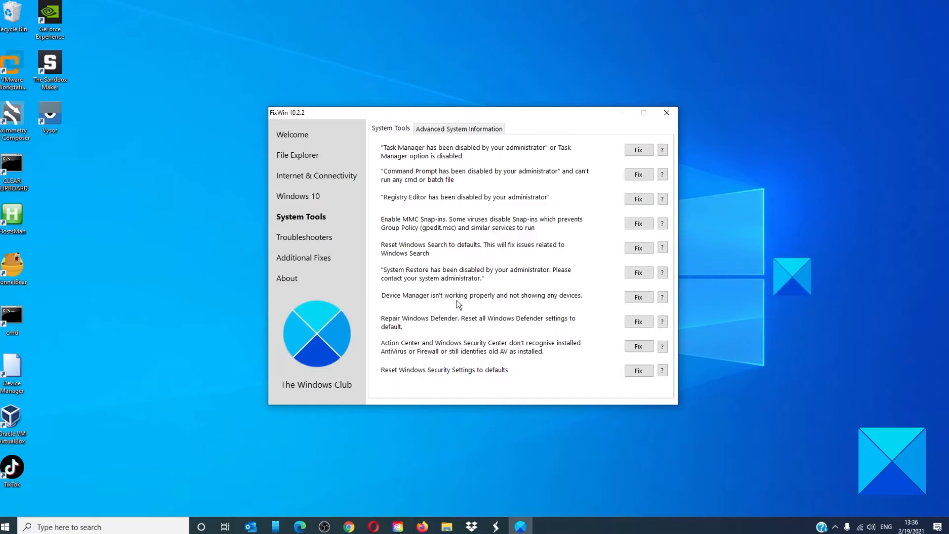
pyautogui.moveTo(544, 302)
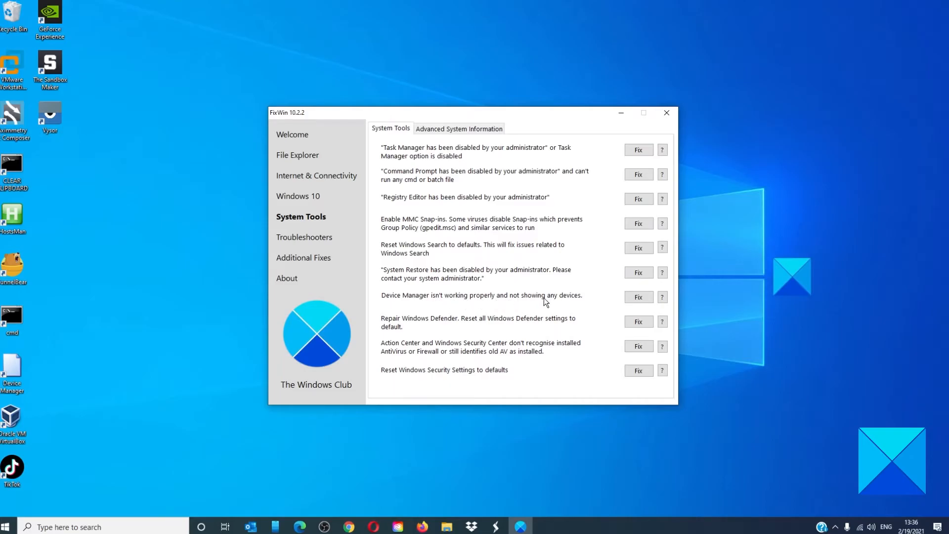
pyautogui.moveTo(437, 321)
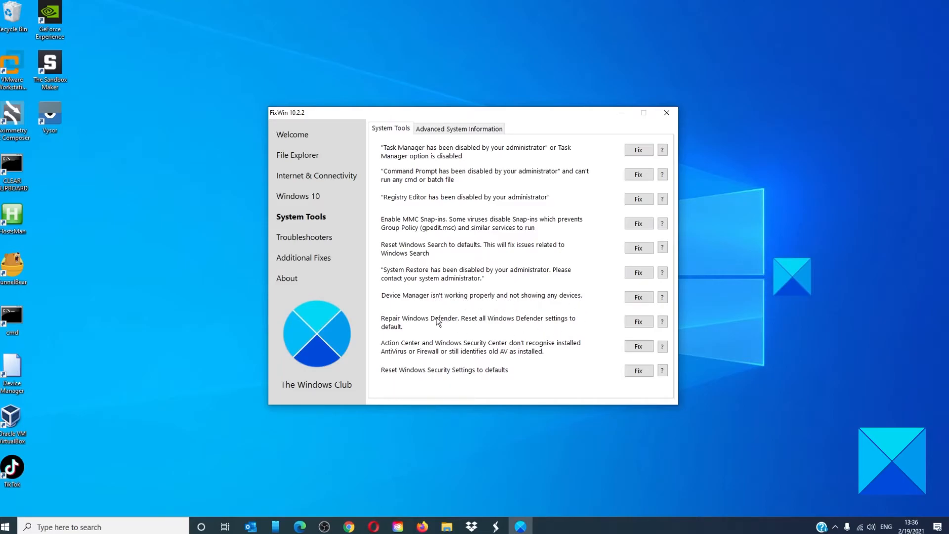
pyautogui.moveTo(413, 323)
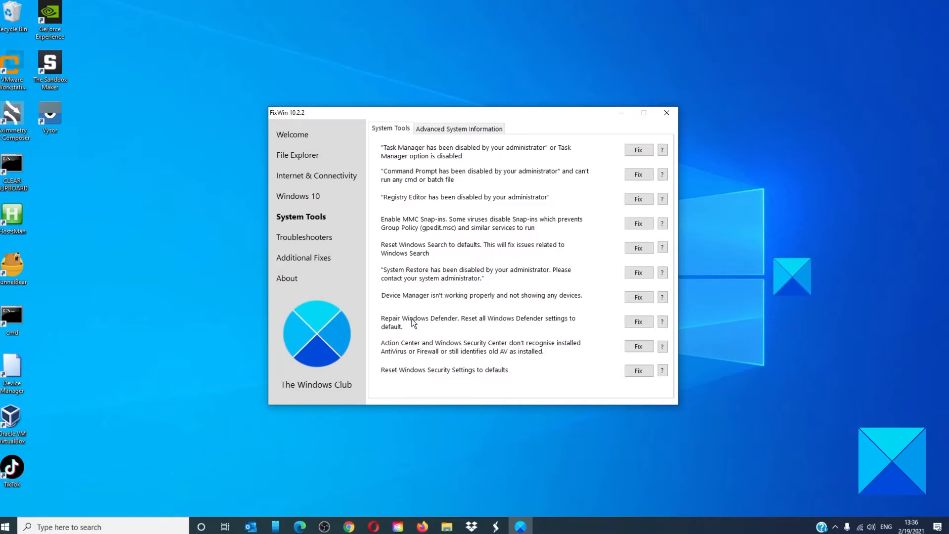
pyautogui.moveTo(547, 327)
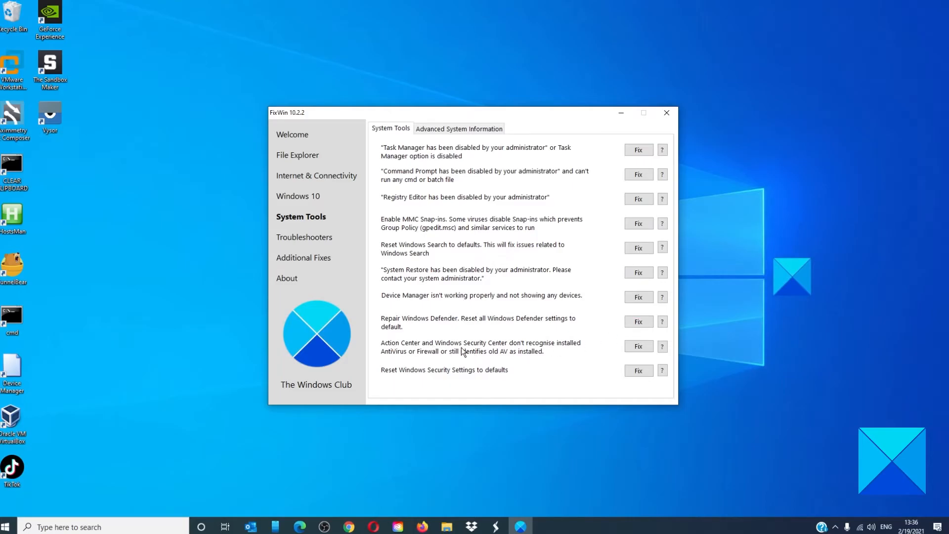
pyautogui.moveTo(515, 350)
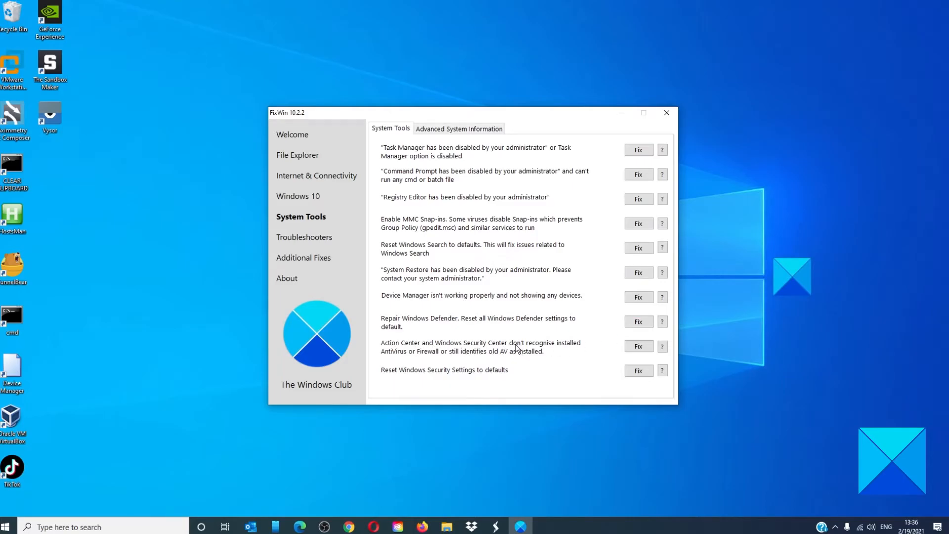
pyautogui.moveTo(392, 356)
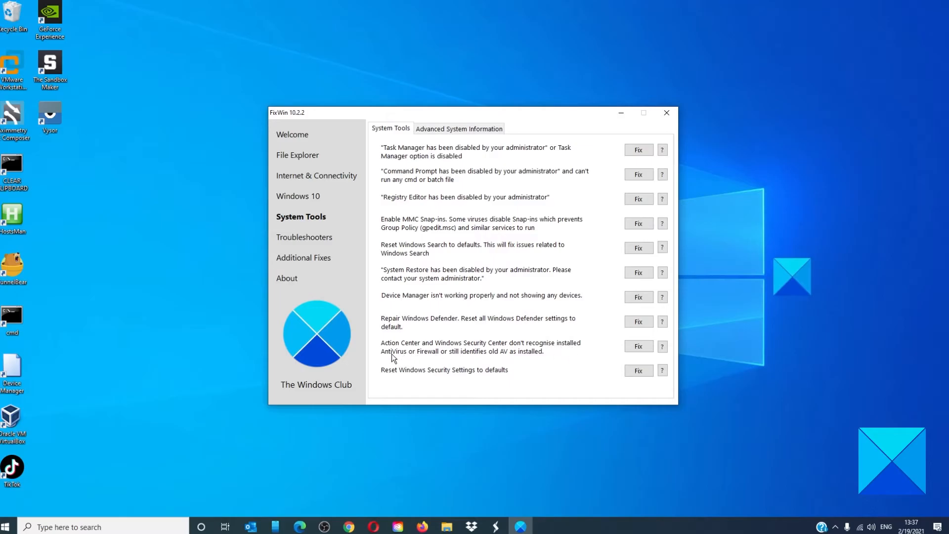
pyautogui.moveTo(466, 360)
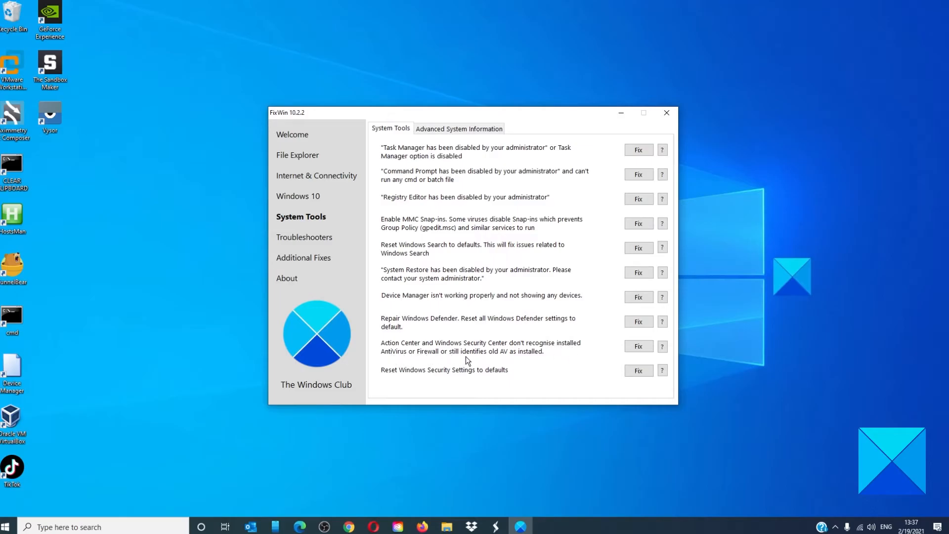
pyautogui.moveTo(524, 359)
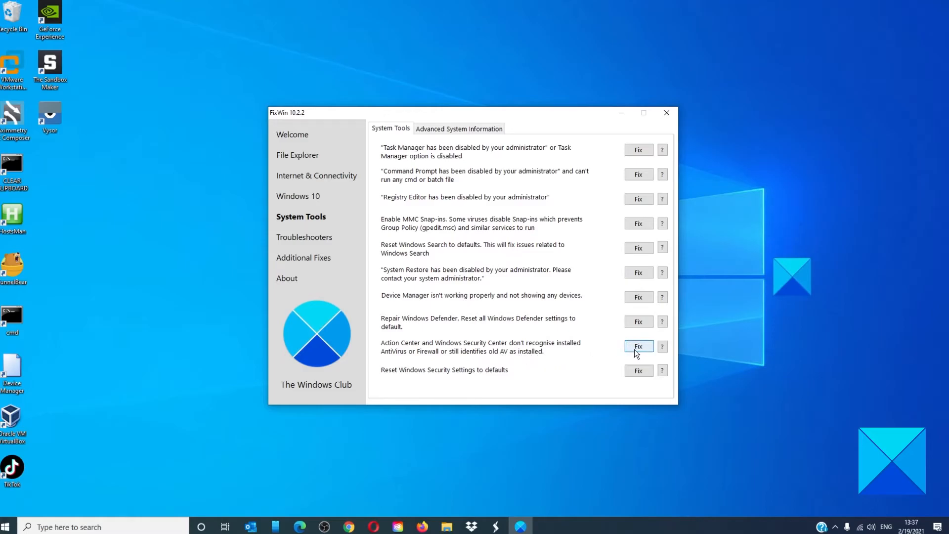
pyautogui.moveTo(432, 375)
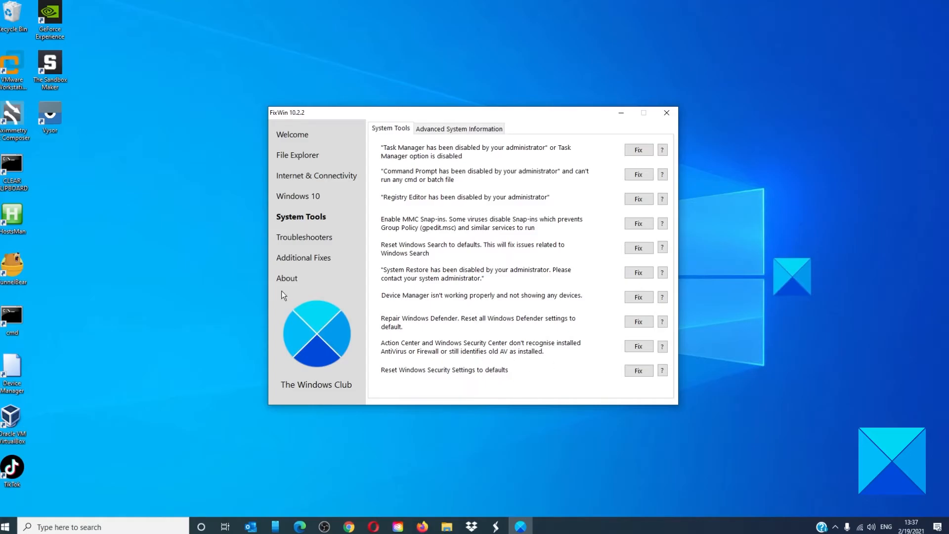
# Show the Troubleshooters page with built-in and downloadable Windows troubleshooters
pyautogui.click(307, 237)
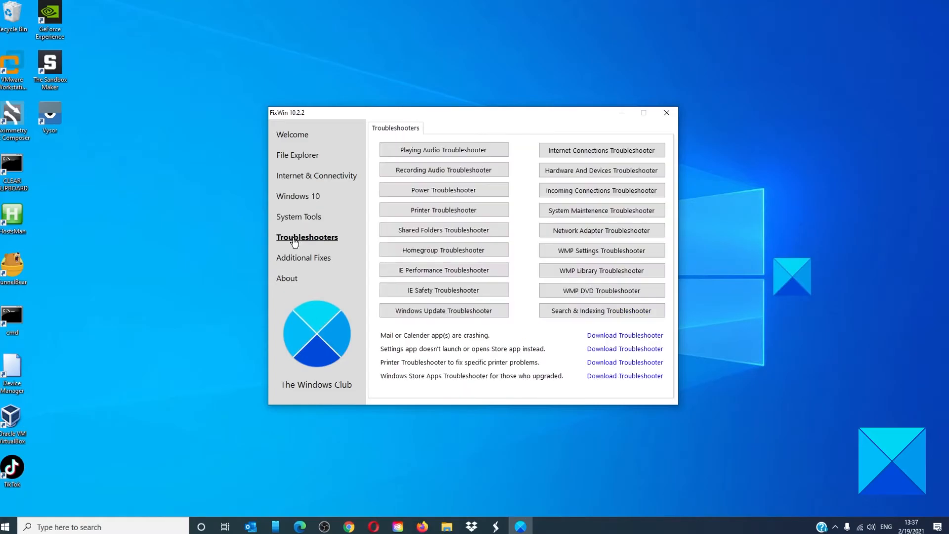
pyautogui.moveTo(444, 170)
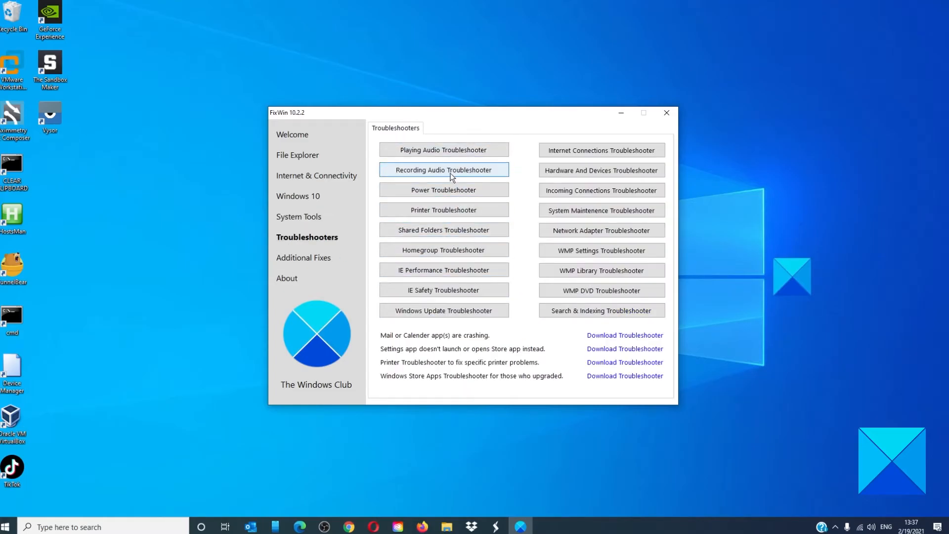
pyautogui.moveTo(600, 290)
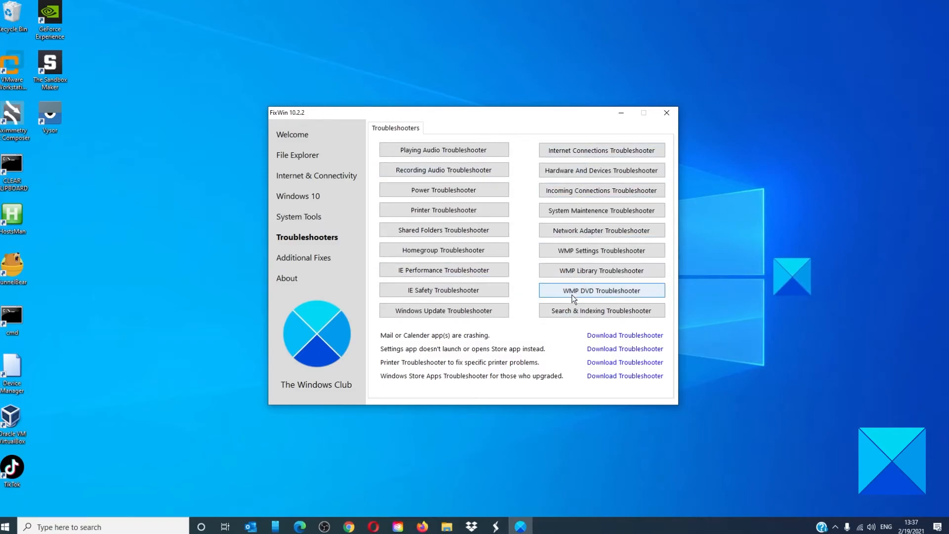
pyautogui.moveTo(379, 358)
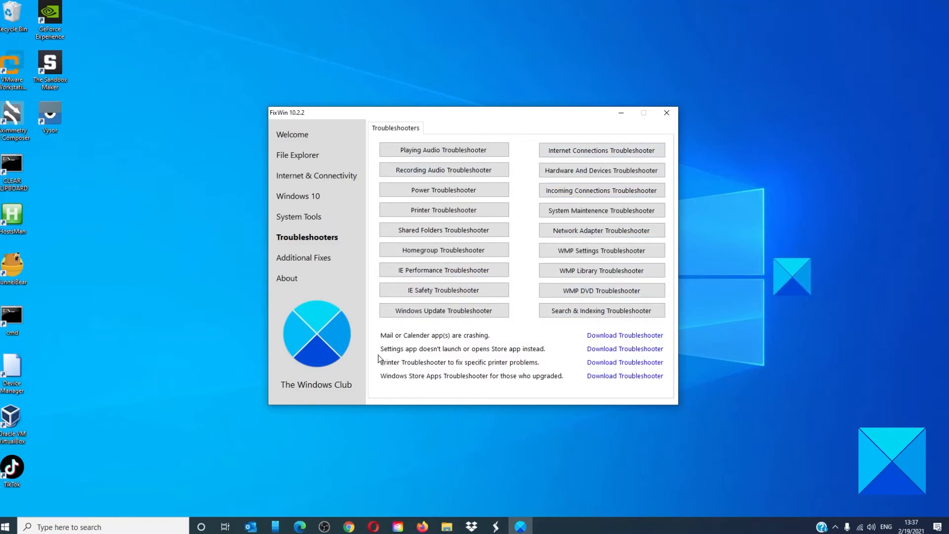
pyautogui.moveTo(418, 357)
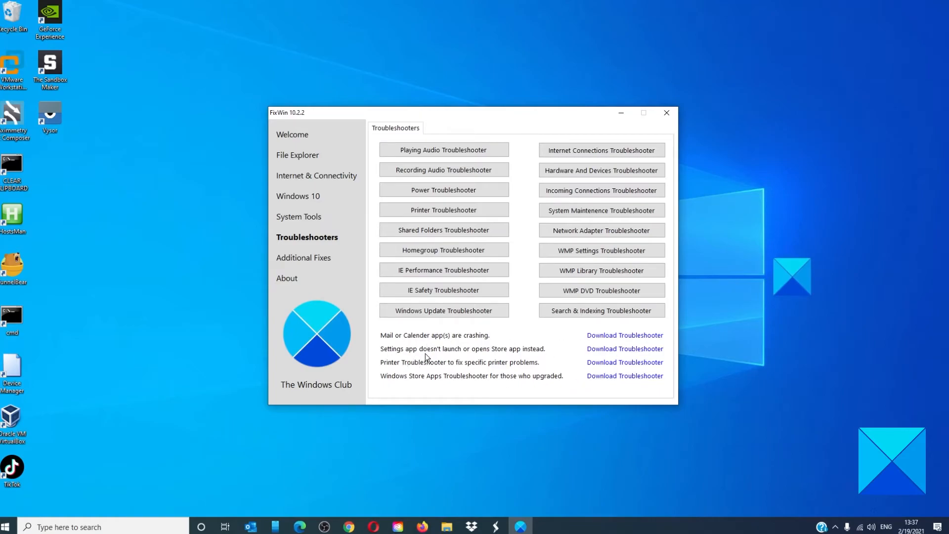
pyautogui.moveTo(407, 383)
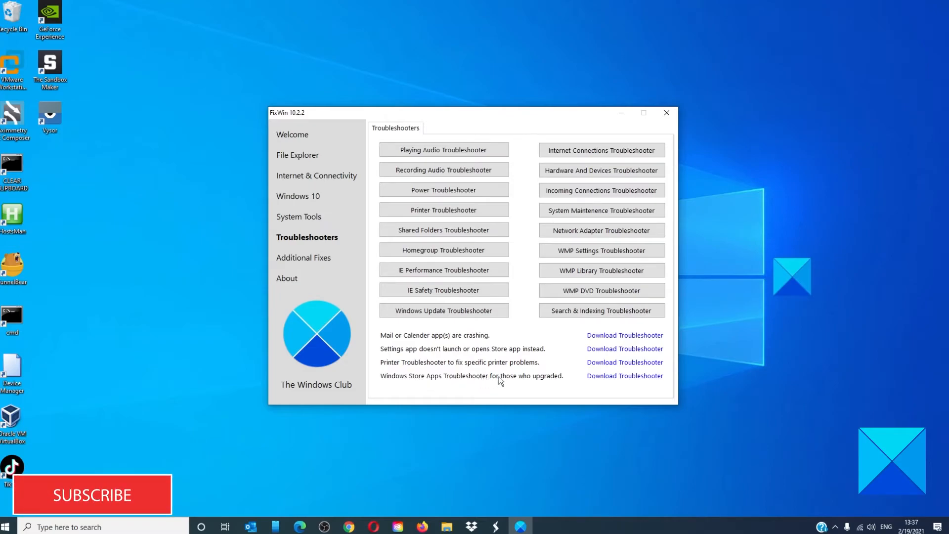
pyautogui.moveTo(303, 257)
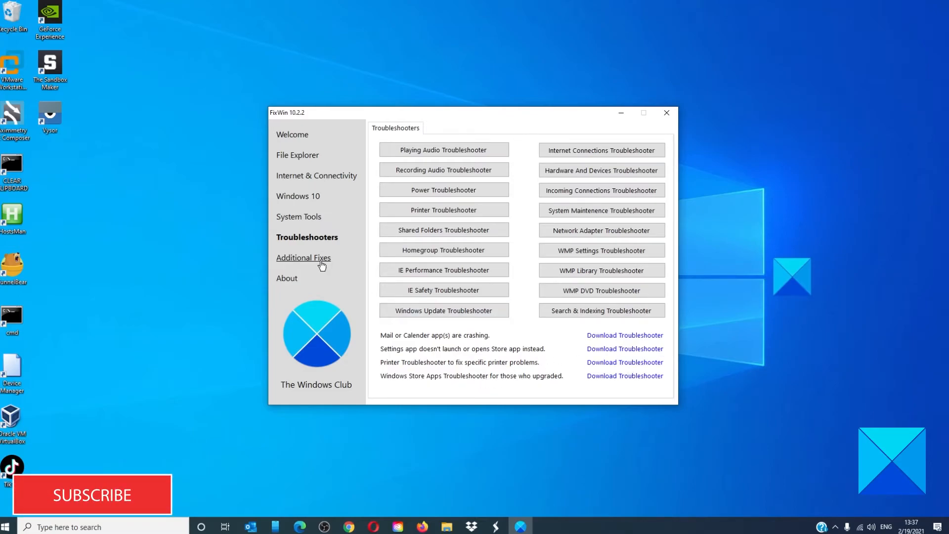
# Show the Additional Fixes list, such as enabling Hibernate and rebuilding desktop icons
pyautogui.click(303, 257)
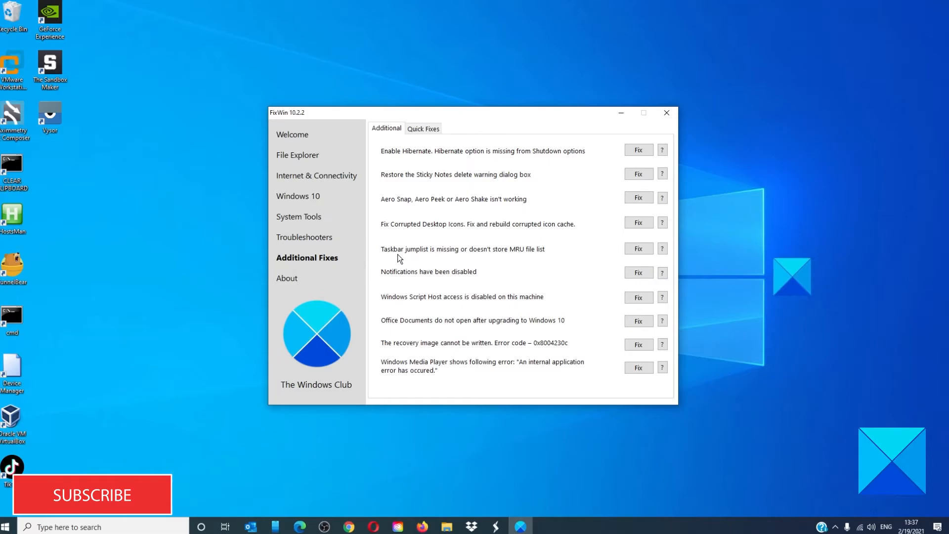
pyautogui.moveTo(371, 158)
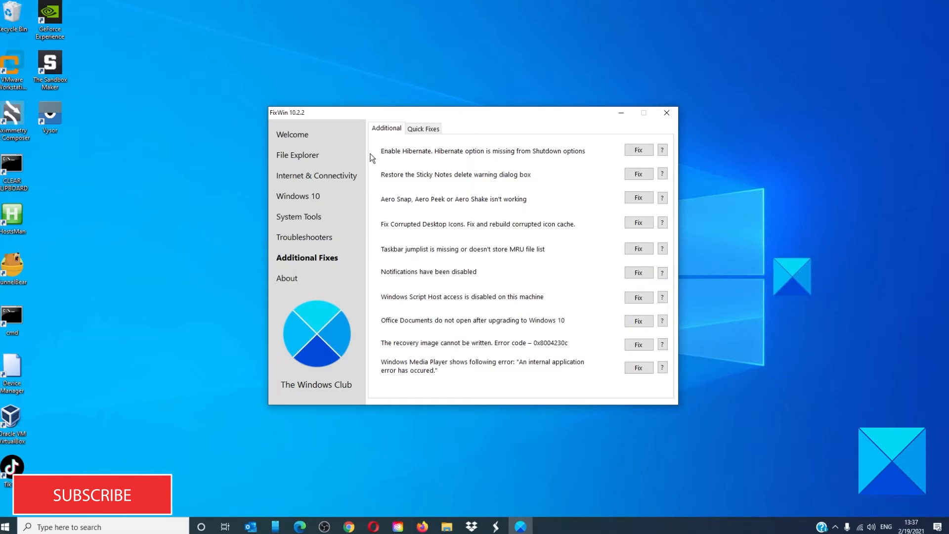
pyautogui.moveTo(489, 157)
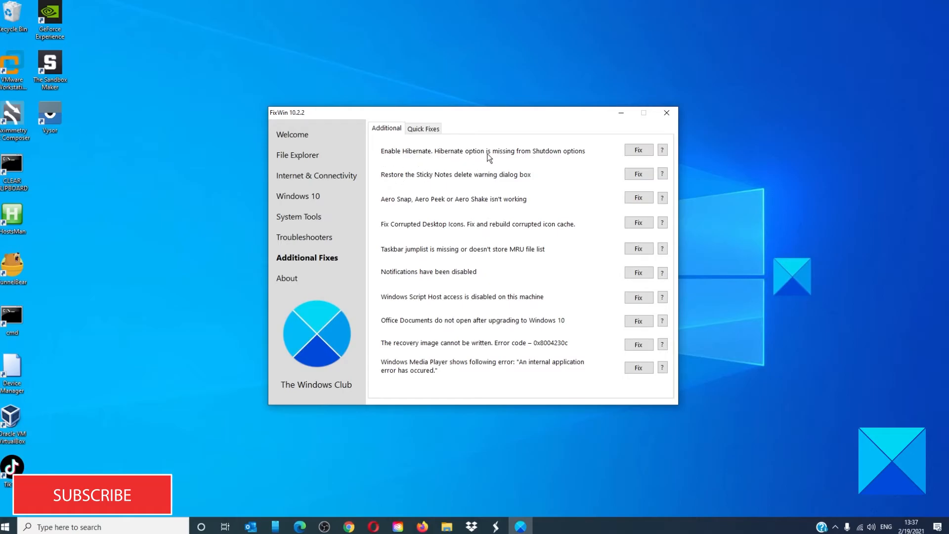
pyautogui.moveTo(561, 159)
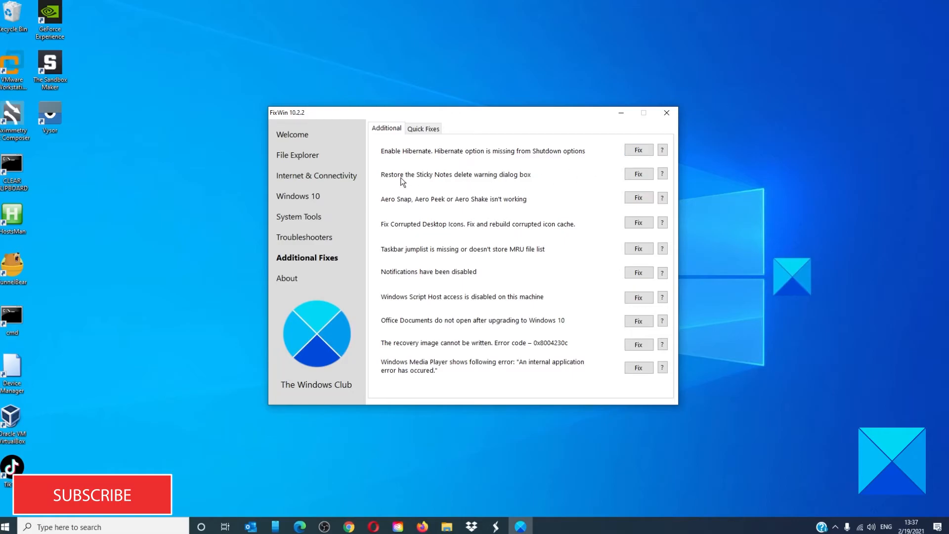
pyautogui.moveTo(517, 184)
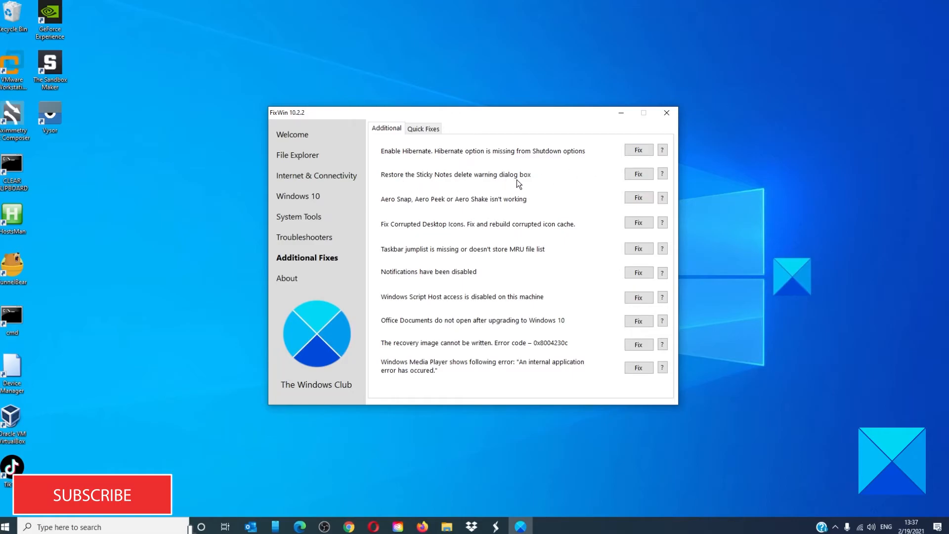
pyautogui.moveTo(381, 208)
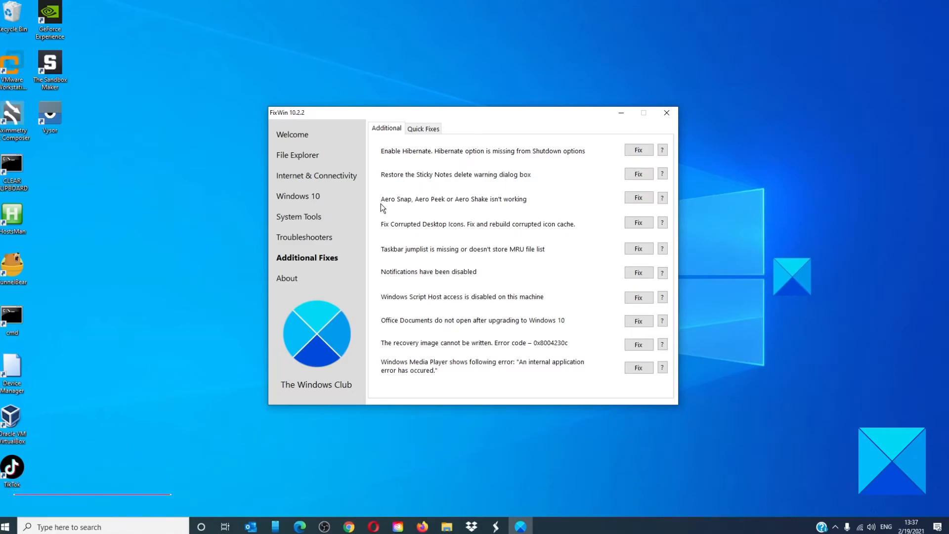
pyautogui.moveTo(519, 209)
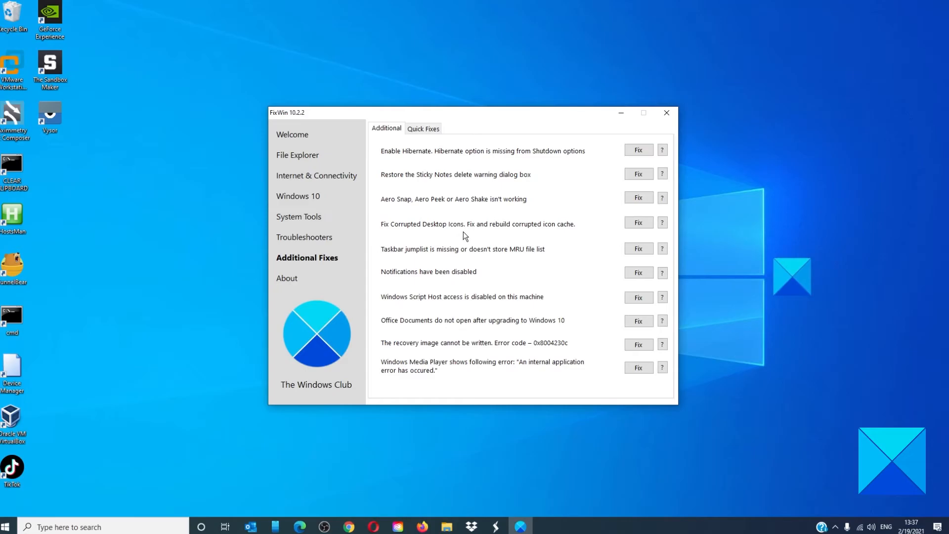
pyautogui.moveTo(569, 237)
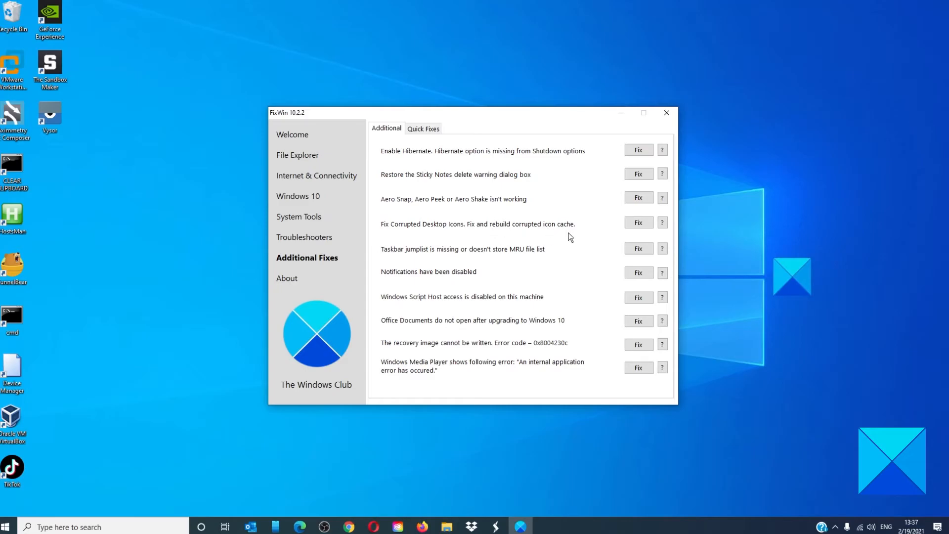
pyautogui.moveTo(390, 256)
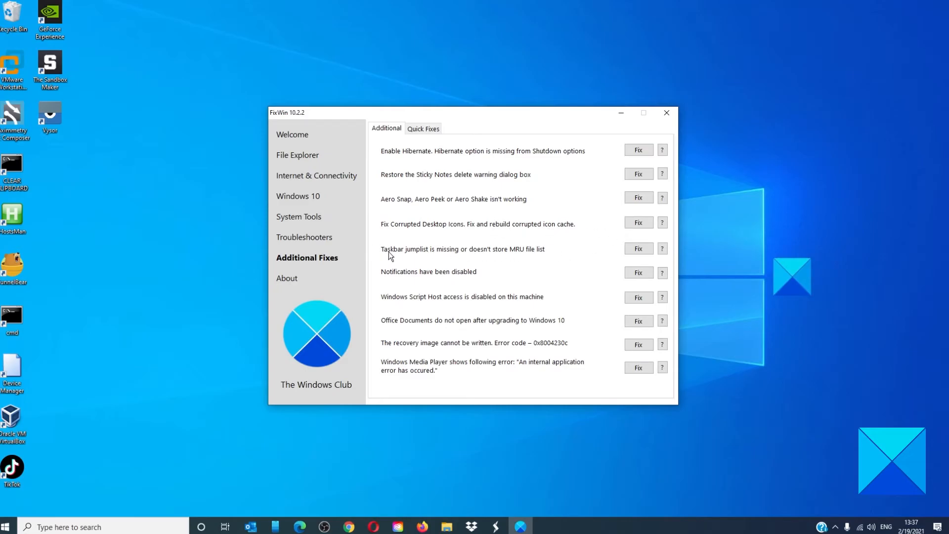
pyautogui.moveTo(455, 259)
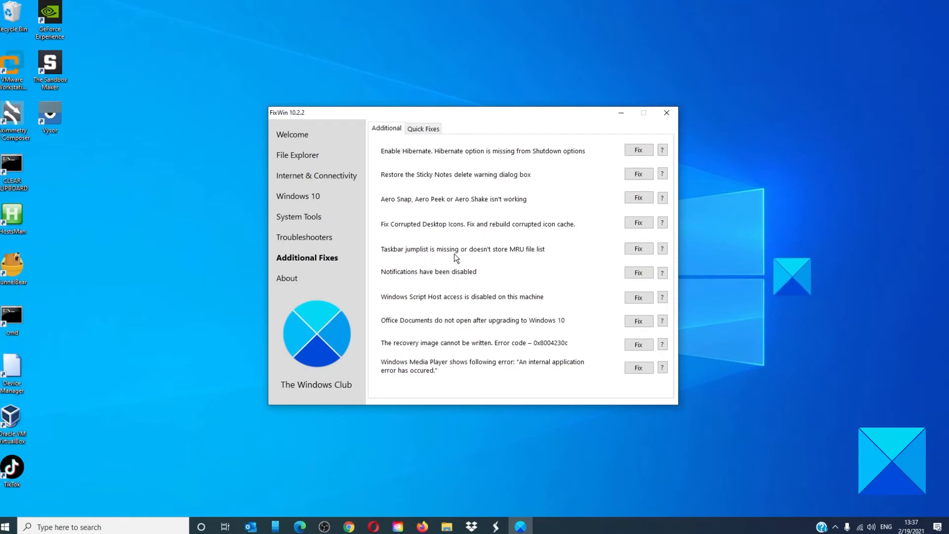
pyautogui.moveTo(547, 254)
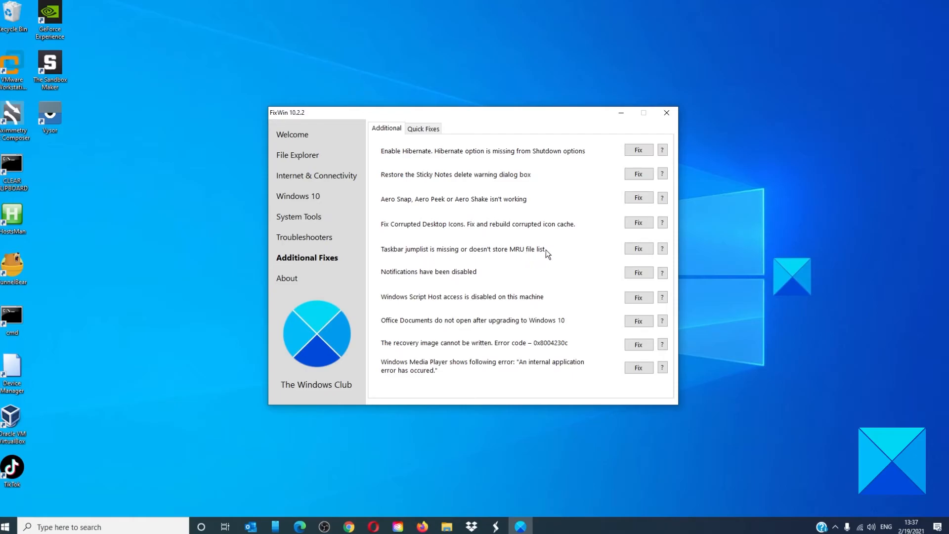
pyautogui.moveTo(405, 276)
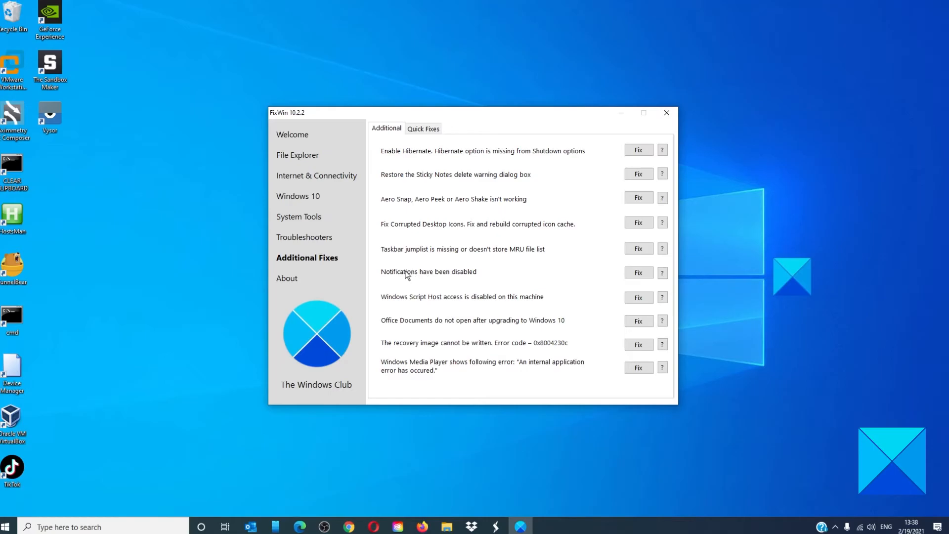
pyautogui.moveTo(618, 279)
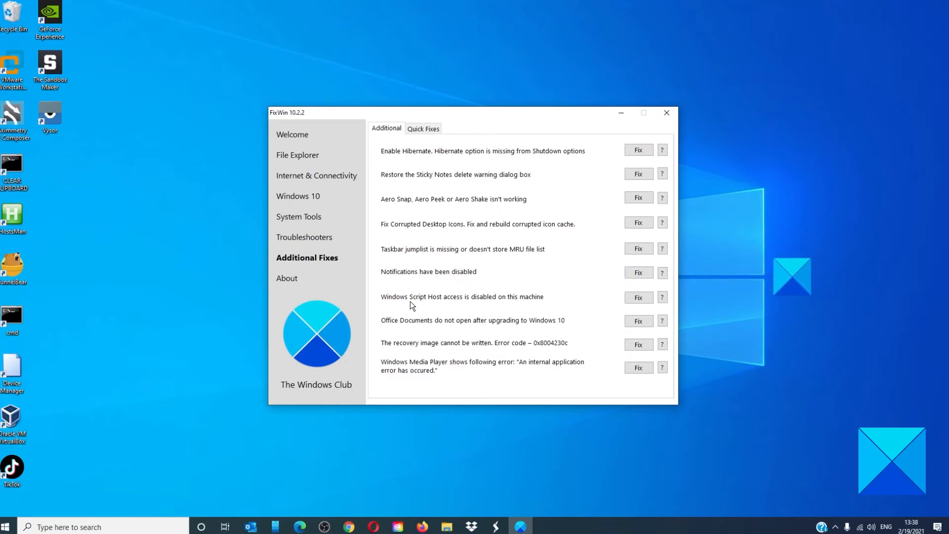
pyautogui.moveTo(466, 305)
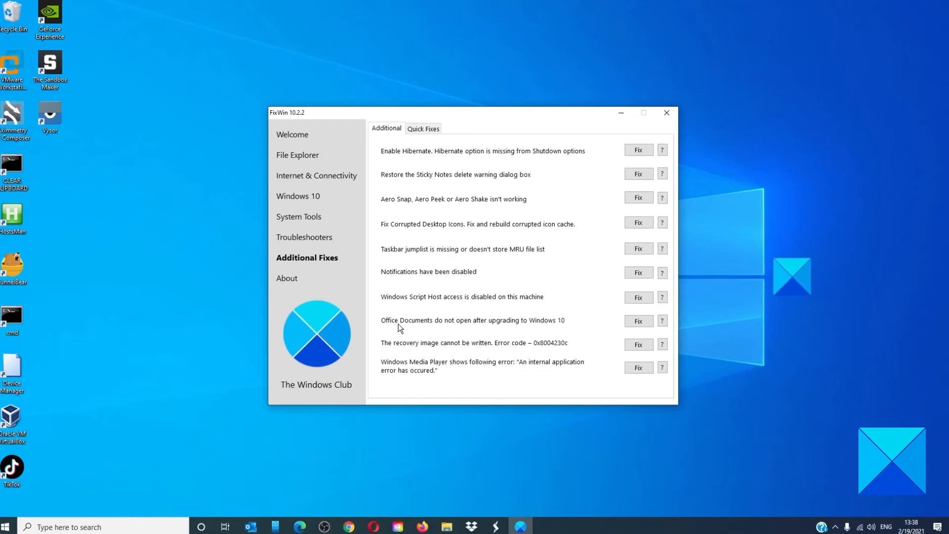
pyautogui.moveTo(515, 328)
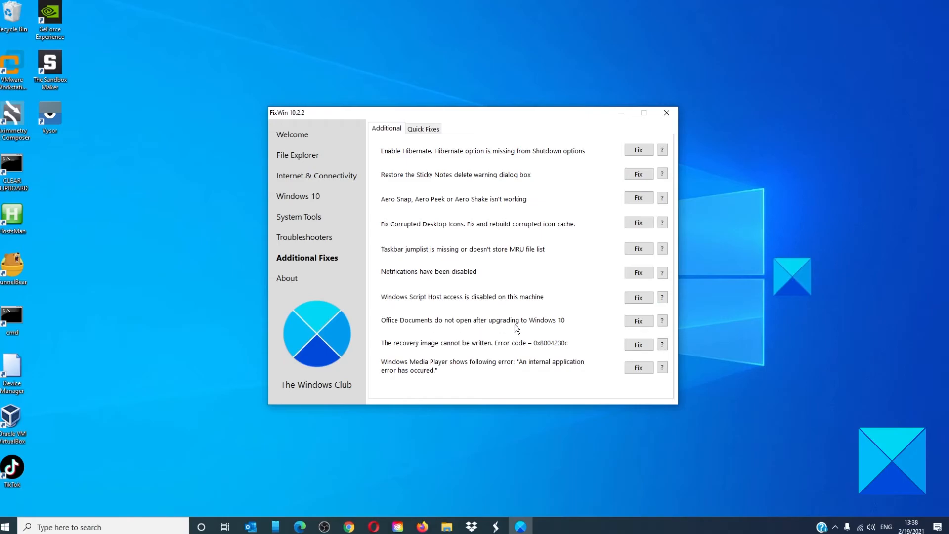
pyautogui.moveTo(623, 325)
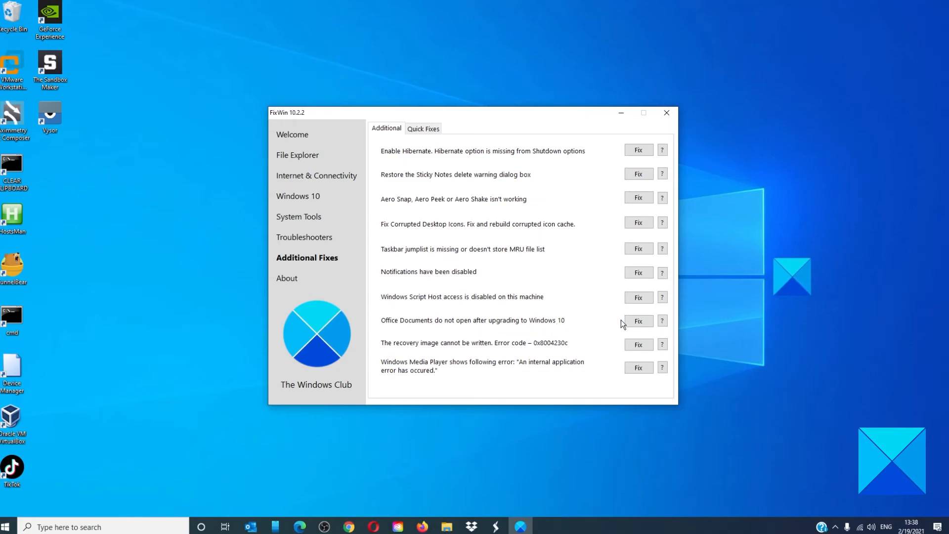
pyautogui.moveTo(415, 348)
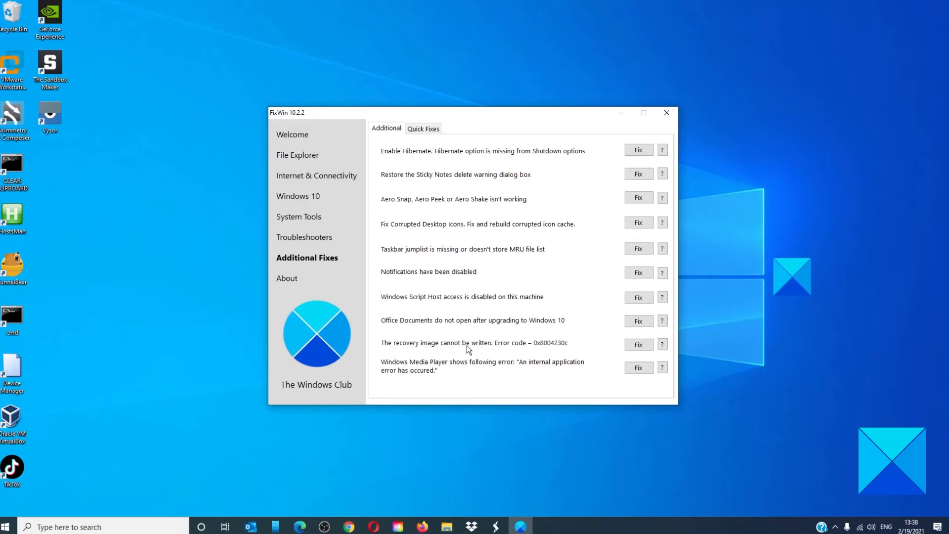
pyautogui.moveTo(533, 350)
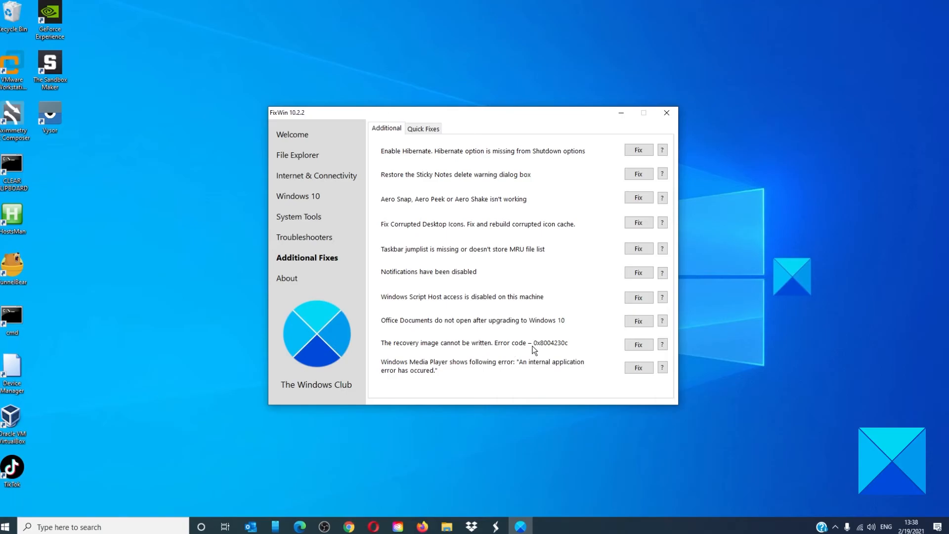
pyautogui.moveTo(551, 352)
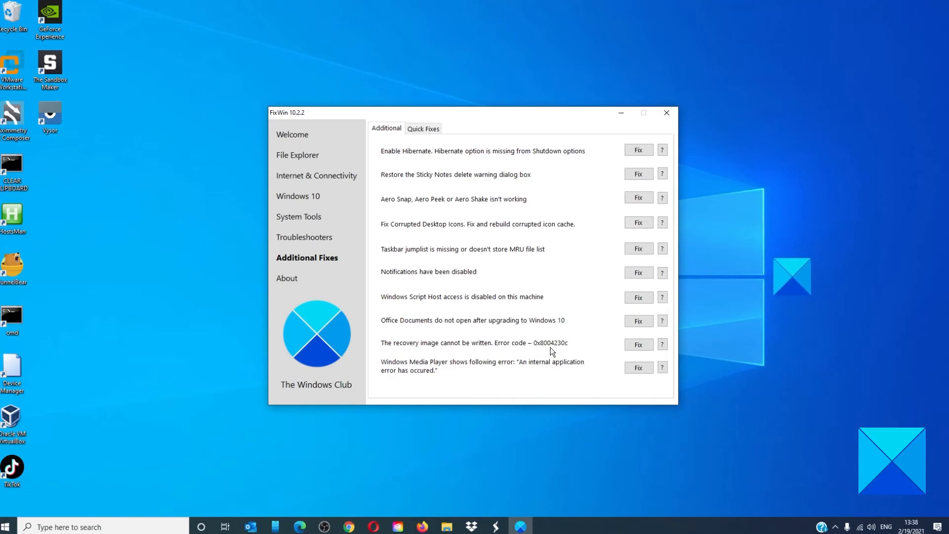
pyautogui.moveTo(603, 347)
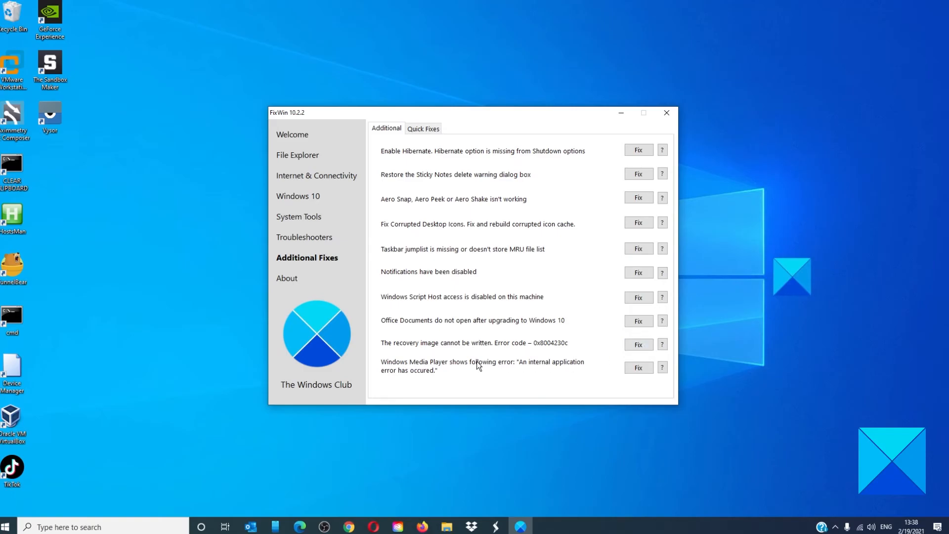
pyautogui.moveTo(392, 370)
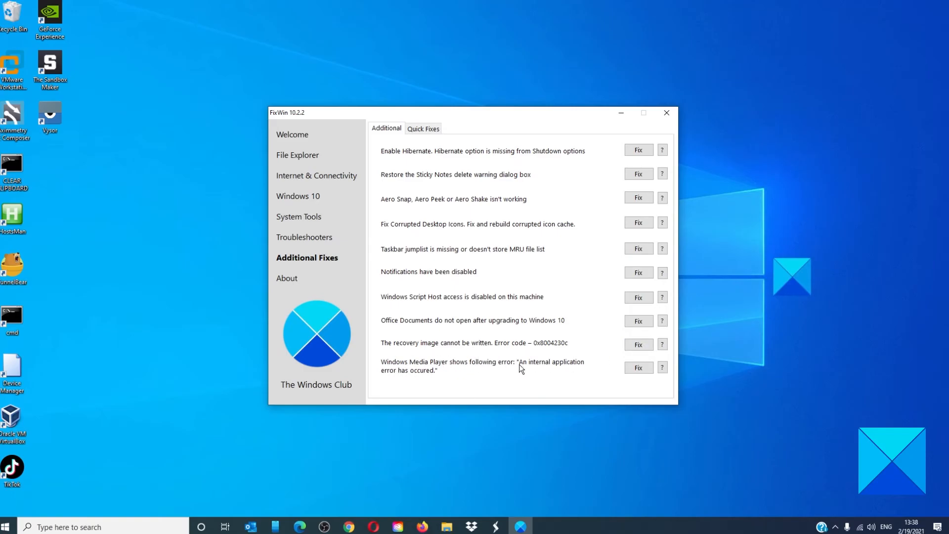
pyautogui.moveTo(374, 371)
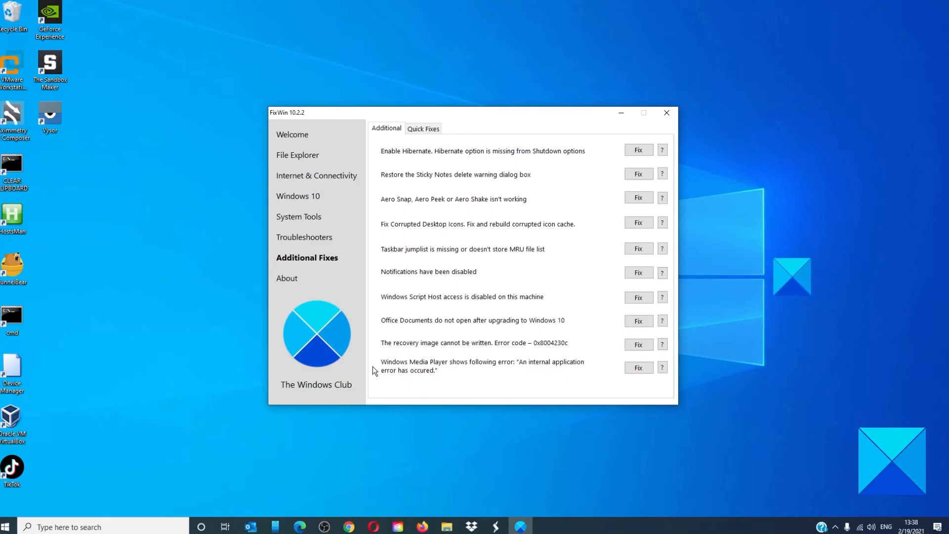
pyautogui.moveTo(612, 375)
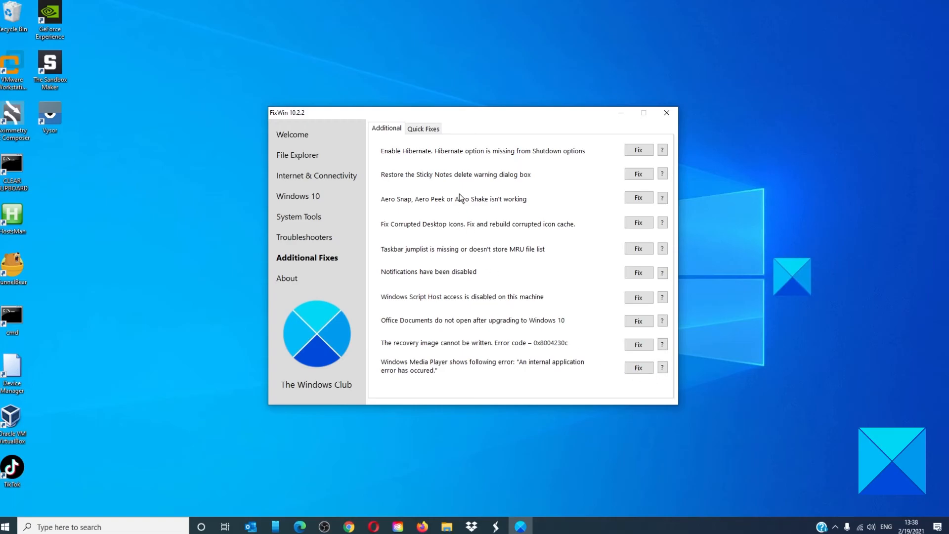
# Show the Quick Fixes for resetting Group Policy, Winsock, DNS cache and Recycle Bin
pyautogui.click(423, 129)
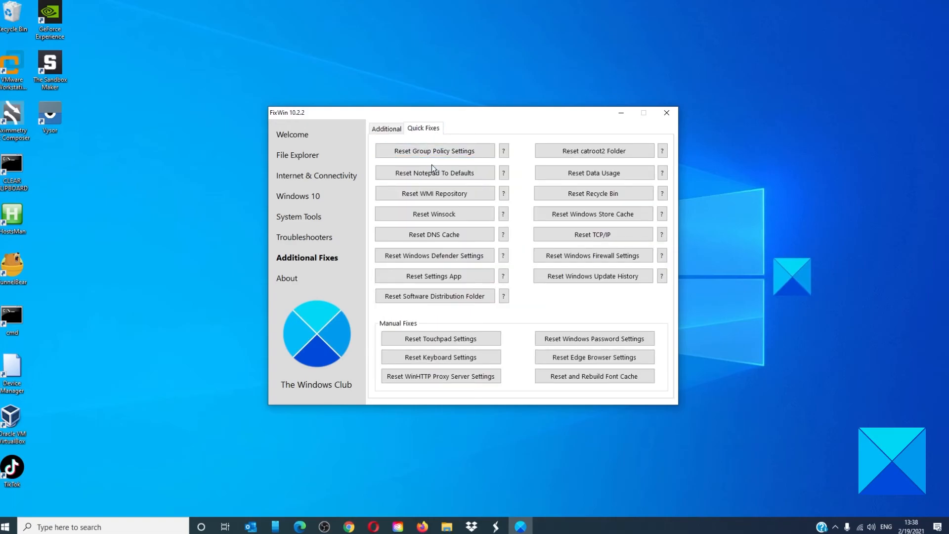
pyautogui.moveTo(434, 193)
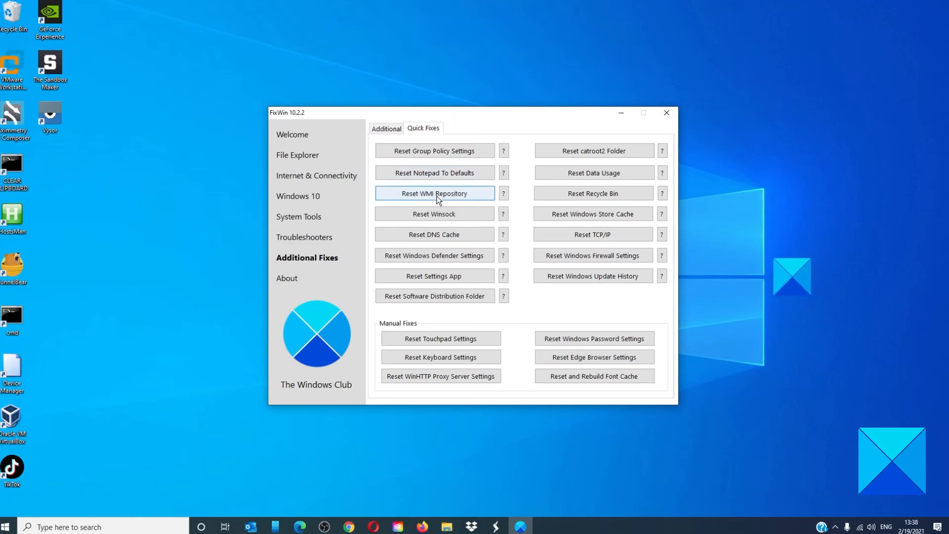
pyautogui.moveTo(434, 213)
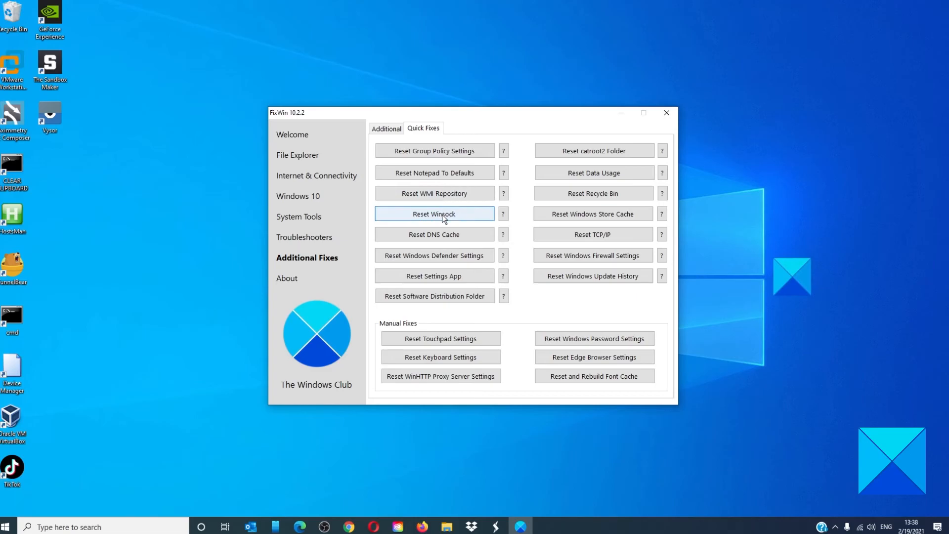
pyautogui.moveTo(434, 255)
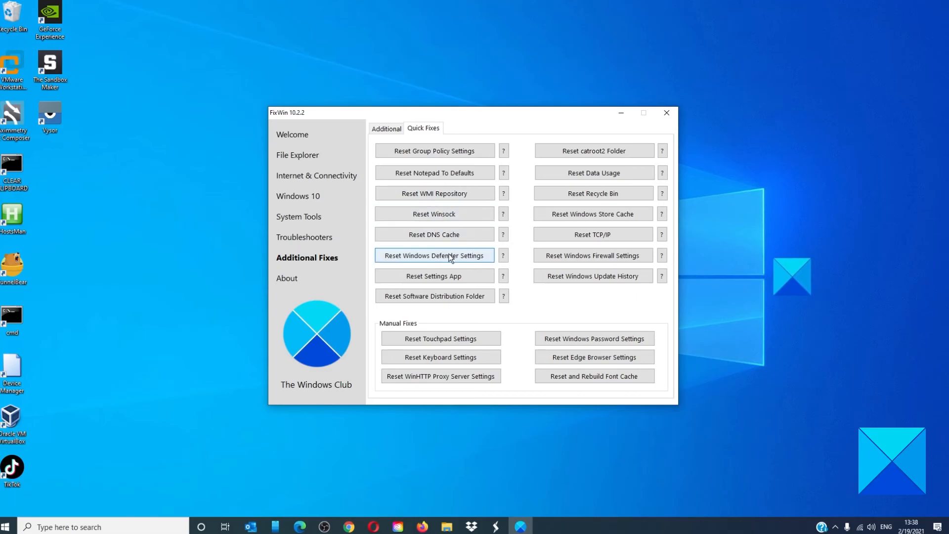
pyautogui.moveTo(434, 275)
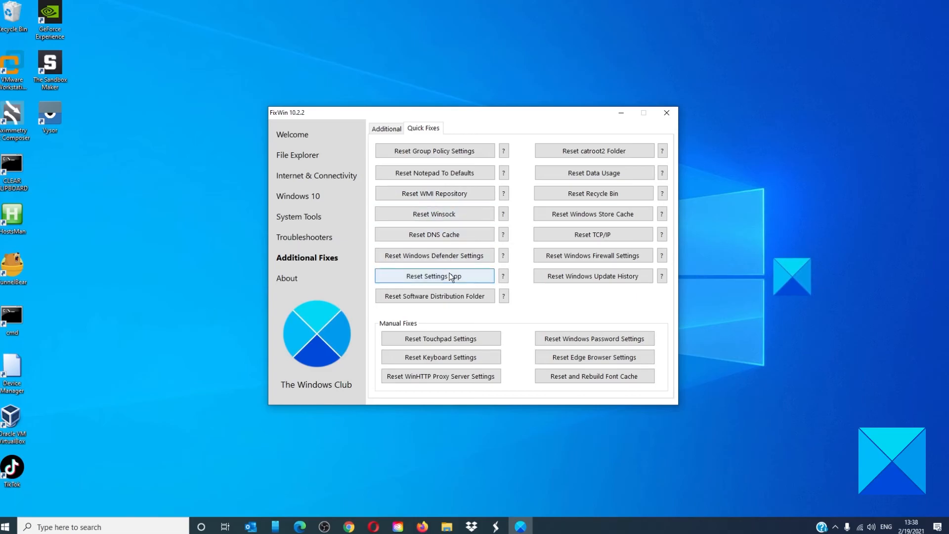
pyautogui.moveTo(434, 296)
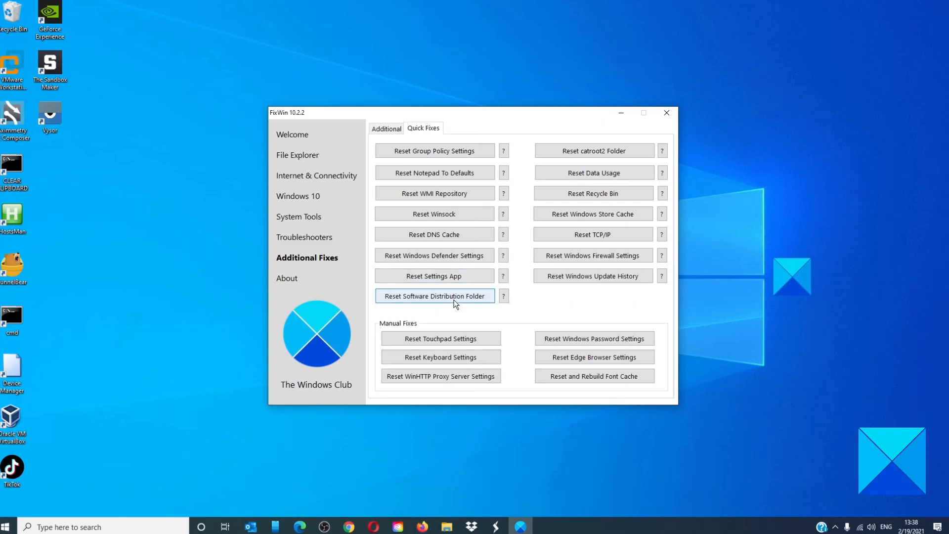
pyautogui.moveTo(594, 173)
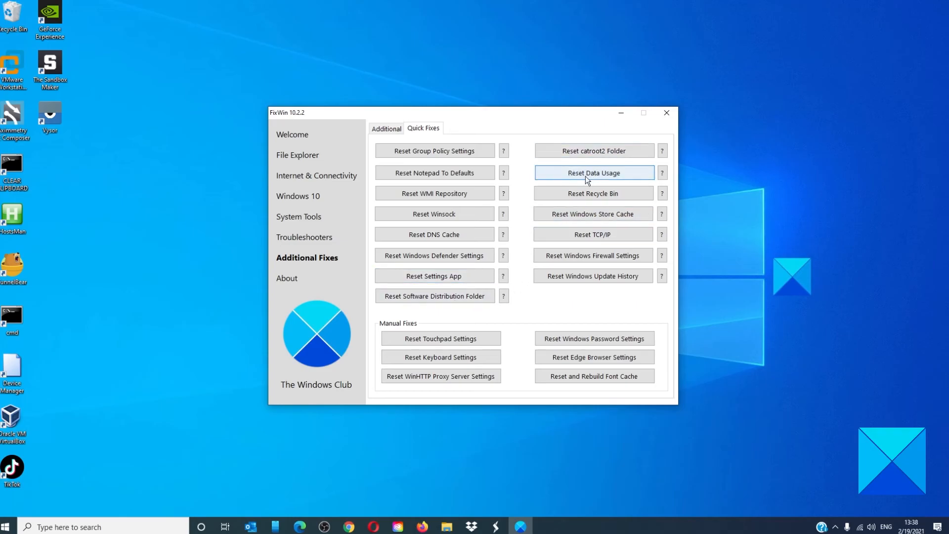
pyautogui.moveTo(592, 214)
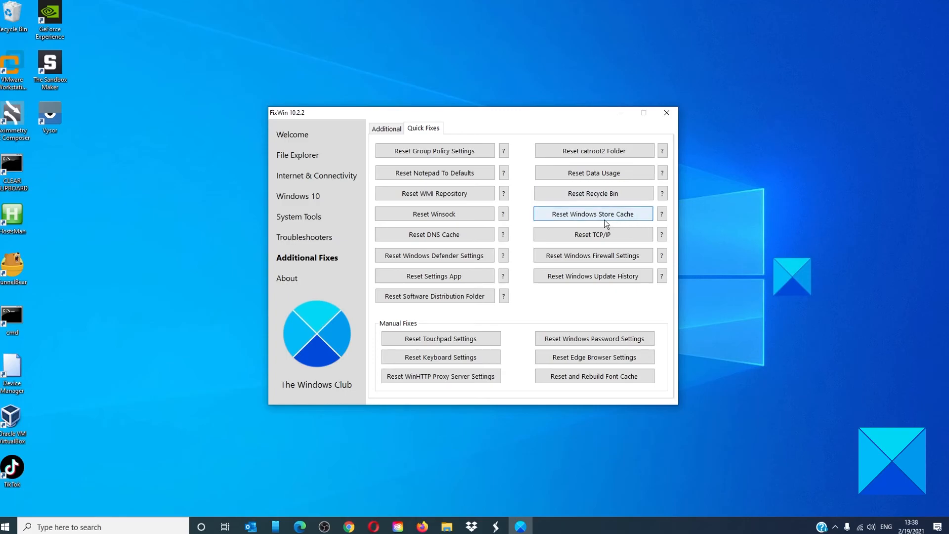
pyautogui.moveTo(593, 235)
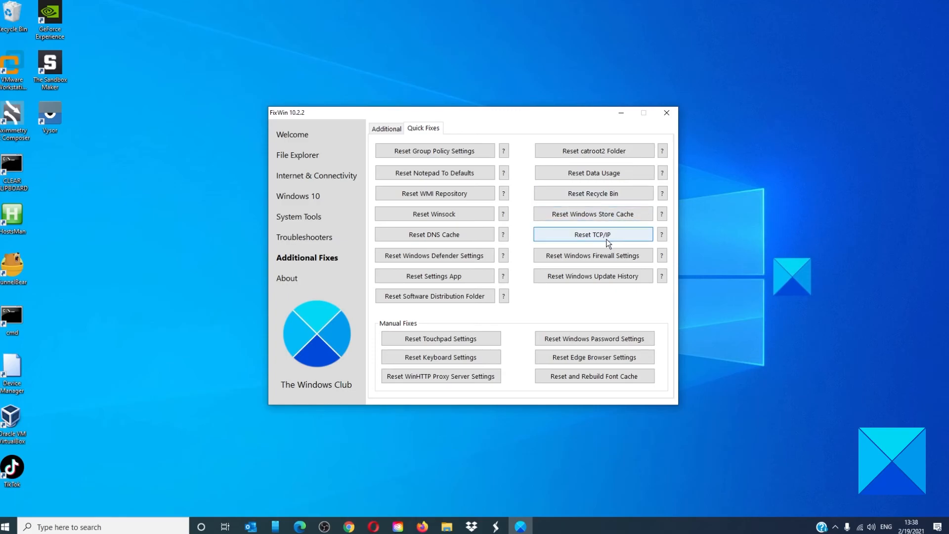
pyautogui.moveTo(593, 255)
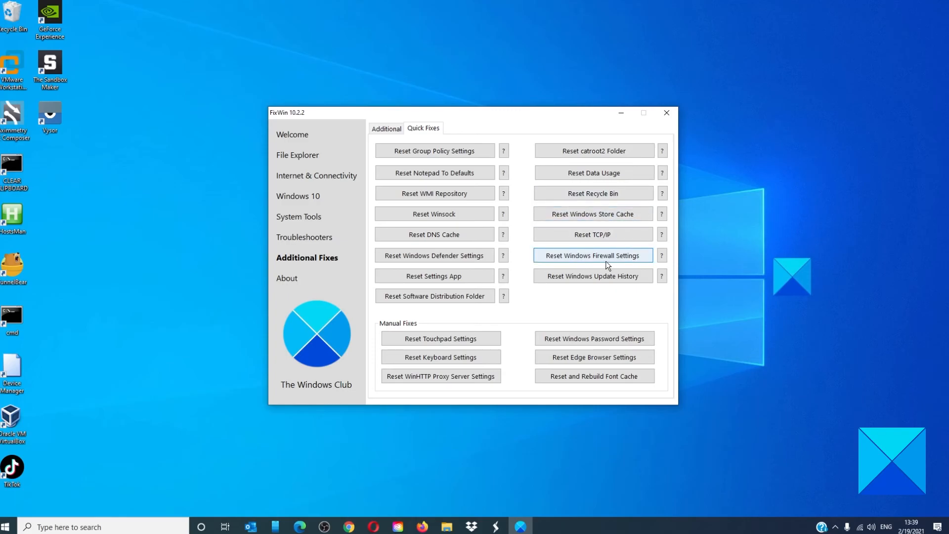
pyautogui.moveTo(592, 275)
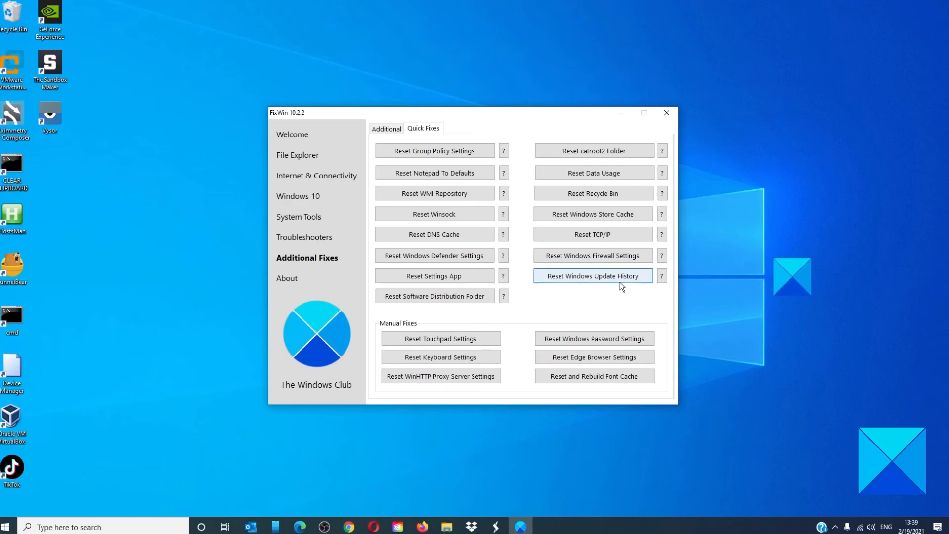
pyautogui.moveTo(440, 338)
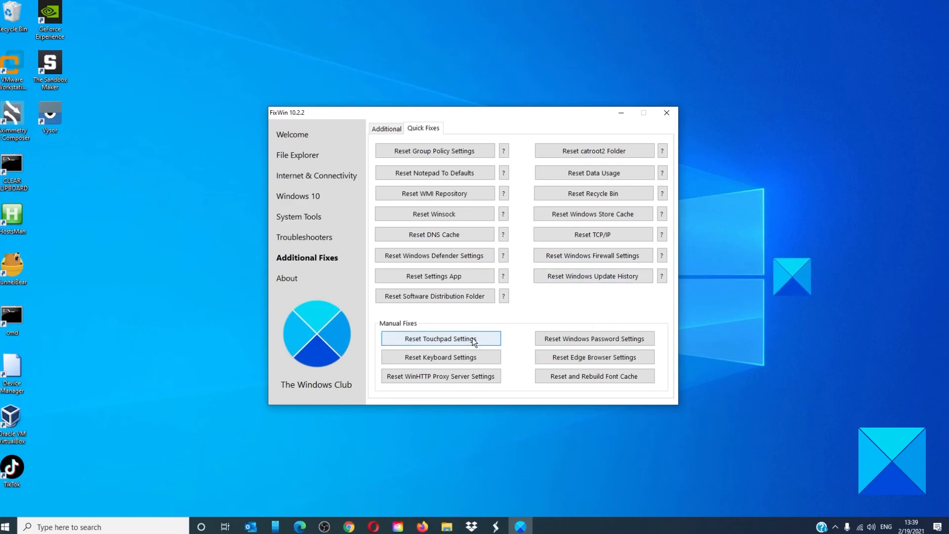
pyautogui.moveTo(440, 375)
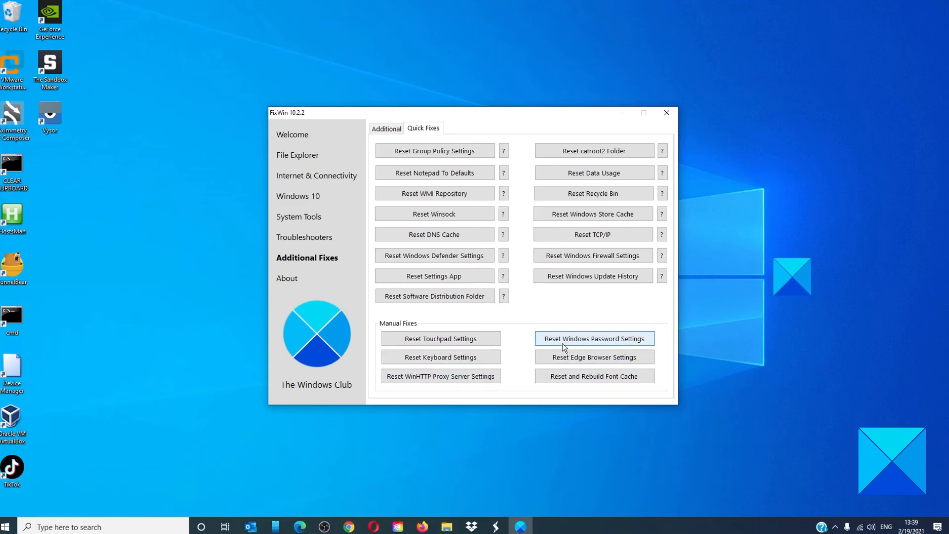
pyautogui.moveTo(601, 363)
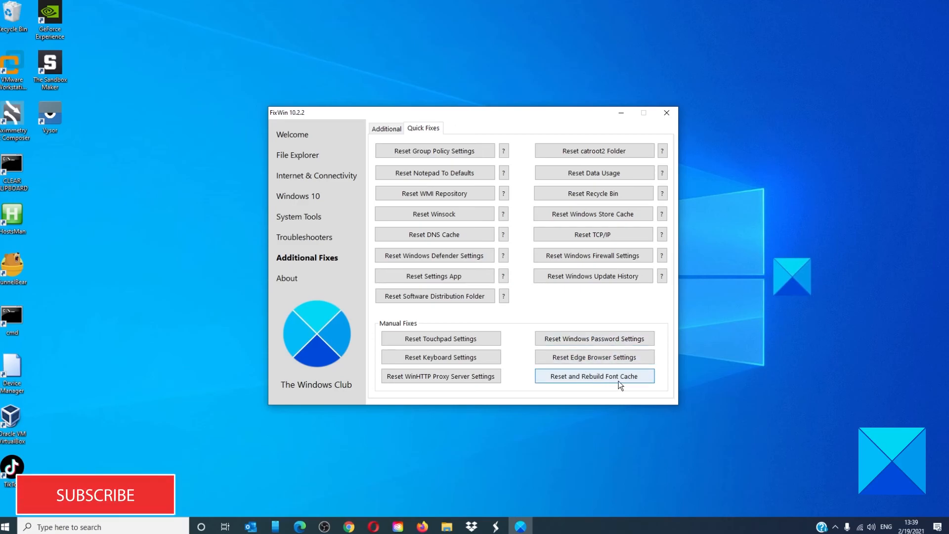
pyautogui.moveTo(440, 338)
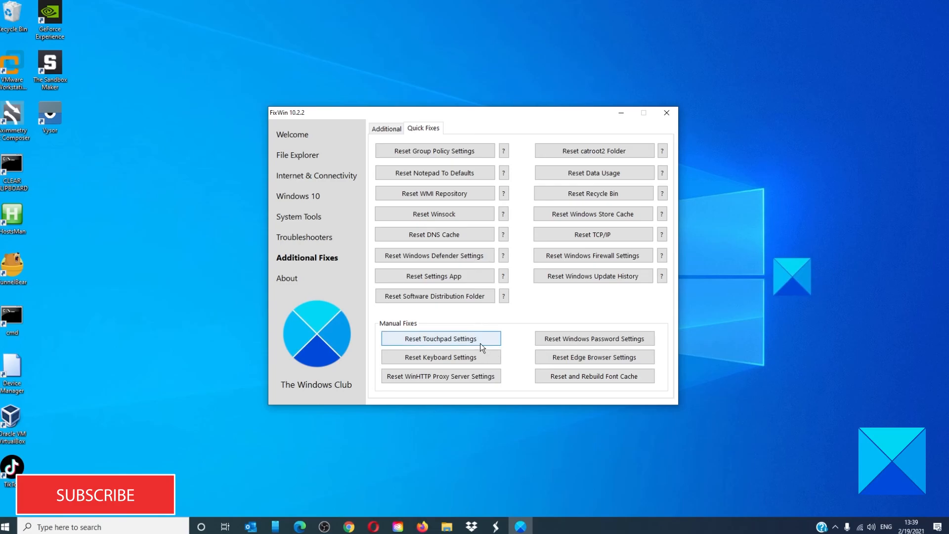